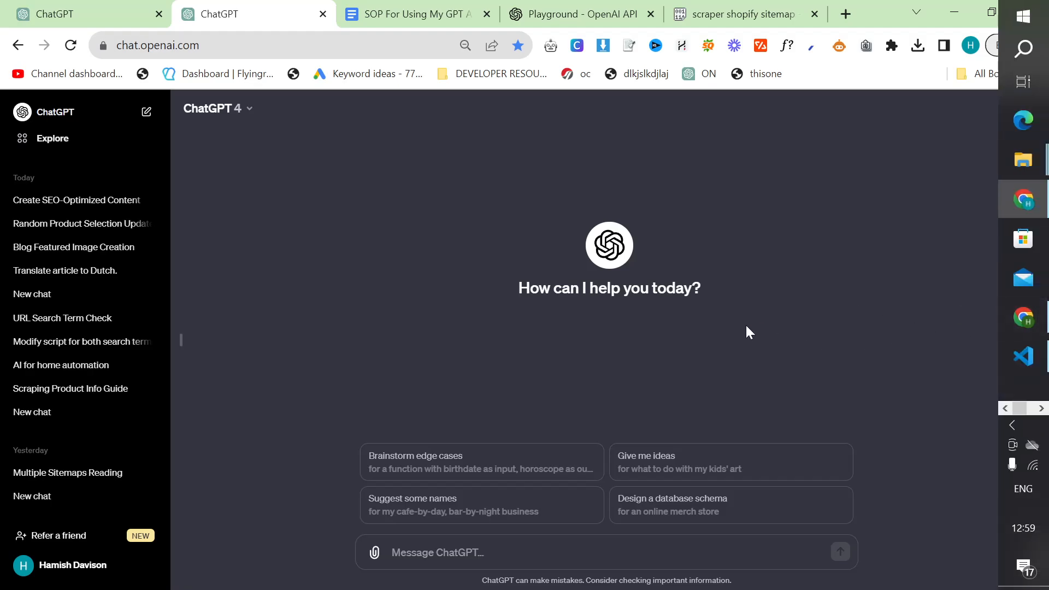
mouse_move(524, 212)
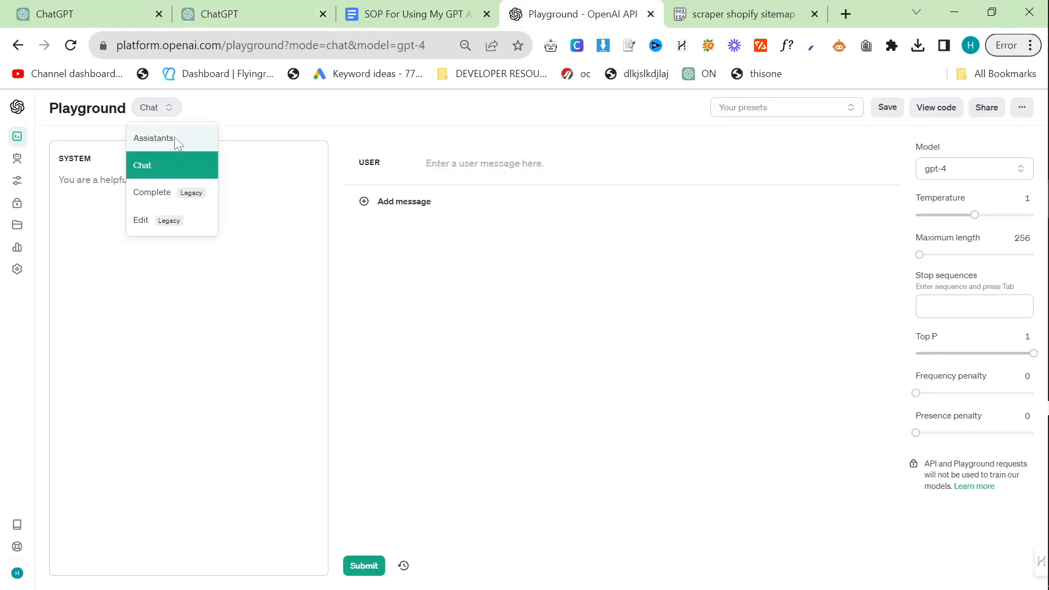
- Switch Playground to Assistants mode with BiggestBoss Non Ecommerce loaded, then return to ChatGPT
left_click(153, 139)
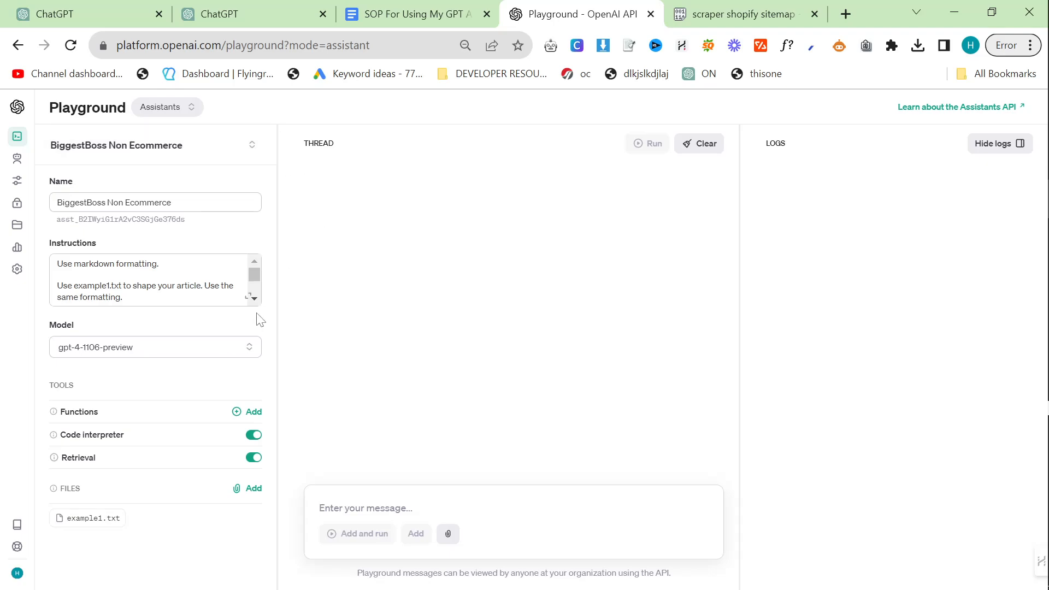
mouse_move(296, 298)
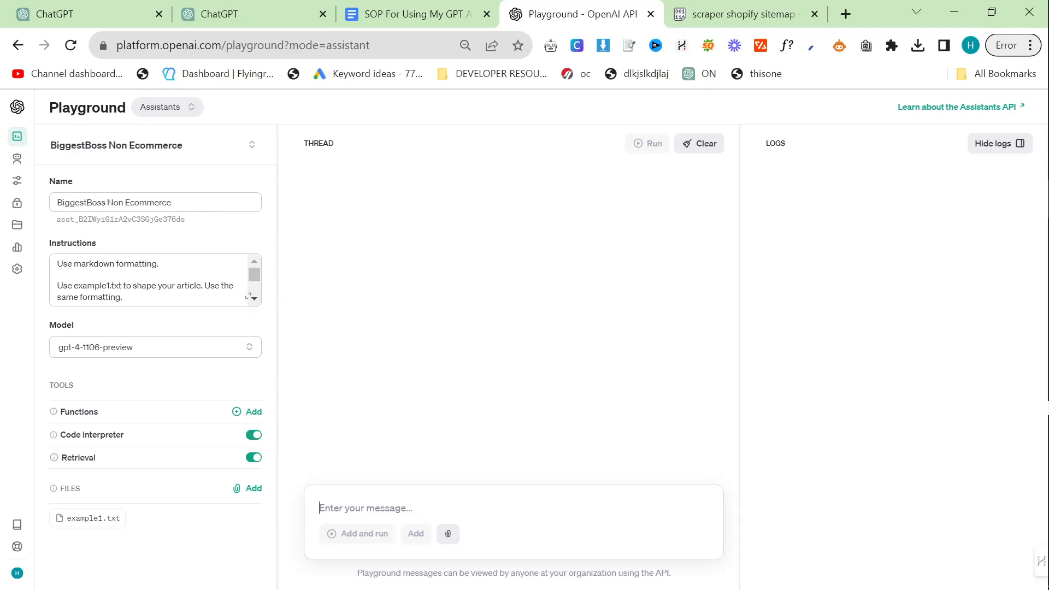
mouse_move(328, 299)
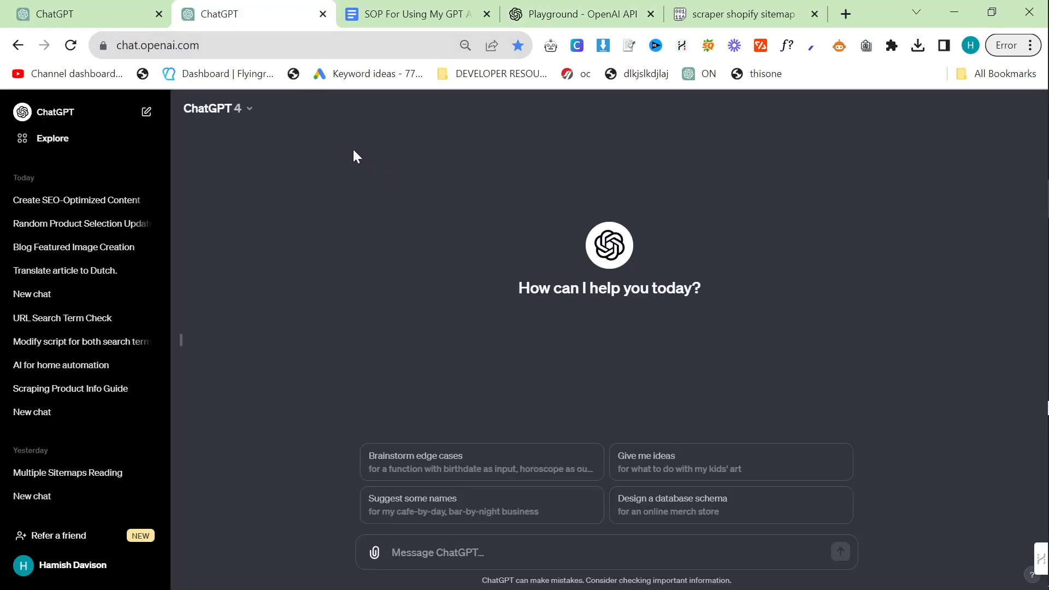
left_click(212, 108)
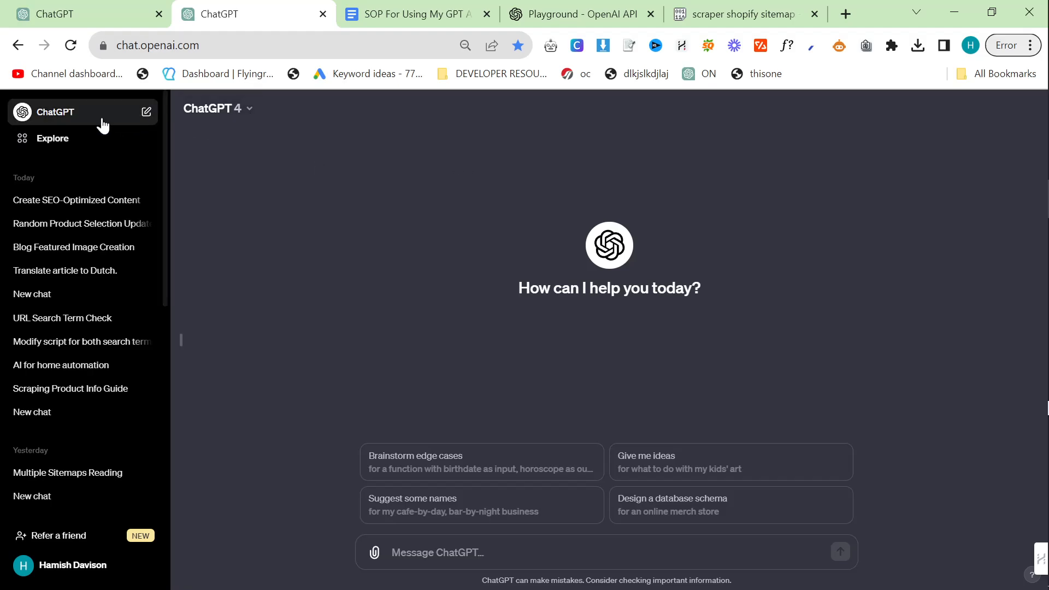
- Start a BigBoss SEO Content GPT chat with /start and open 2men.it in a new tab
left_click(51, 139)
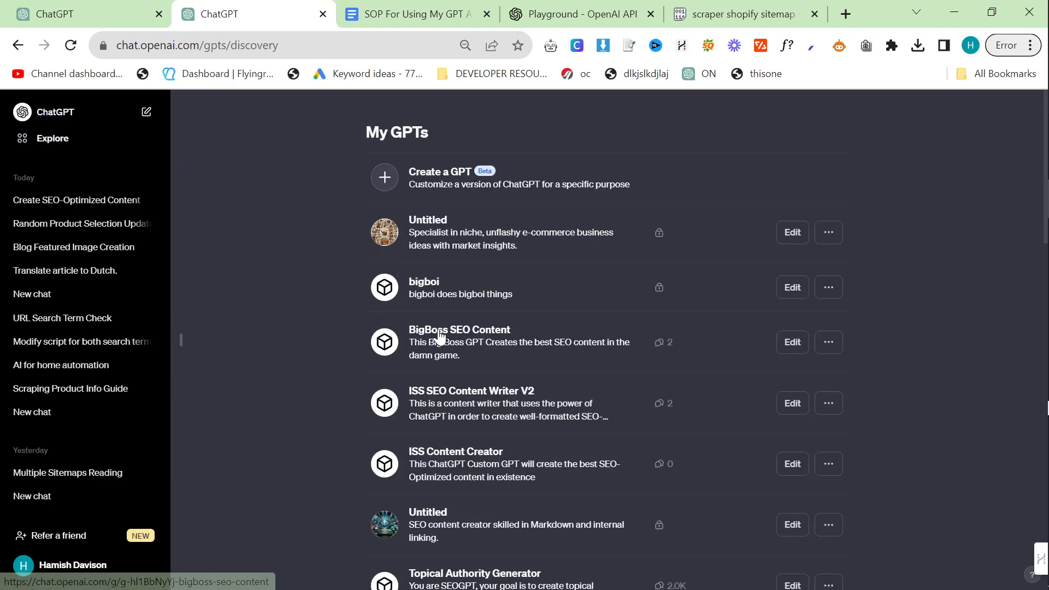
left_click(459, 330)
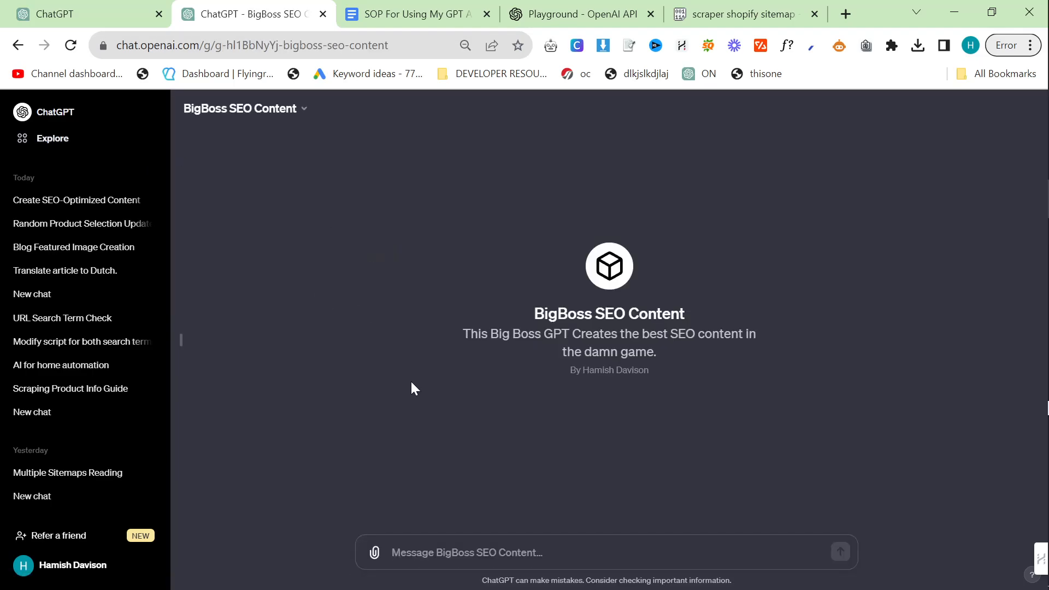
mouse_move(491, 441)
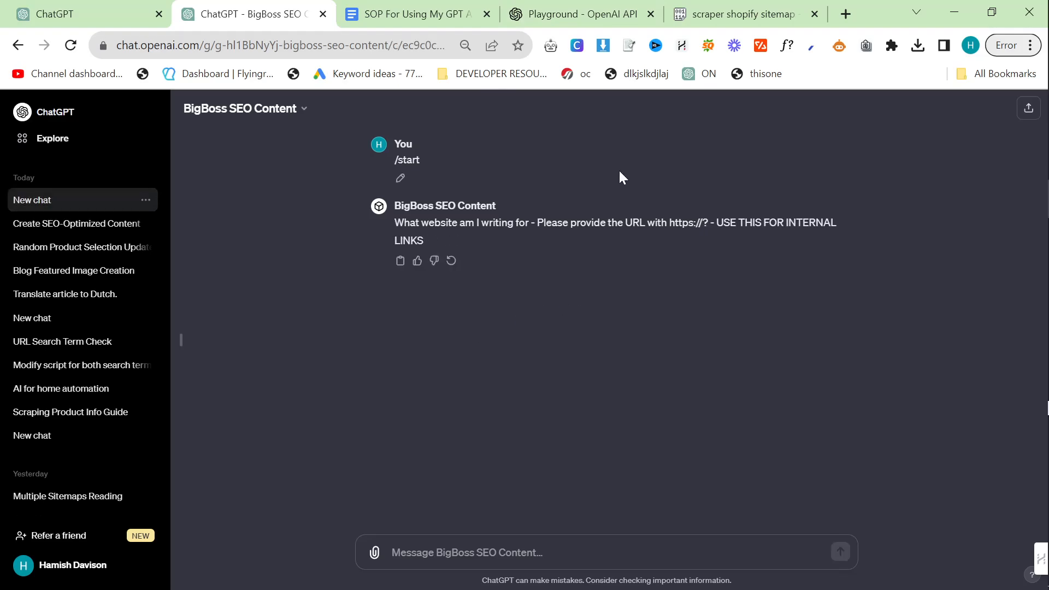
left_click(845, 13)
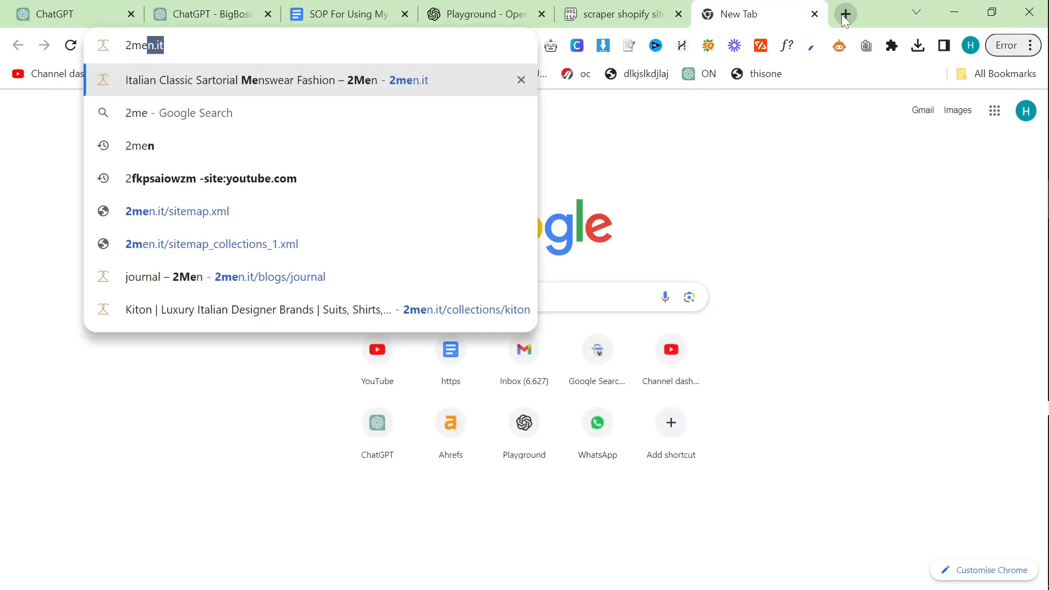
left_click(210, 14)
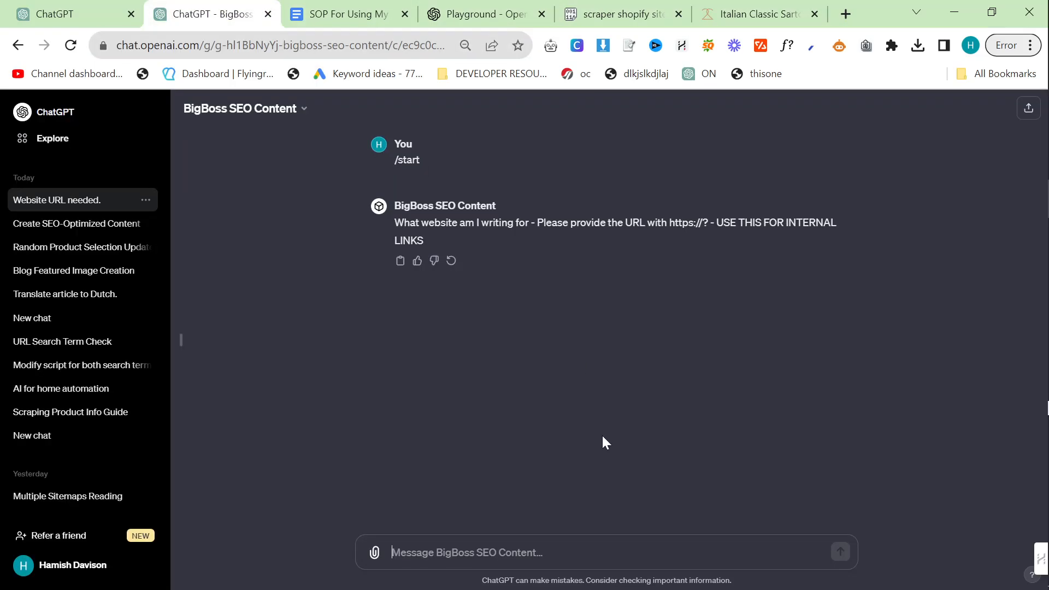
mouse_move(586, 445)
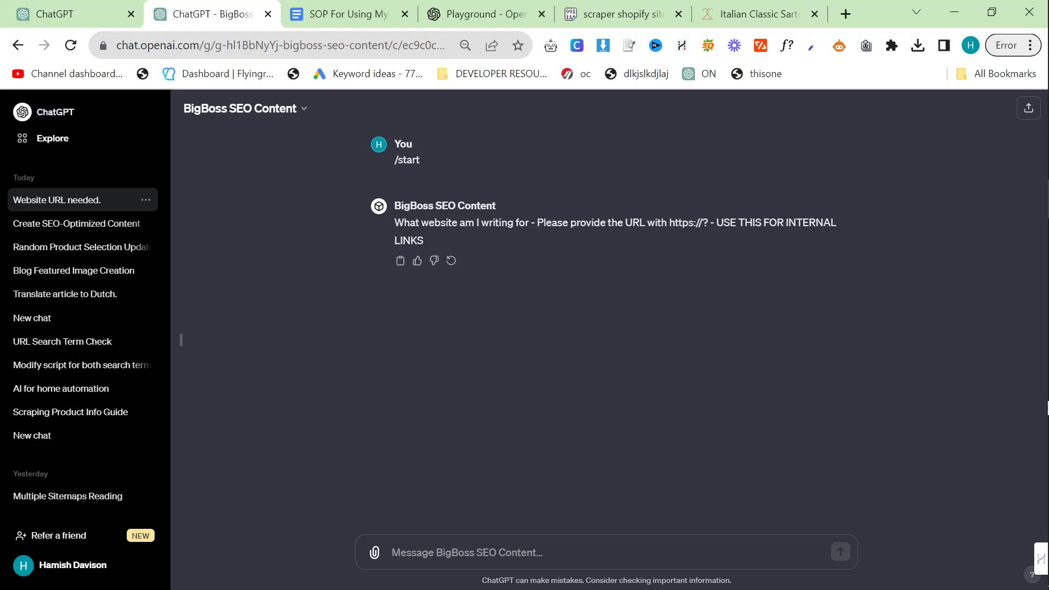
mouse_move(493, 278)
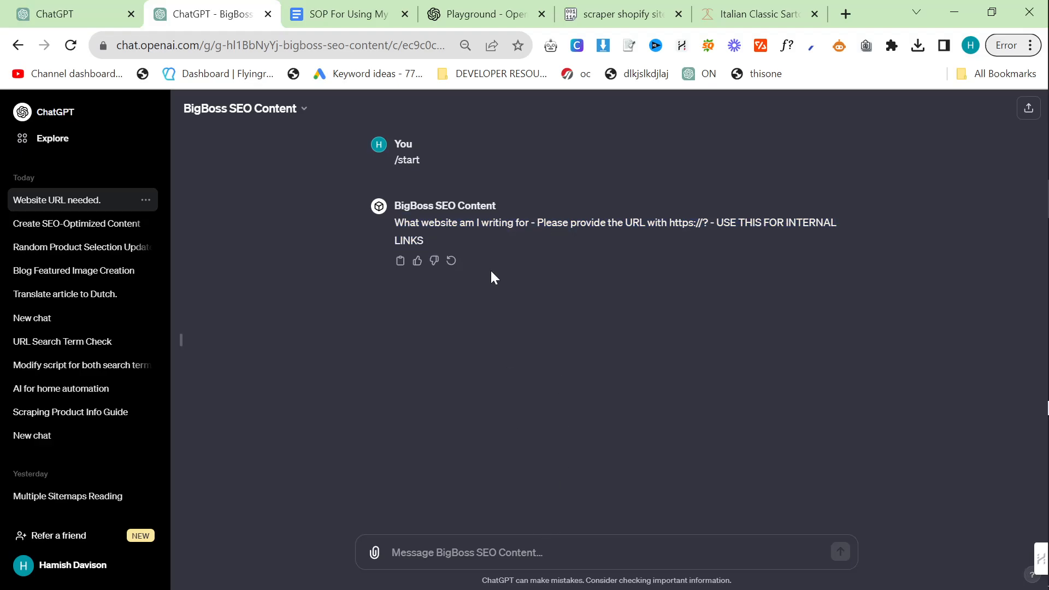
left_click(345, 14)
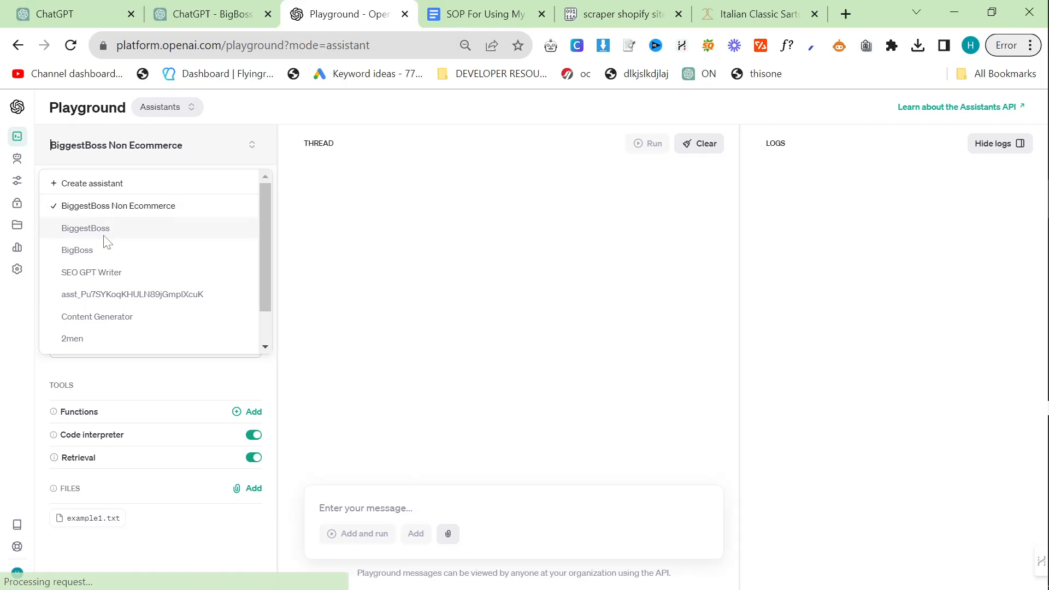
- Load the BiggestBoss assistant and send /start and the 2men.it URL in both chats
left_click(85, 228)
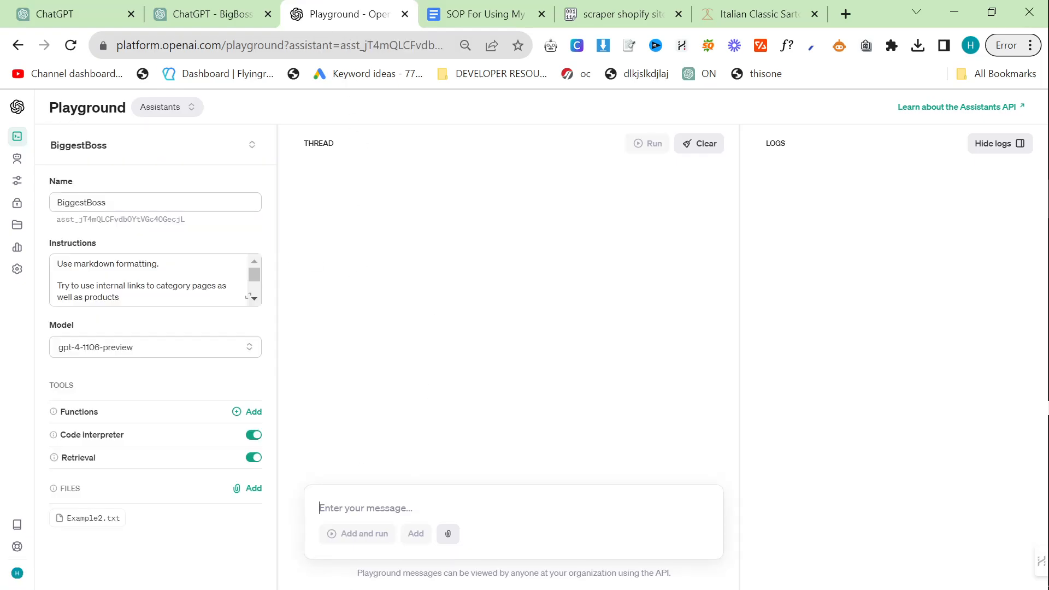
left_click(208, 13)
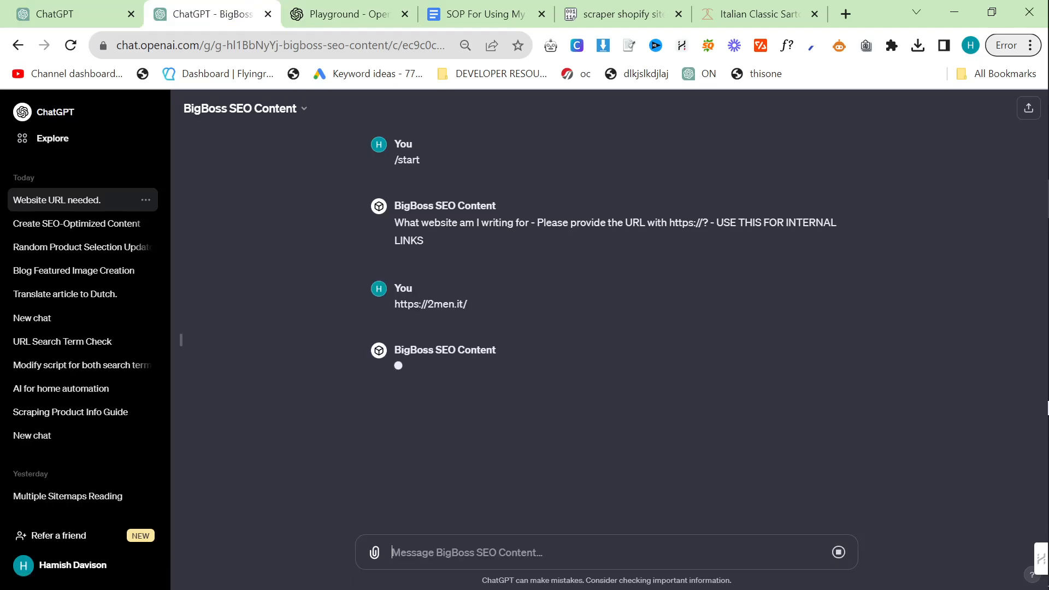
left_click(345, 13)
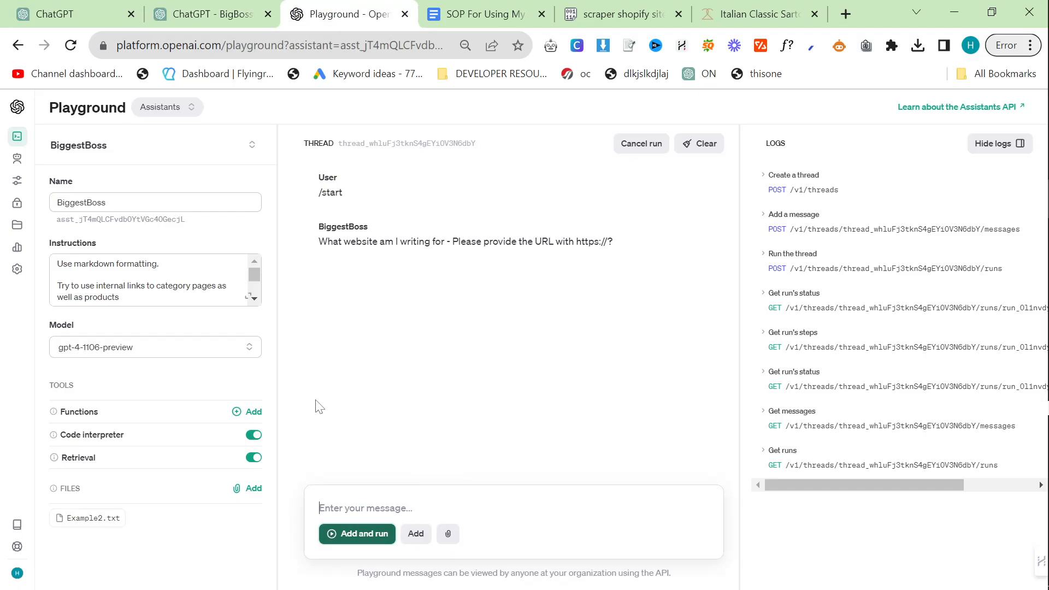
left_click(208, 13)
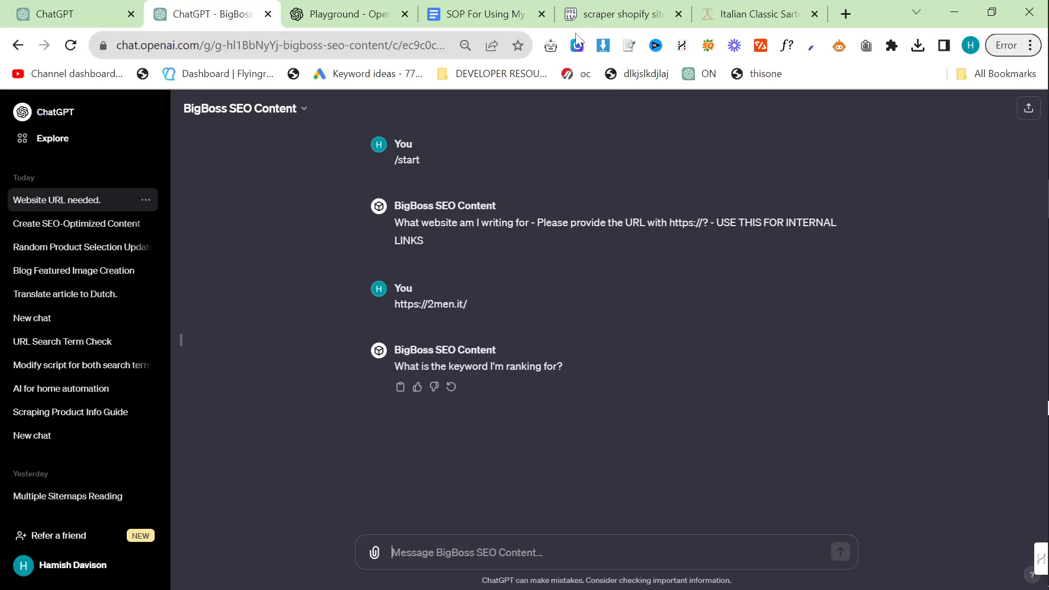
- Send the keyword 'Best Designer Jeans 2024' to both ChatGPT and the Playground assistant
type("Best Ita")
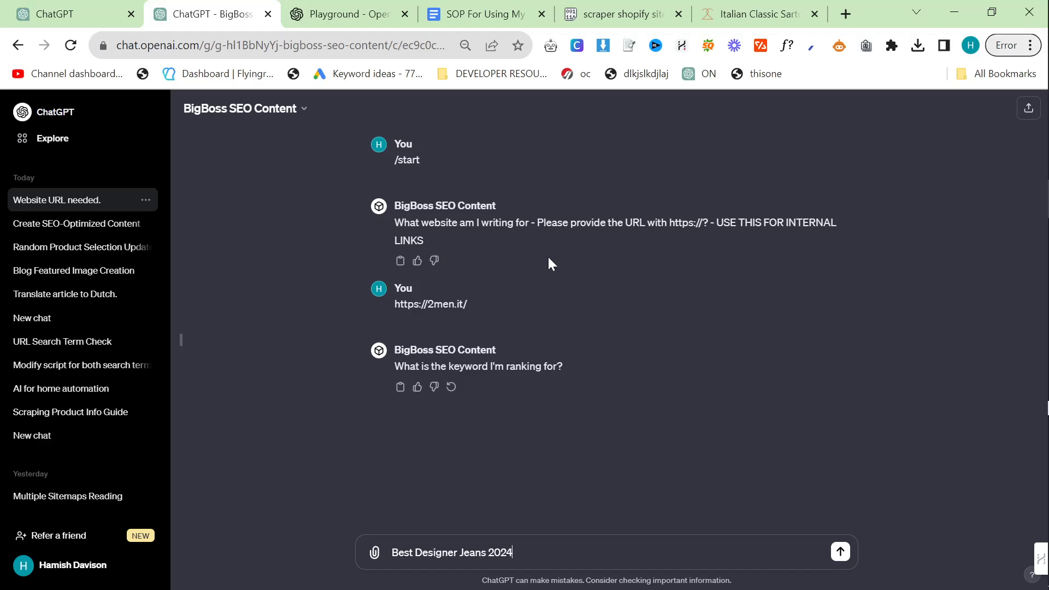
left_click(341, 13)
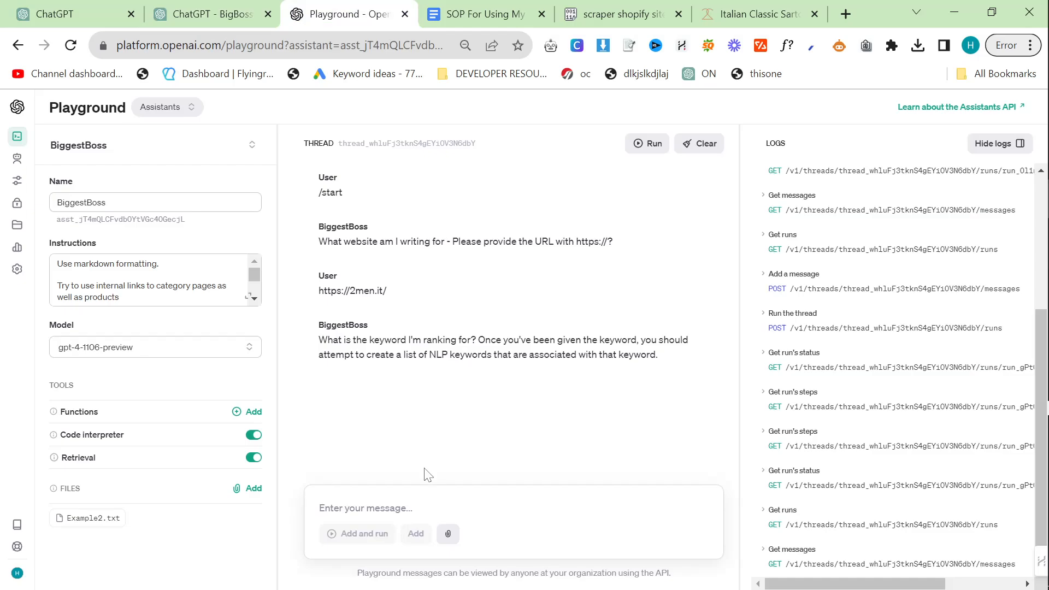
type("Best Desi")
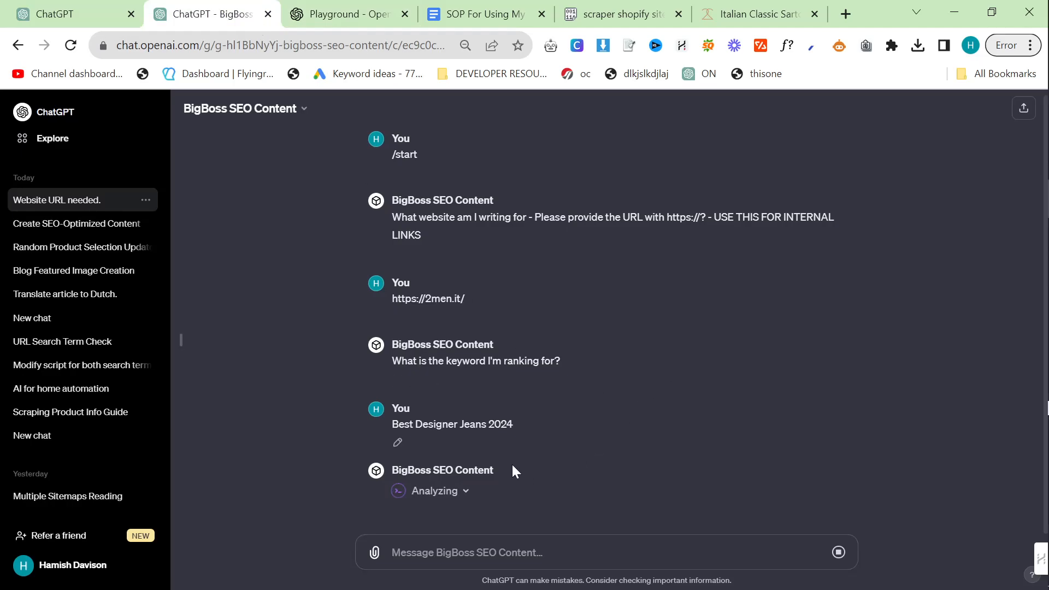
mouse_move(464, 408)
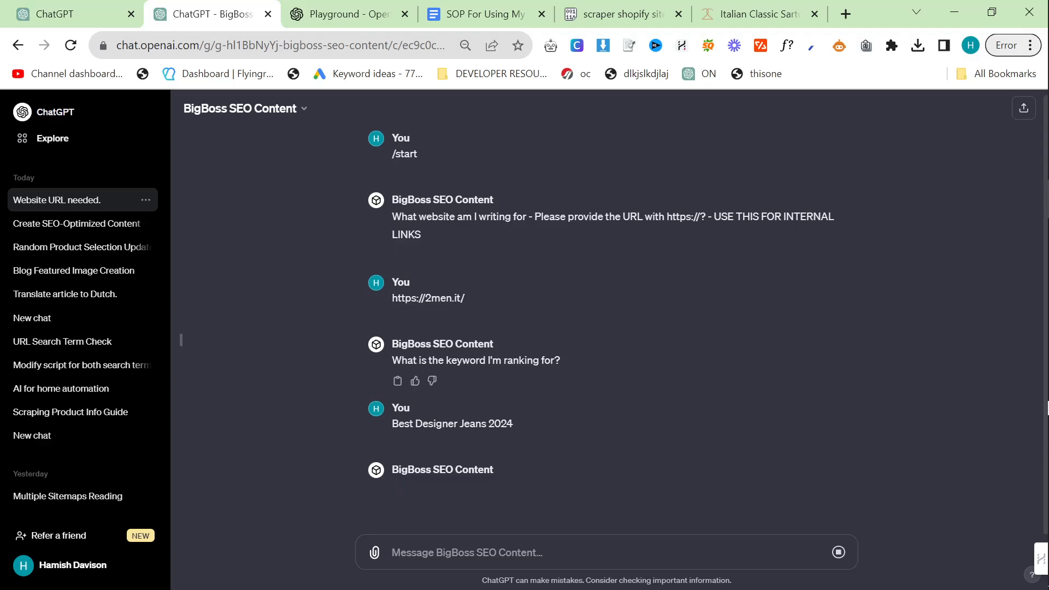
left_click(348, 13)
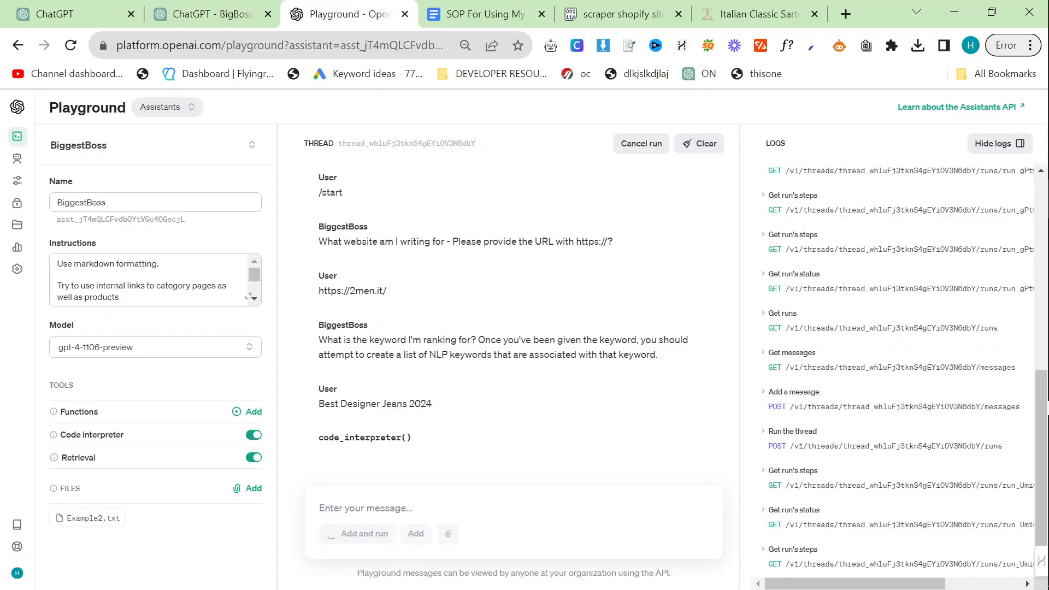
left_click(207, 13)
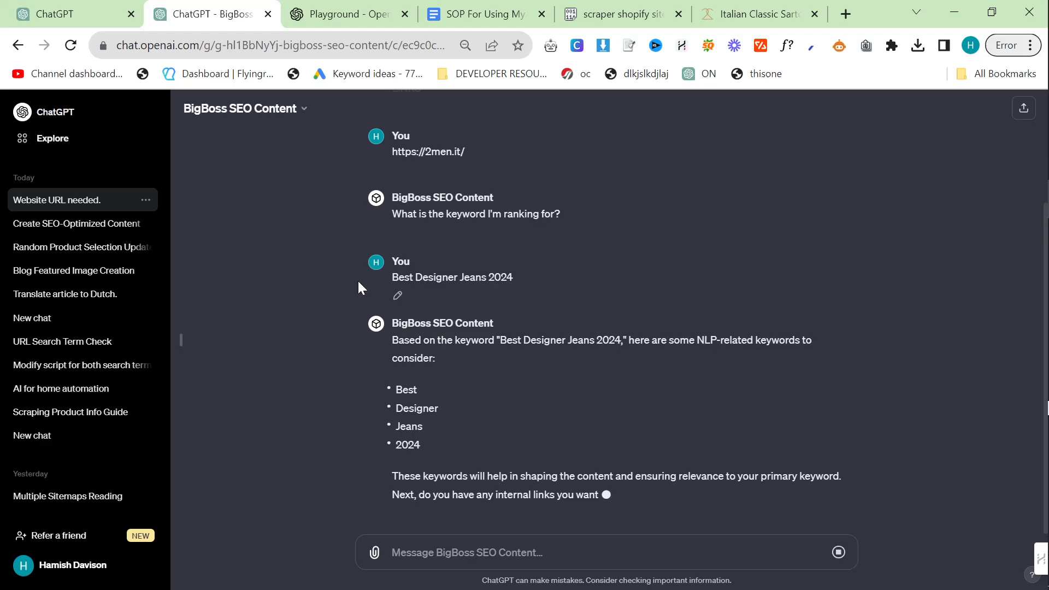
left_click(345, 13)
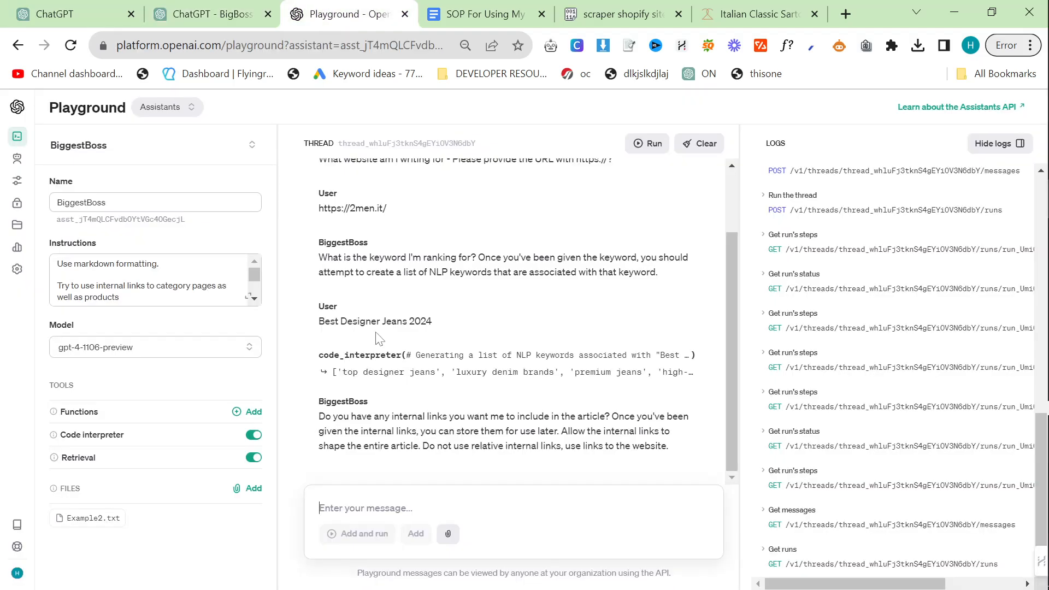
mouse_move(581, 370)
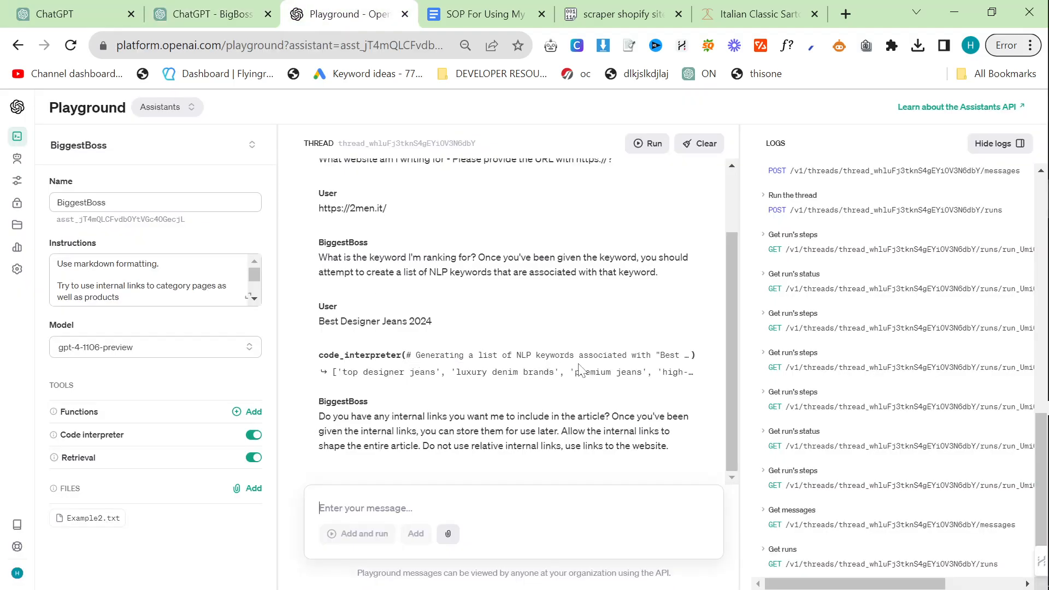
mouse_move(431, 444)
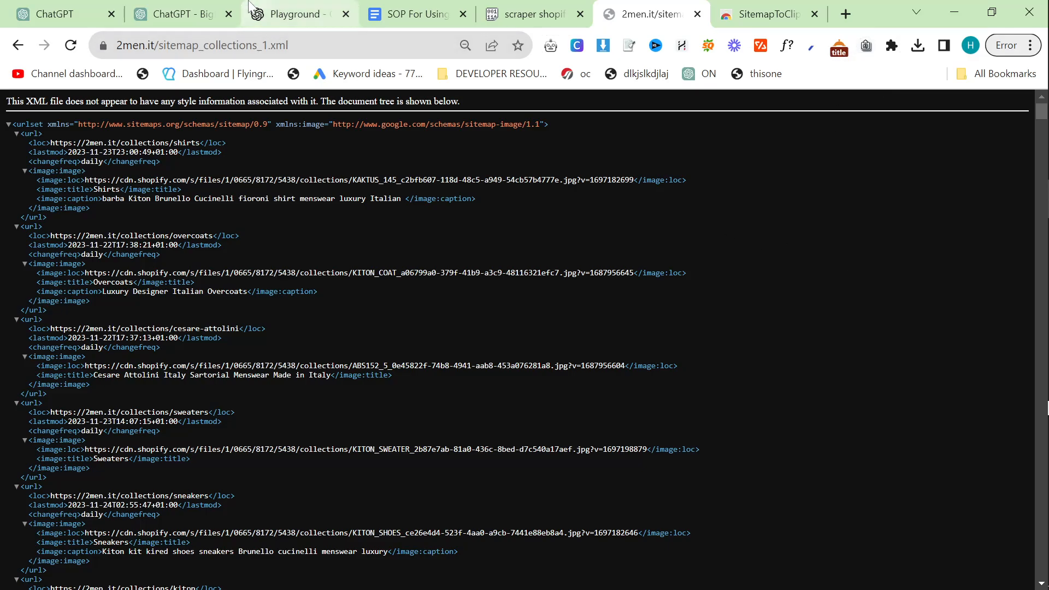
- Paste the 2men.it collection link paths into both the ChatGPT and Playground message boxes
left_click(181, 13)
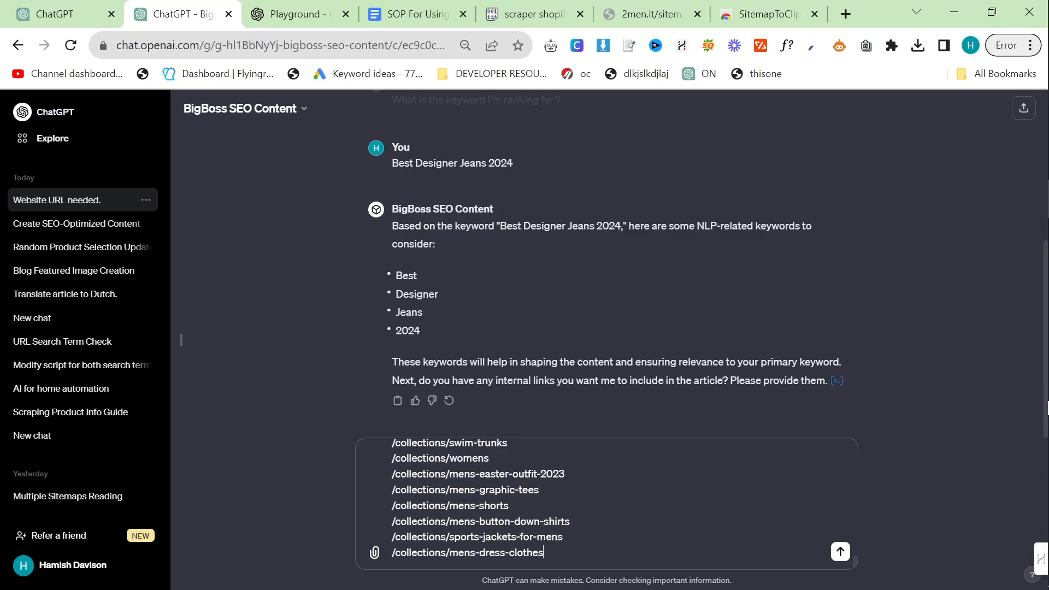
left_click(299, 14)
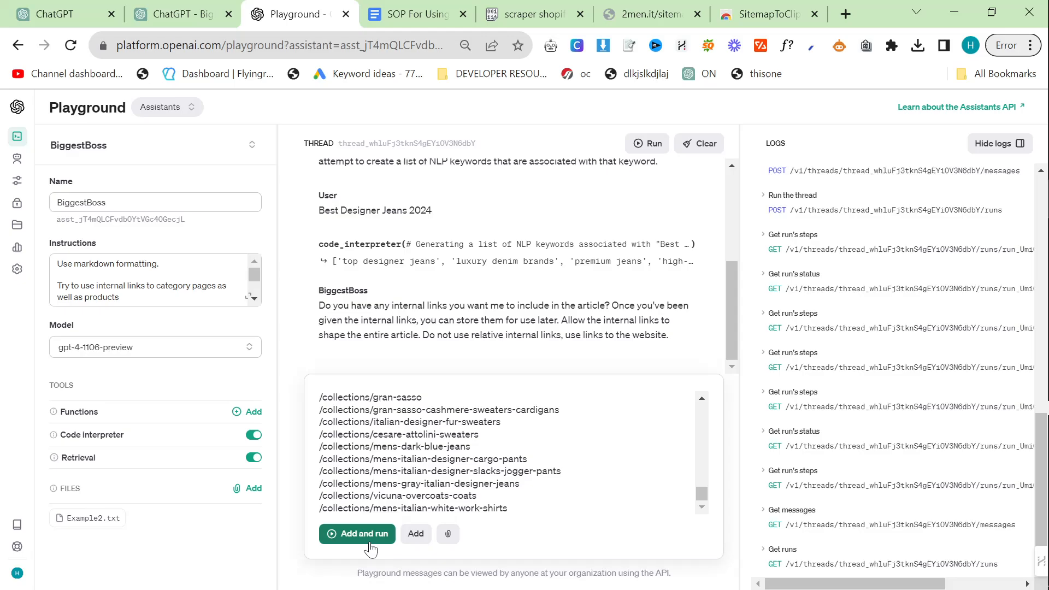
- Send the link list and reply 'Large, please use 3 generations' in ChatGPT
left_click(181, 14)
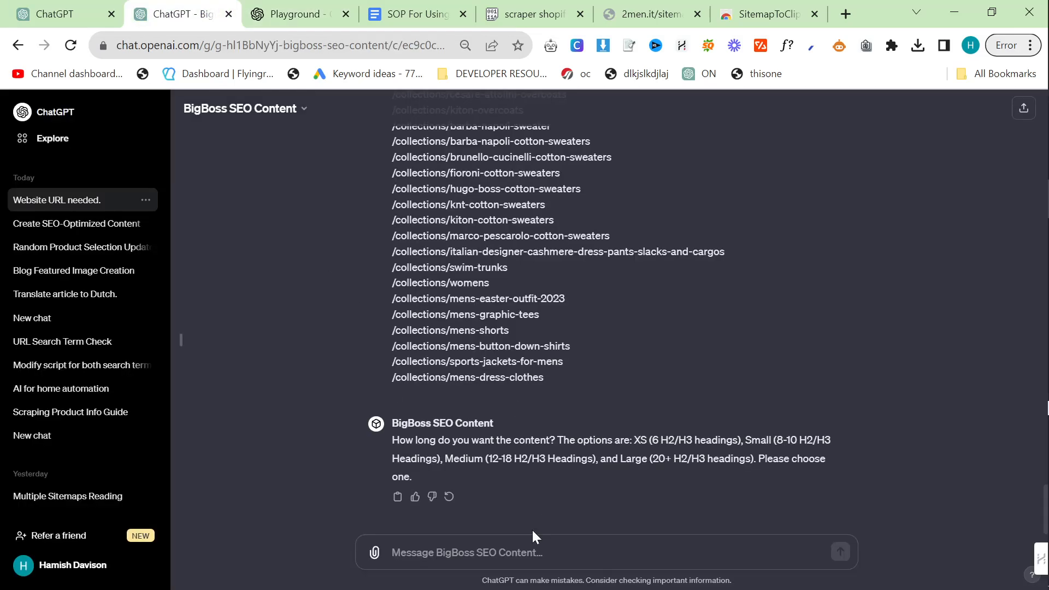
type("Large,")
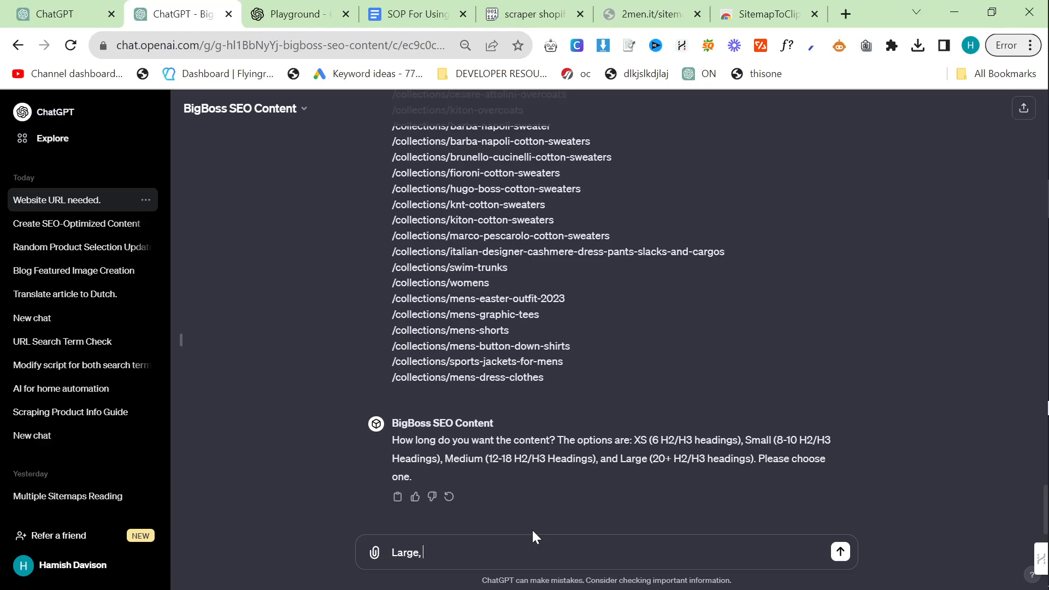
type("please use 3 generations")
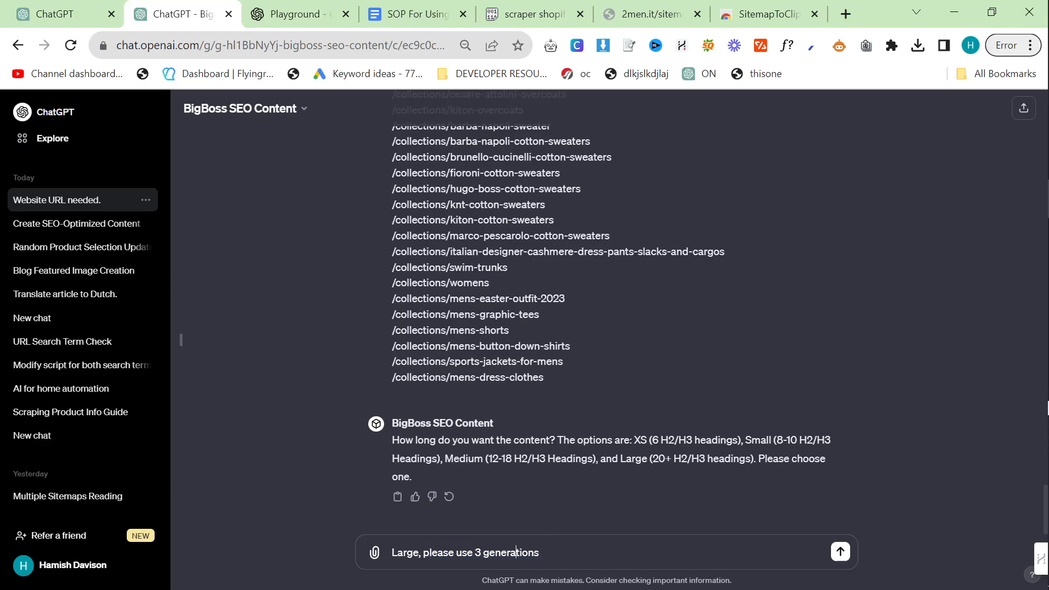
mouse_move(484, 397)
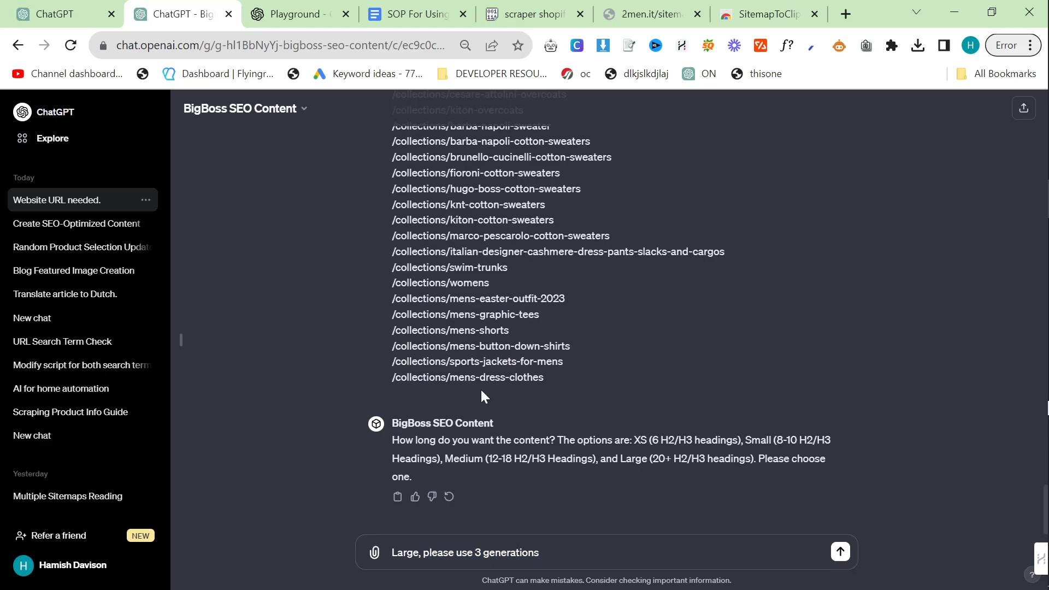
- Send 'Large' as the length choice in the Playground thread, then return to ChatGPT
left_click(839, 552)
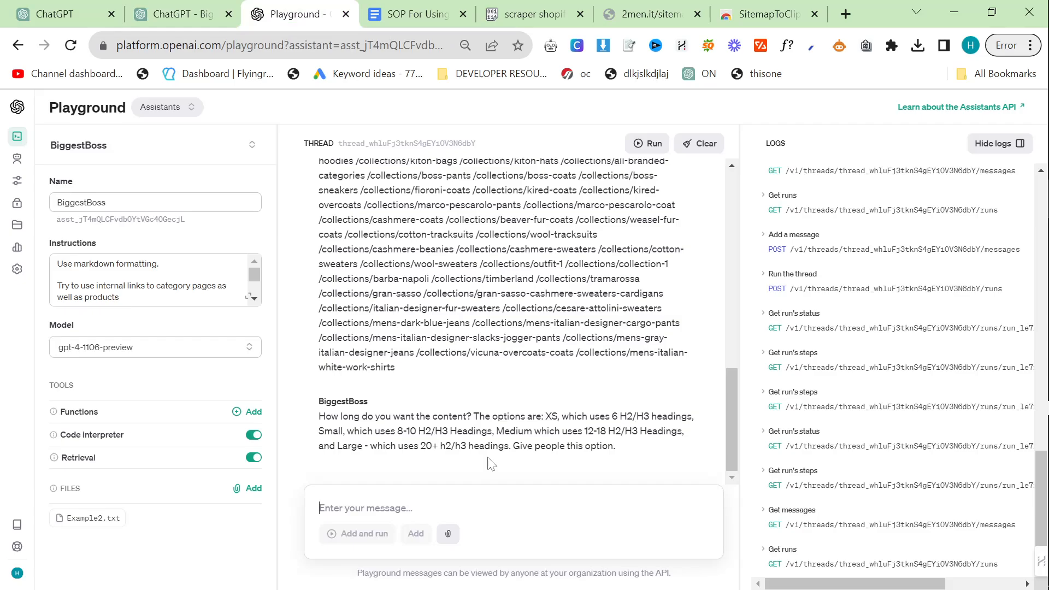
type("L")
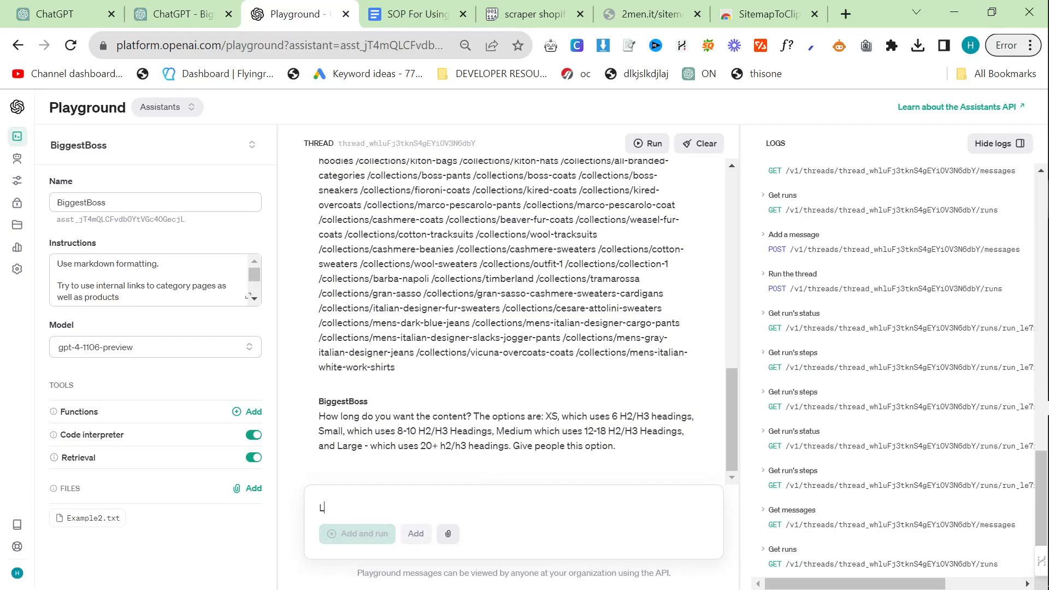
left_click(357, 534)
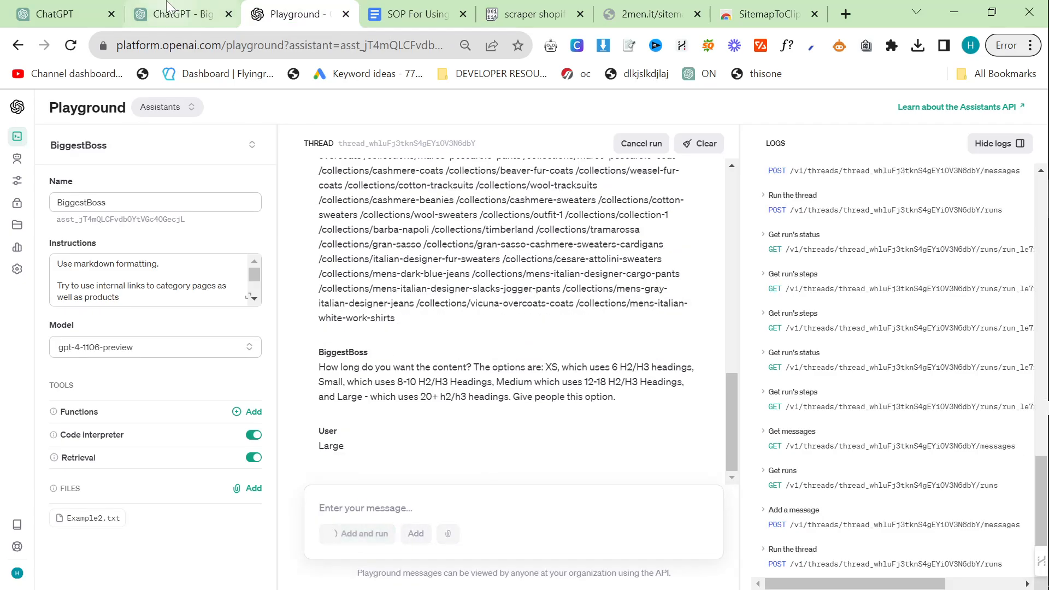
left_click(181, 13)
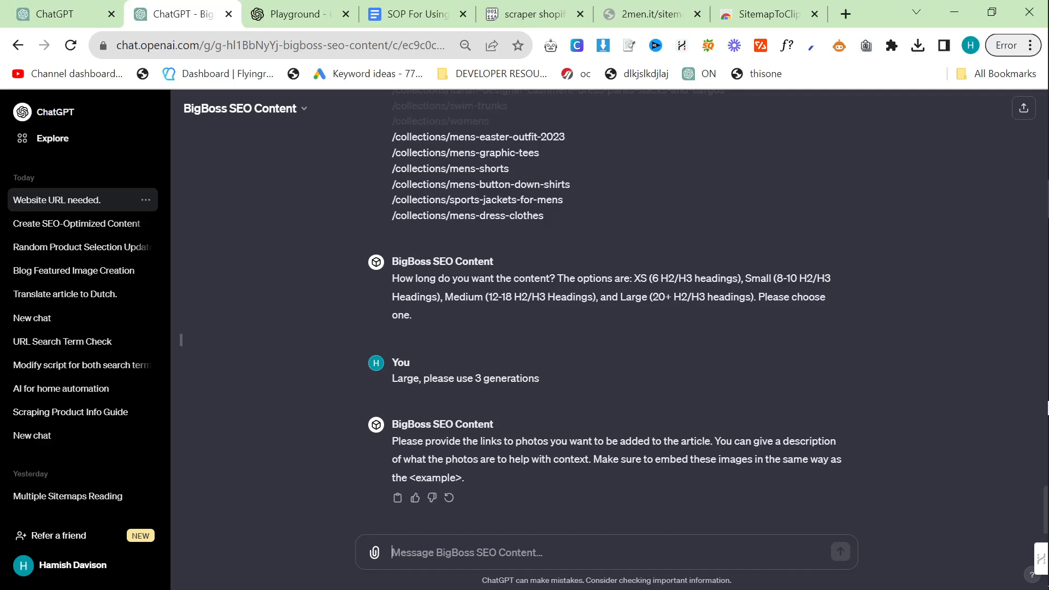
mouse_move(521, 480)
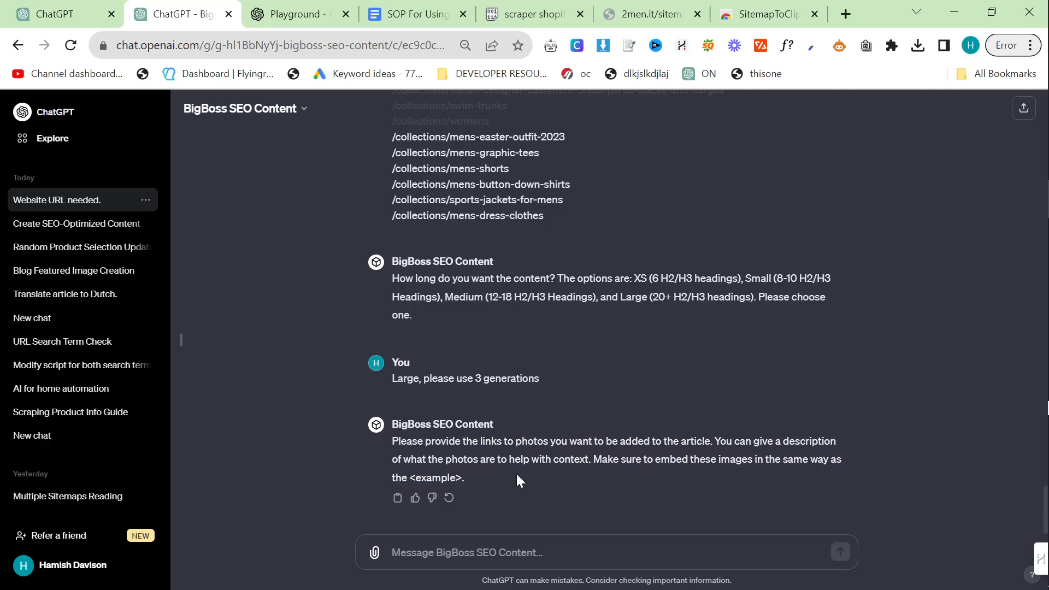
key("alt+tab")
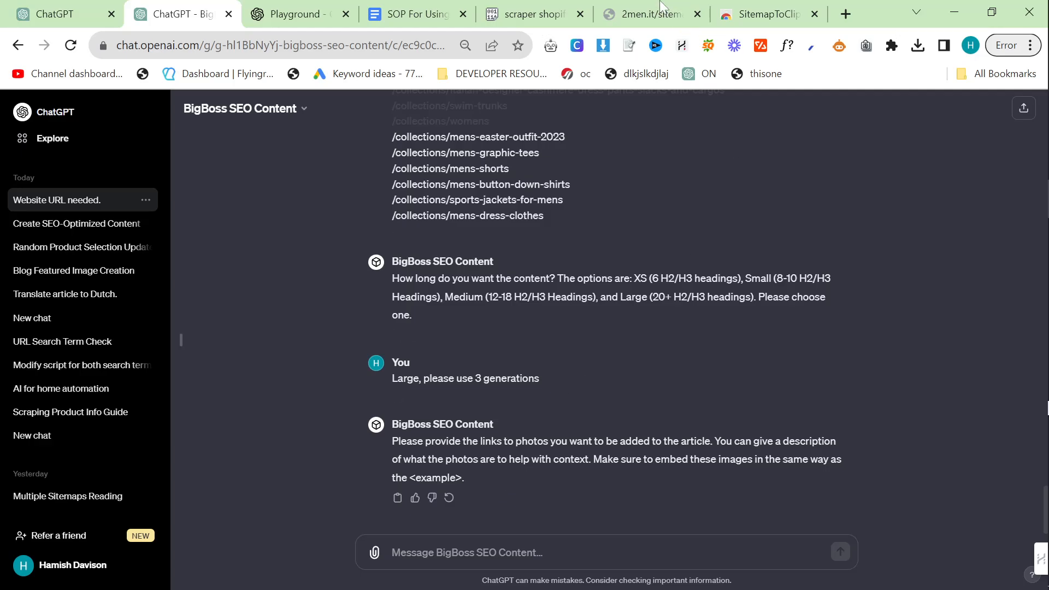
- Open the Kiton White Cotton T-Shirt Milano page on 2men.it, then the Pastebin and SOP tabs
left_click(642, 14)
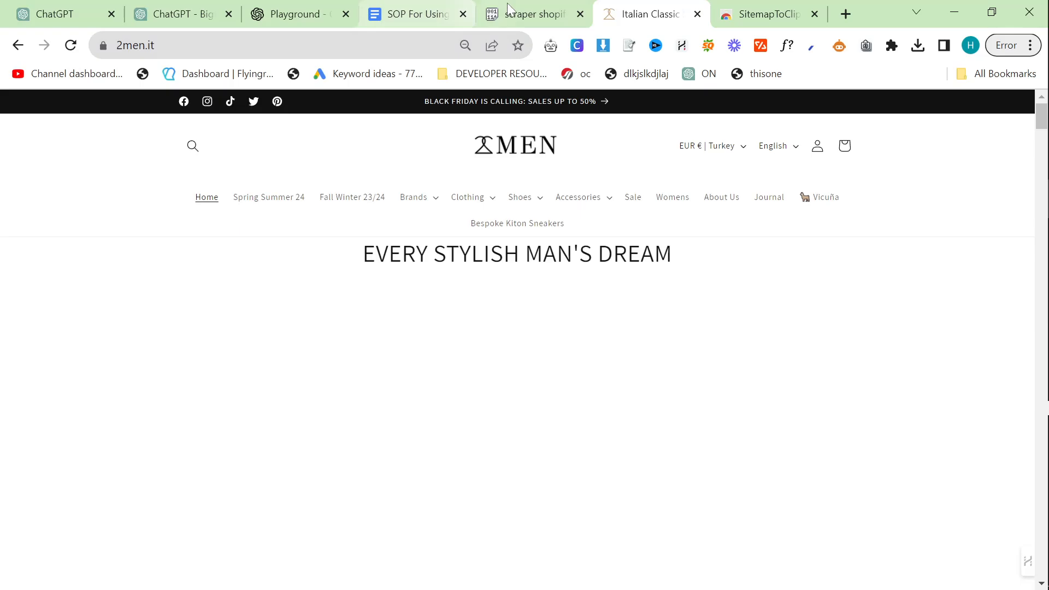
scroll("down", 3)
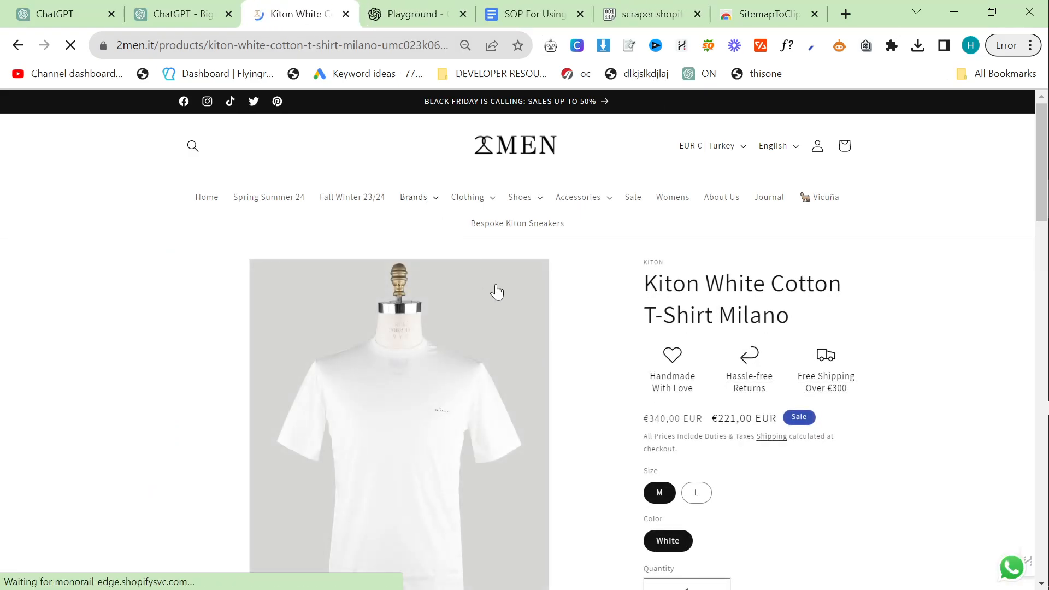
left_click(415, 14)
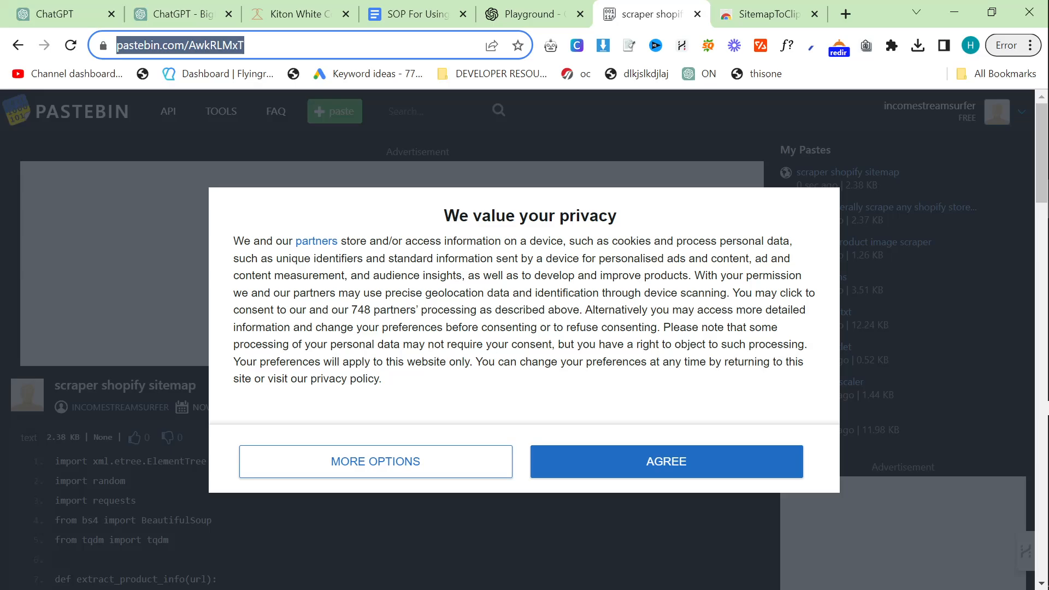
left_click(414, 13)
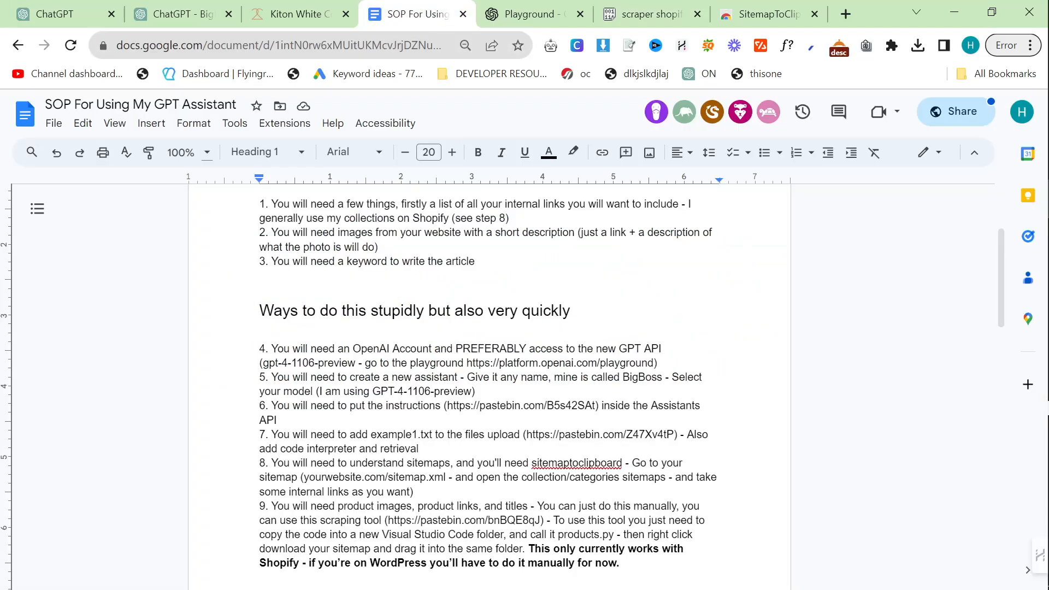
scroll("down", 3)
type(" or ")
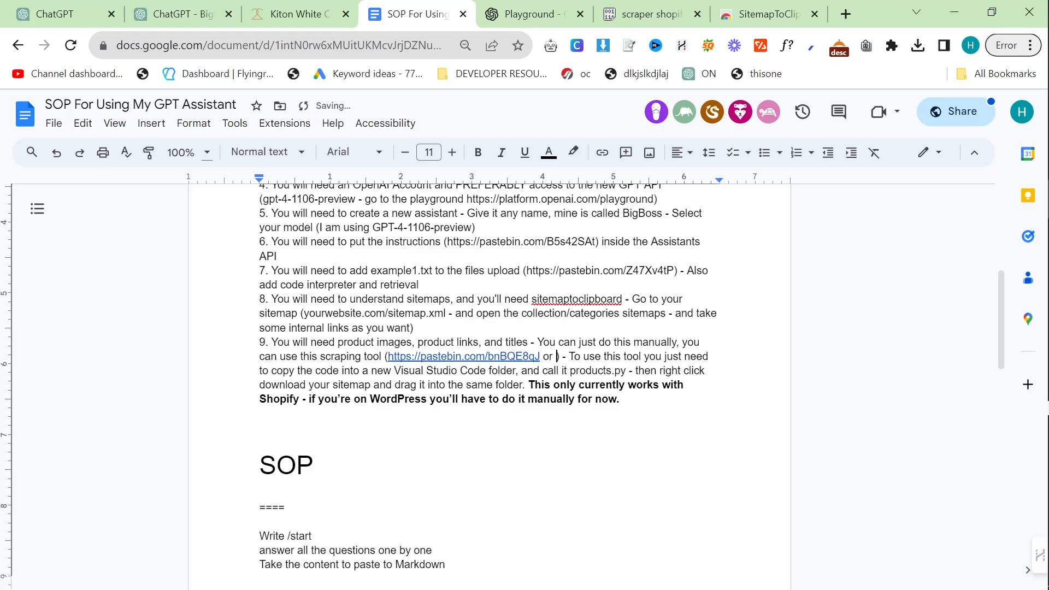
type("https://pastebin.com/AwkRLMxT)")
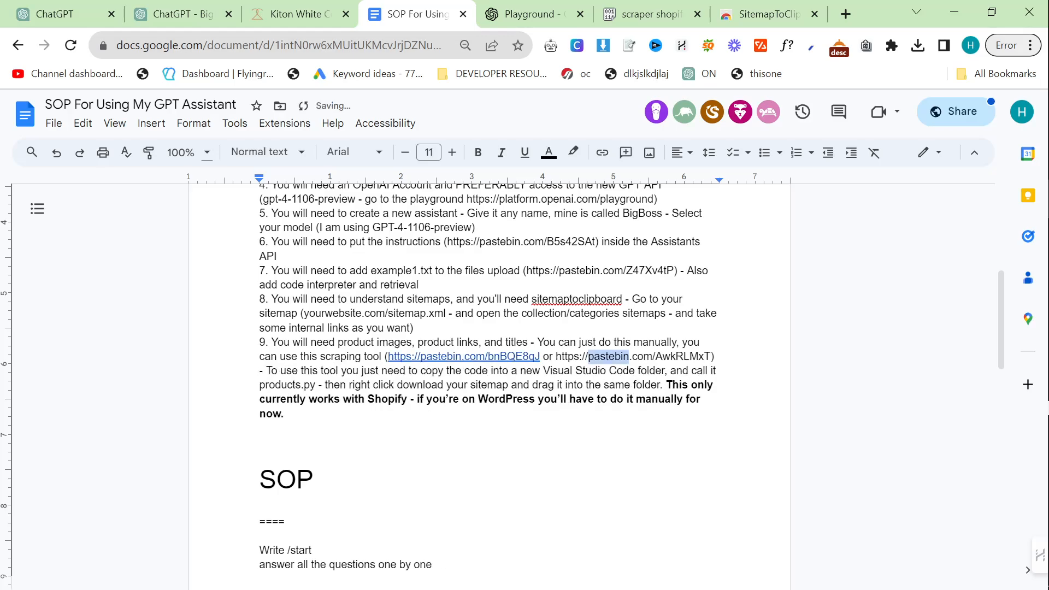
left_click(609, 356)
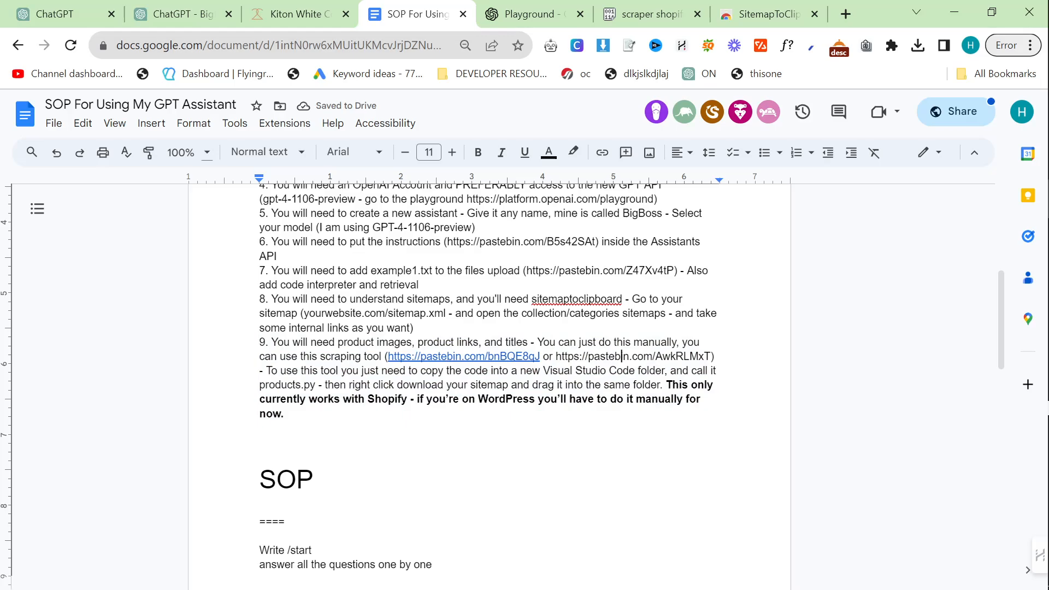
left_click(477, 152)
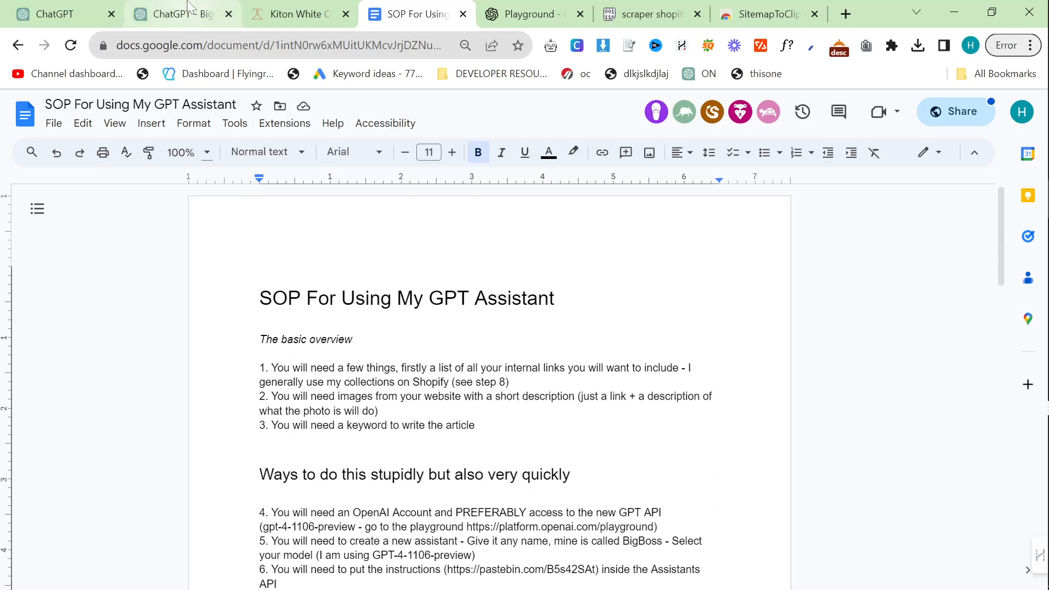
- Review the Pastebin scraper's main() function with the Jeans search term
left_click(180, 14)
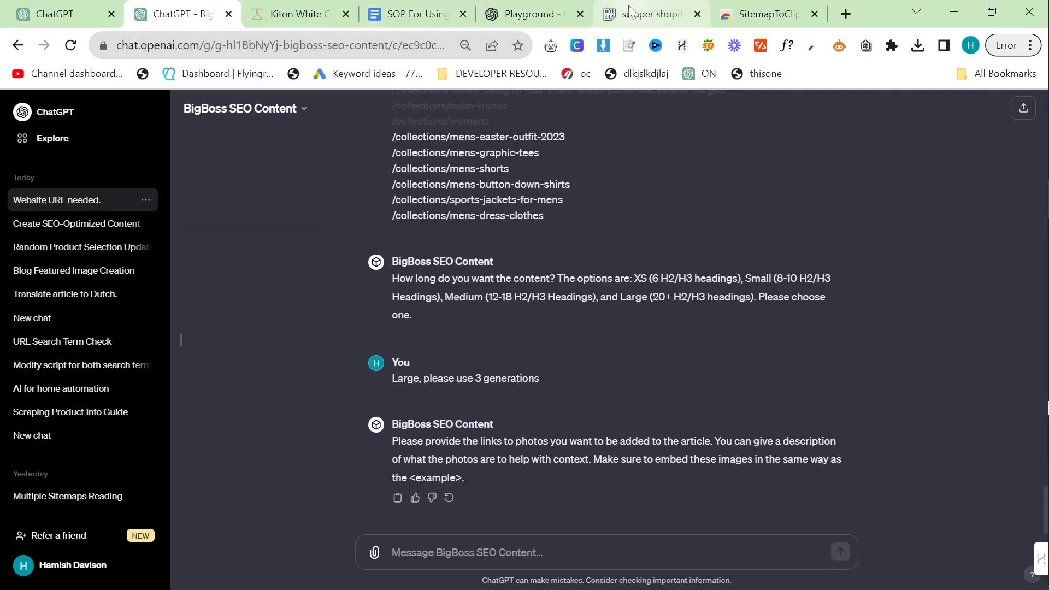
left_click(649, 13)
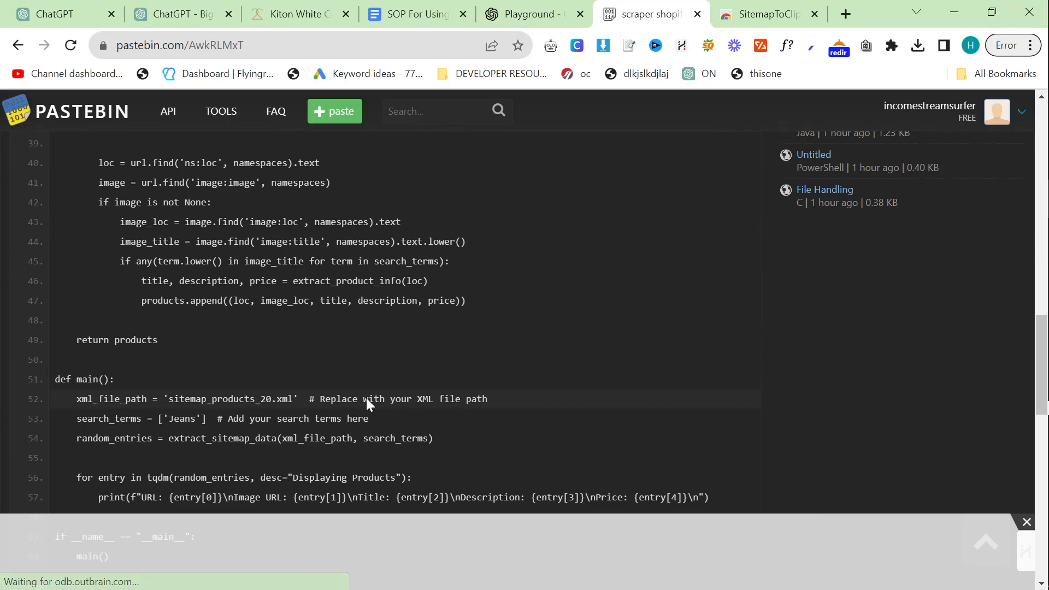
scroll("down", 3)
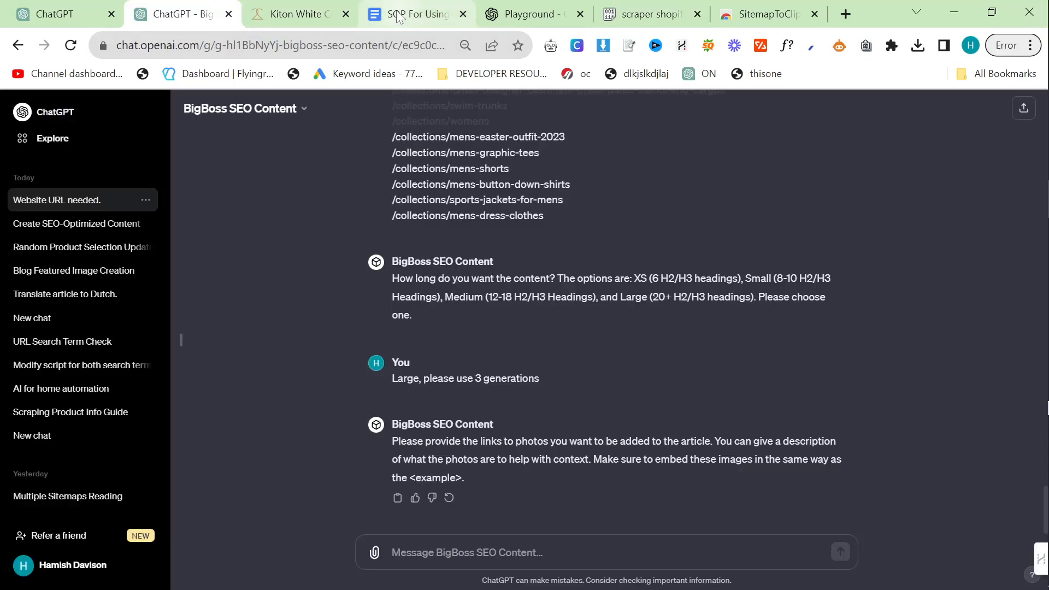
scroll("down", 3)
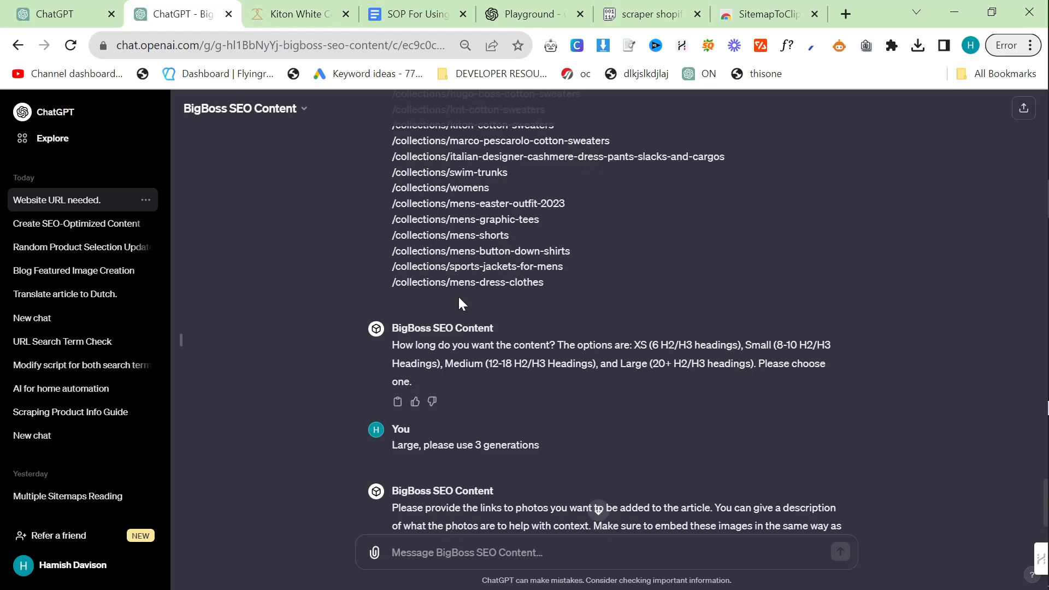
left_click(300, 13)
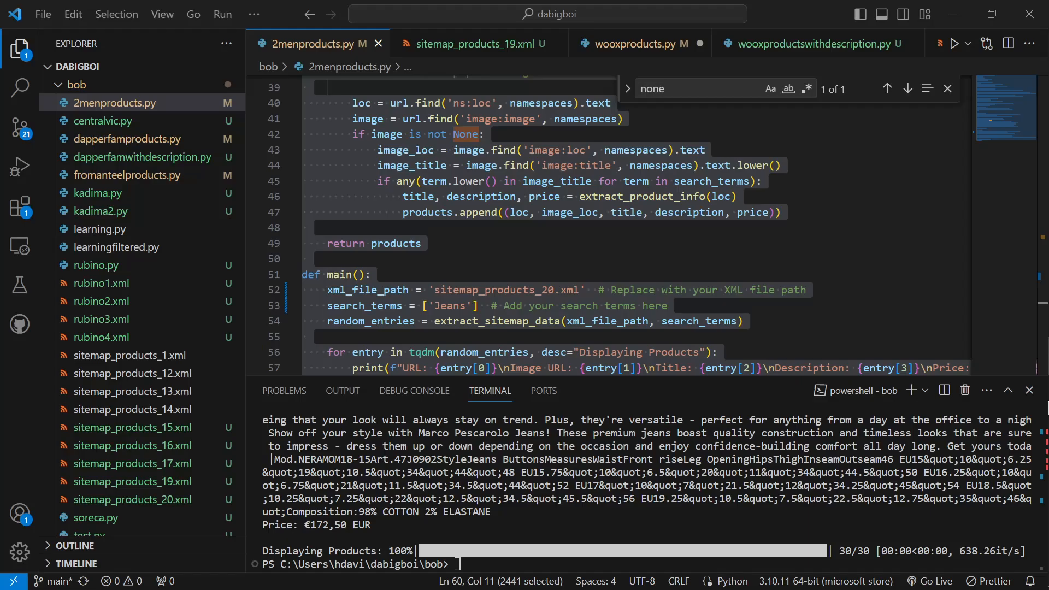
- Select 'Jeans' on line 53 and close sitemap_products_19.xml, wooxproducts.py and other file tabs
left_click(518, 289)
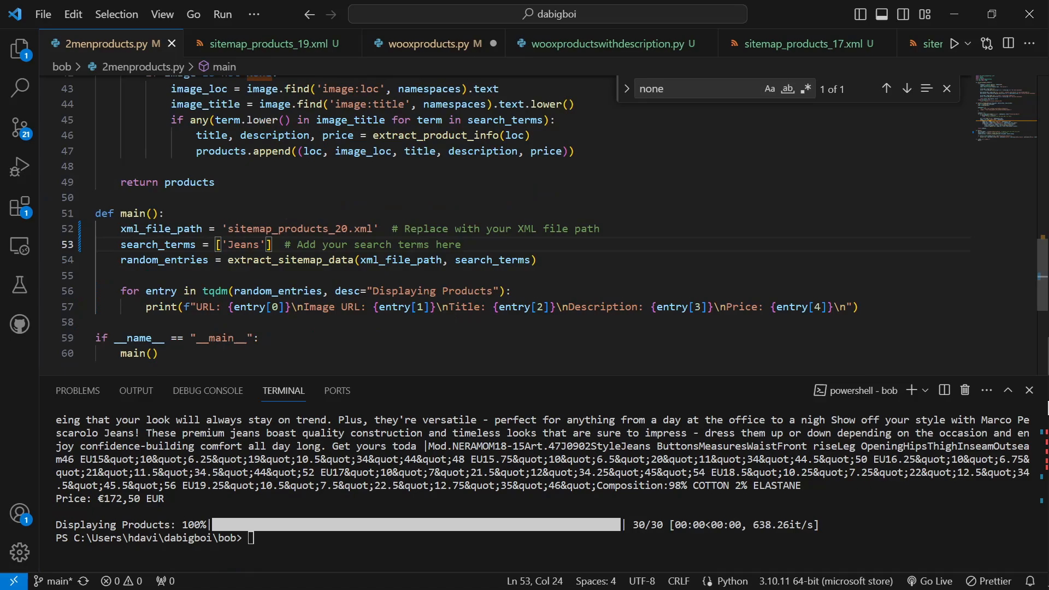
double_click(242, 244)
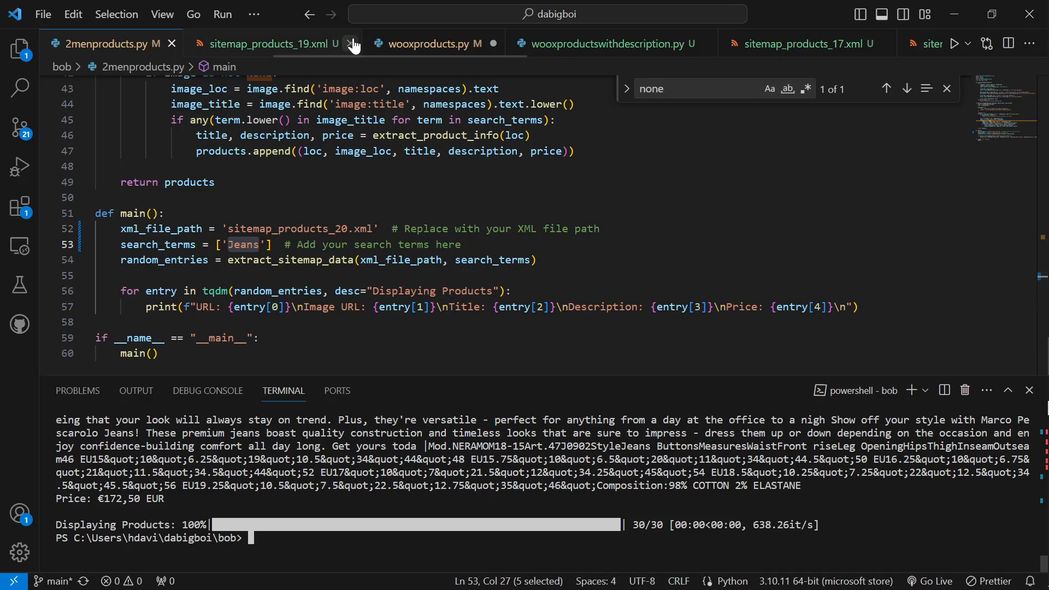
left_click(352, 44)
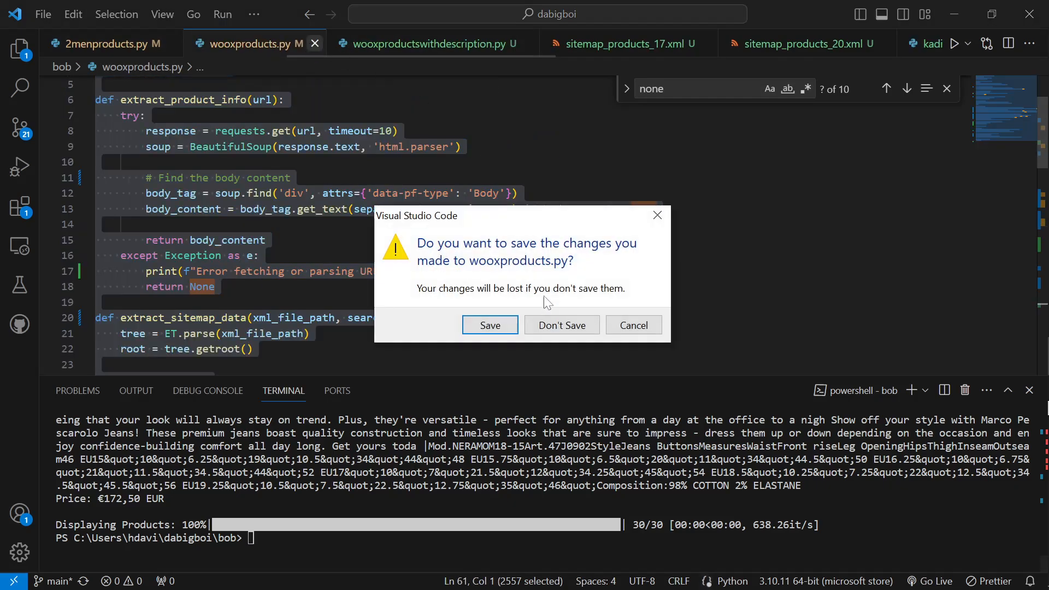
left_click(562, 325)
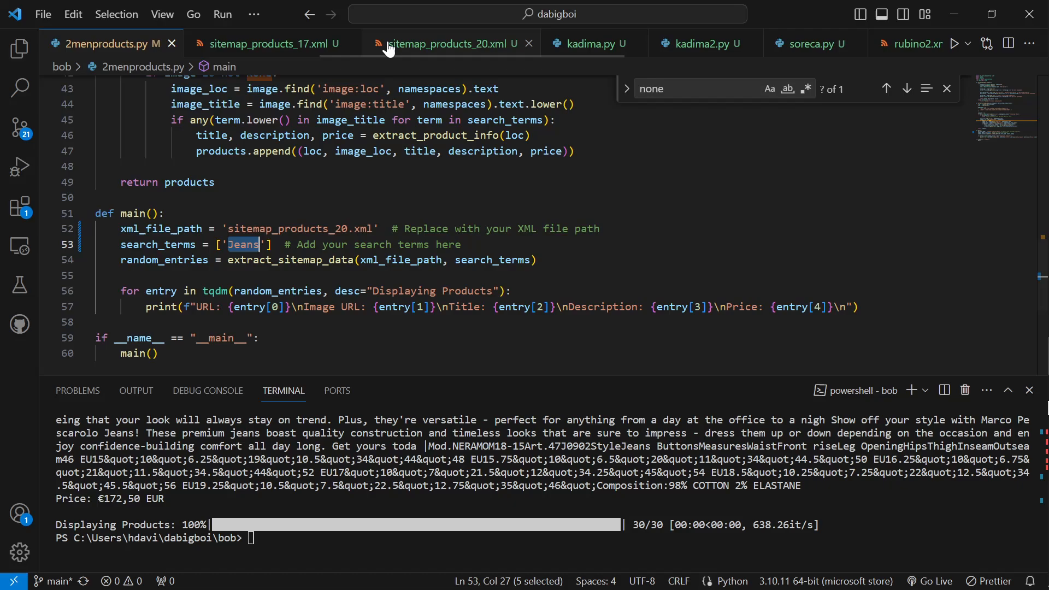
left_click(345, 44)
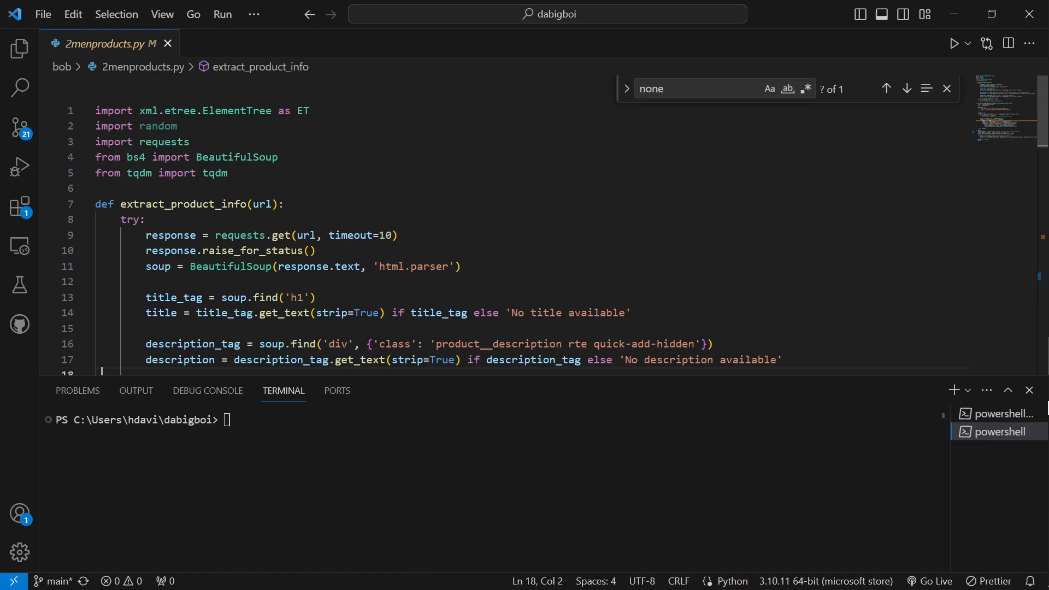
- Compare the 2menproducts.py scraper code against the Kiton White Cotton T-Shirt Milano product page
scroll("down", 3)
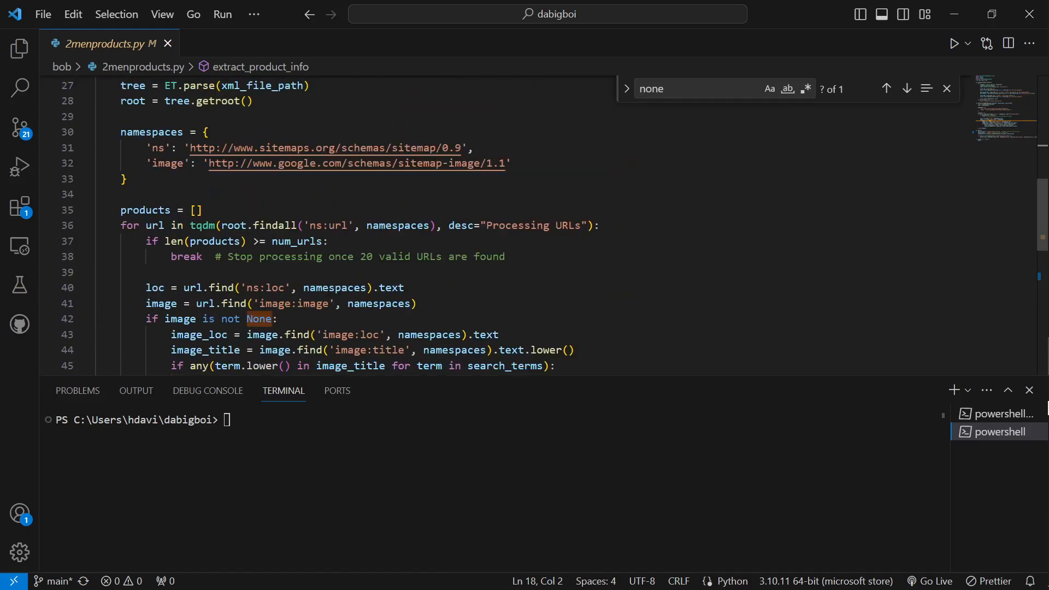
key("alt+tab")
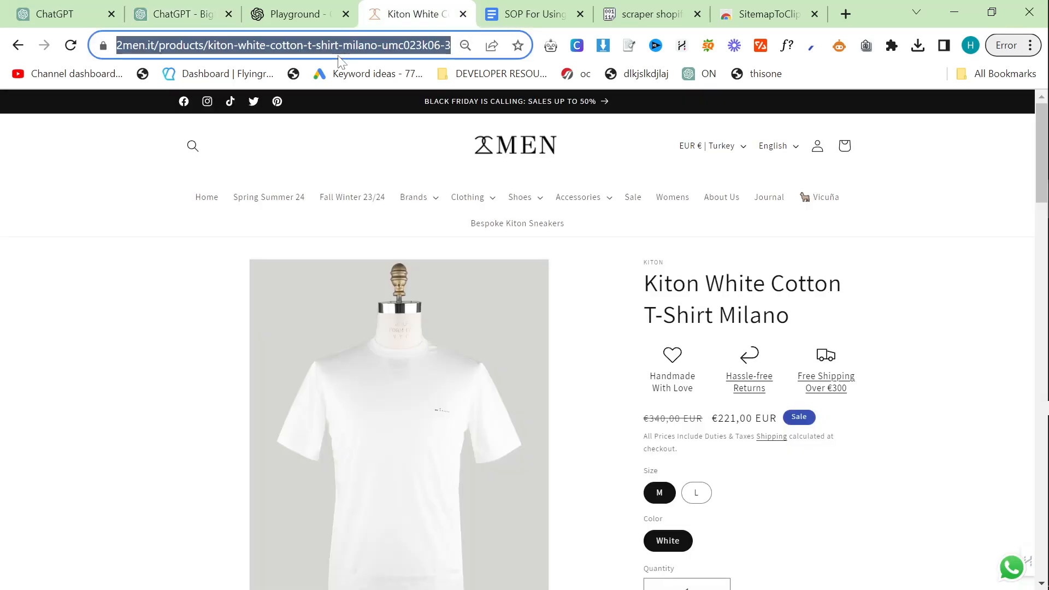
scroll("down", 3)
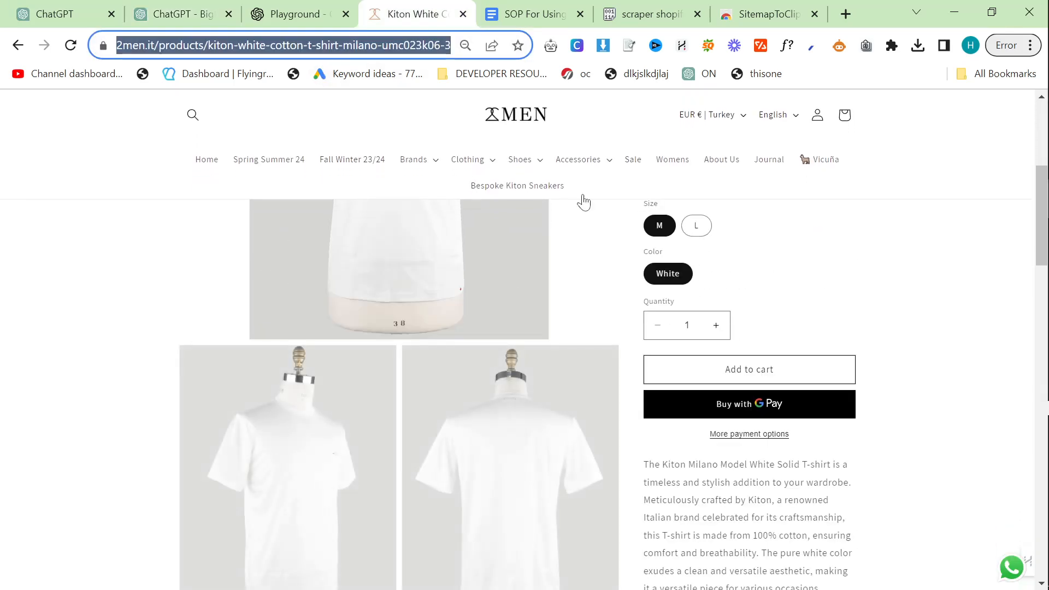
scroll("down", 3)
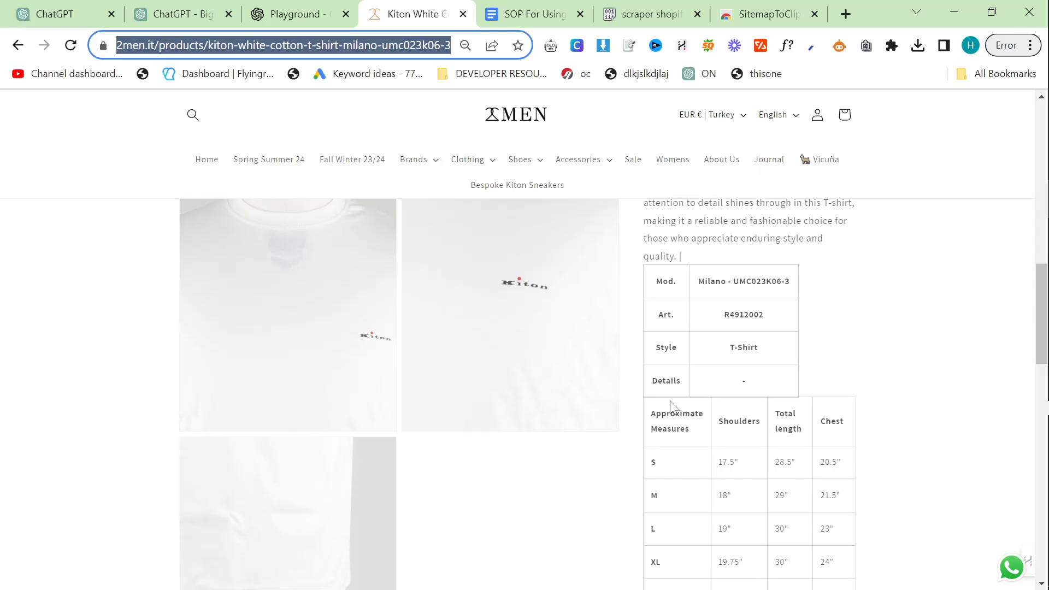
scroll("down", 3)
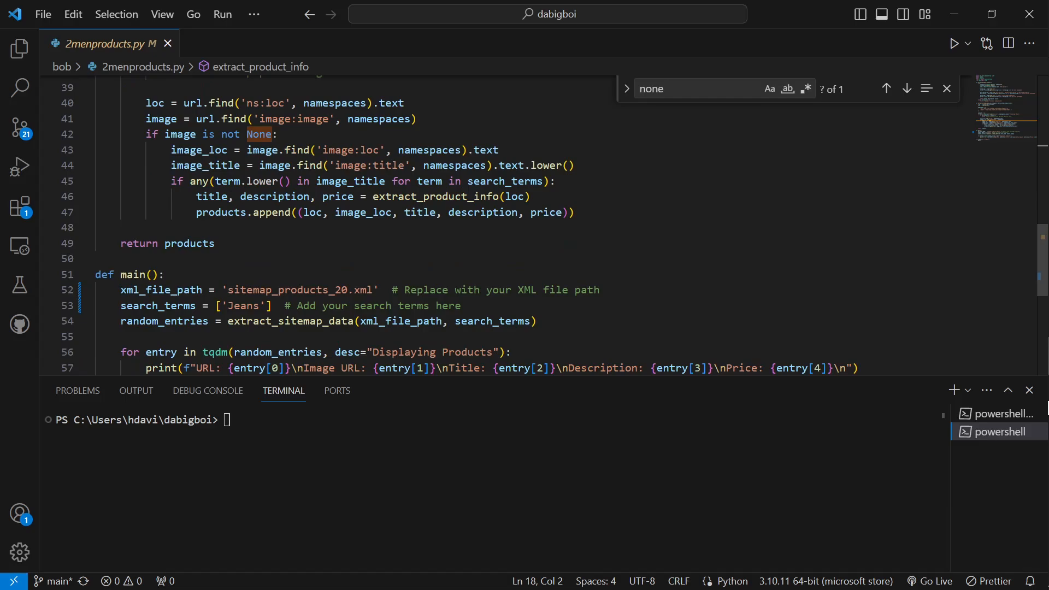
double_click(298, 290)
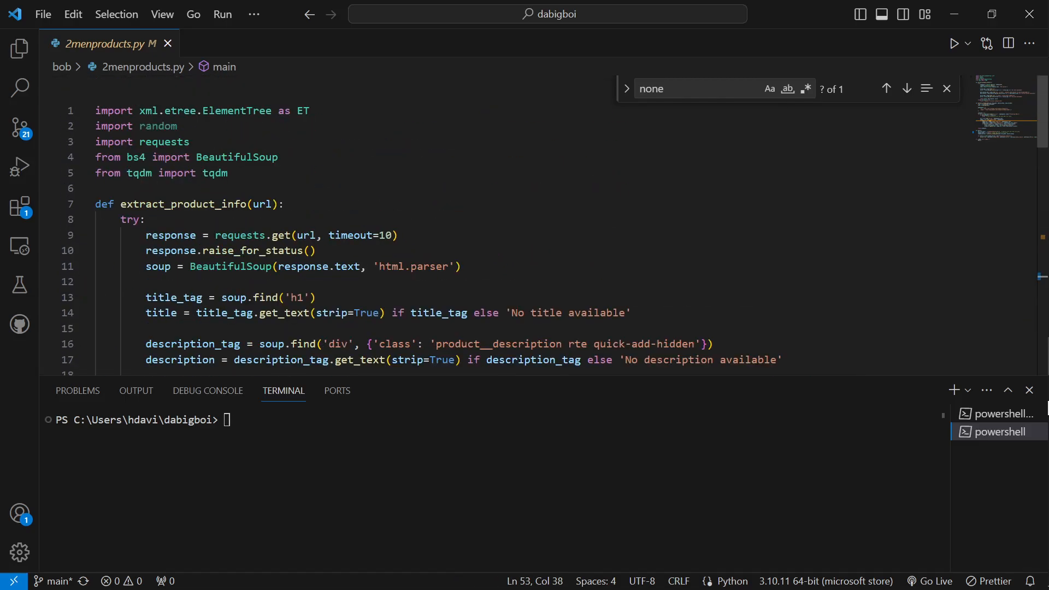
scroll("down", 3)
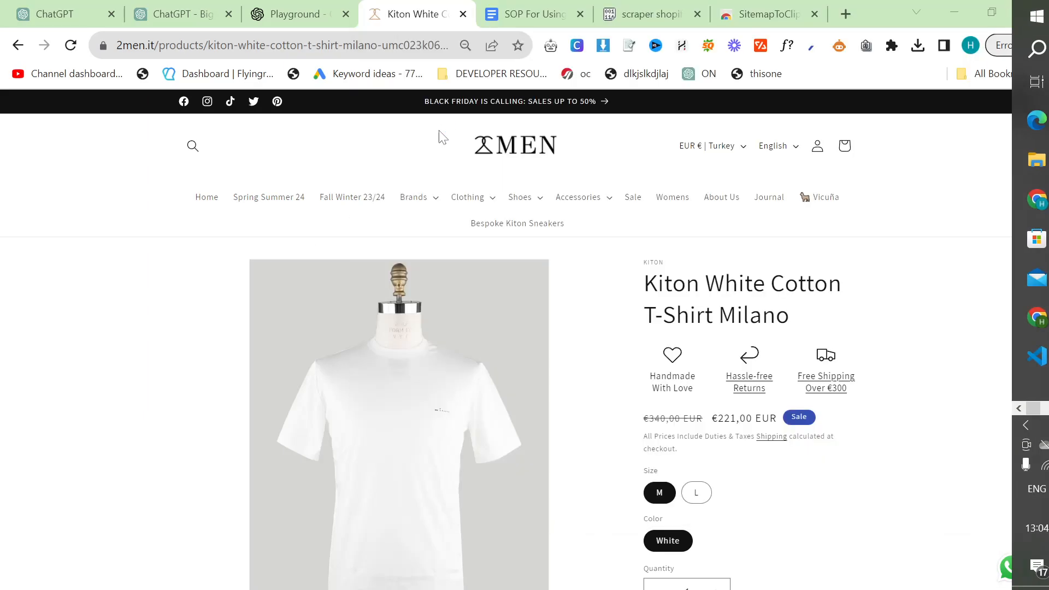
- Add the line 'Title: Kiton White Cotton T-Shirt Milano' beneath the URLs in Notepad
right_click(399, 414)
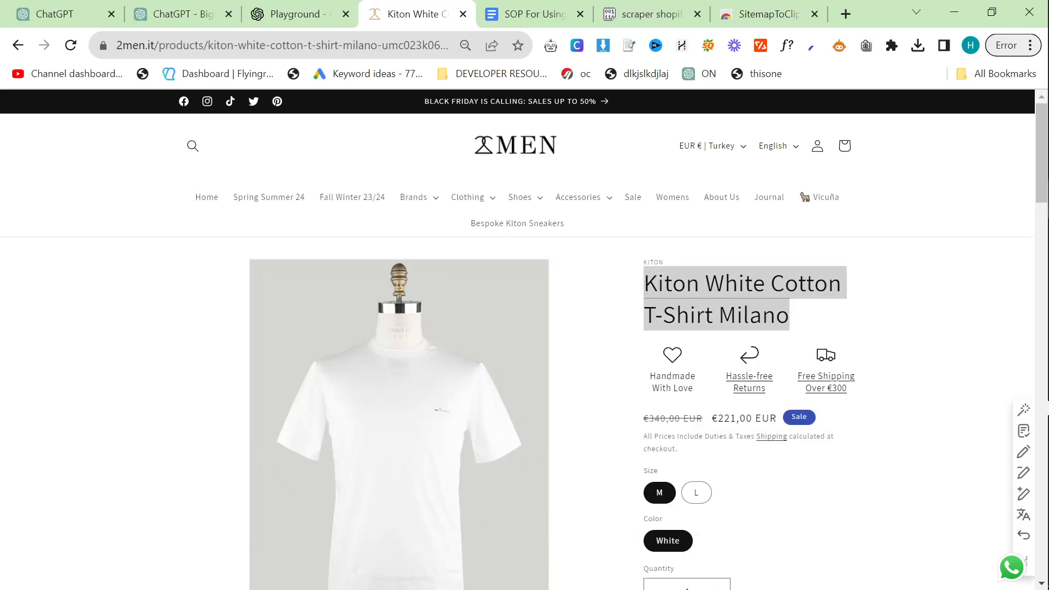
type("T")
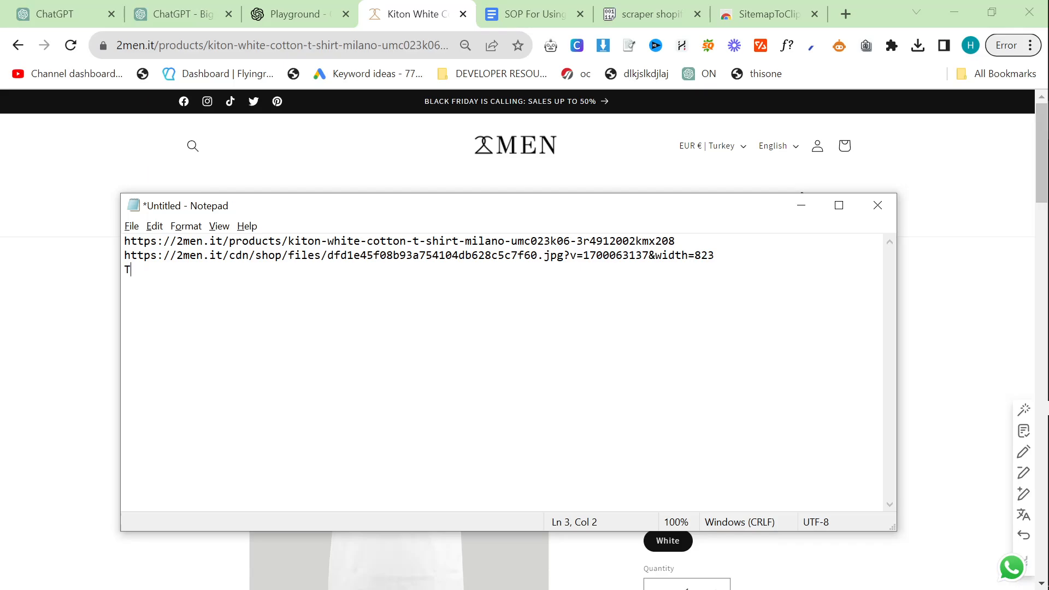
type("itle: Kiton White Cotton T-Shirt Milano")
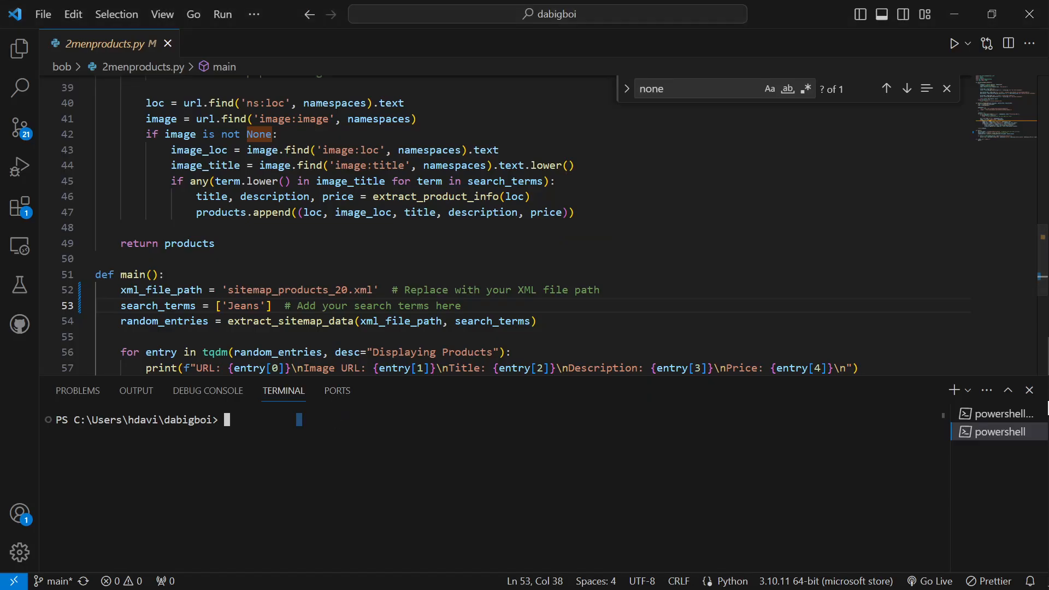
- Run 2menproducts.py, re-run it from the bob folder, and review the jeans output
type("python 2menproducts.py")
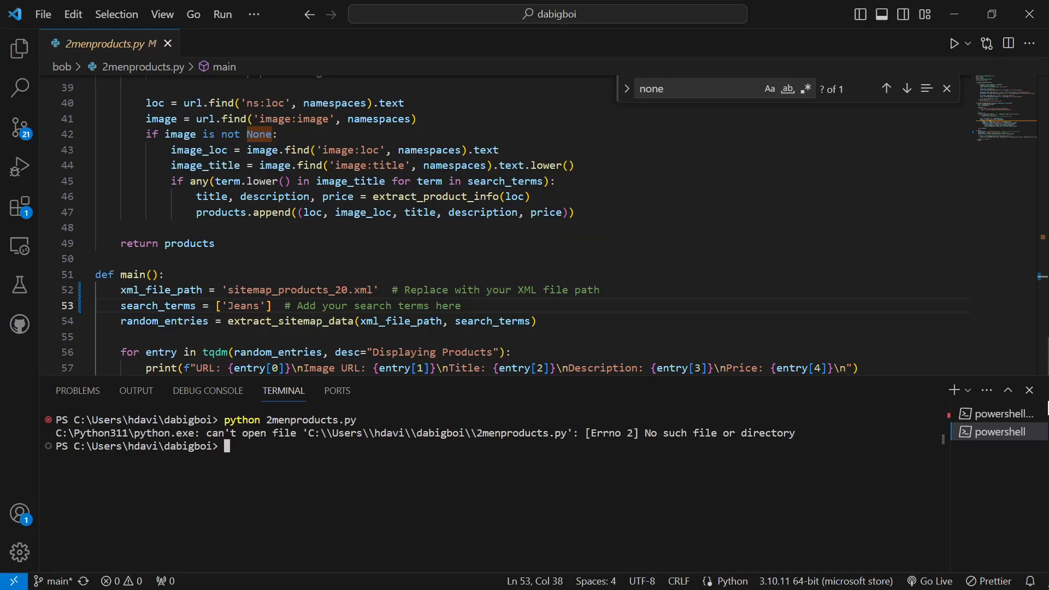
type("cd bob")
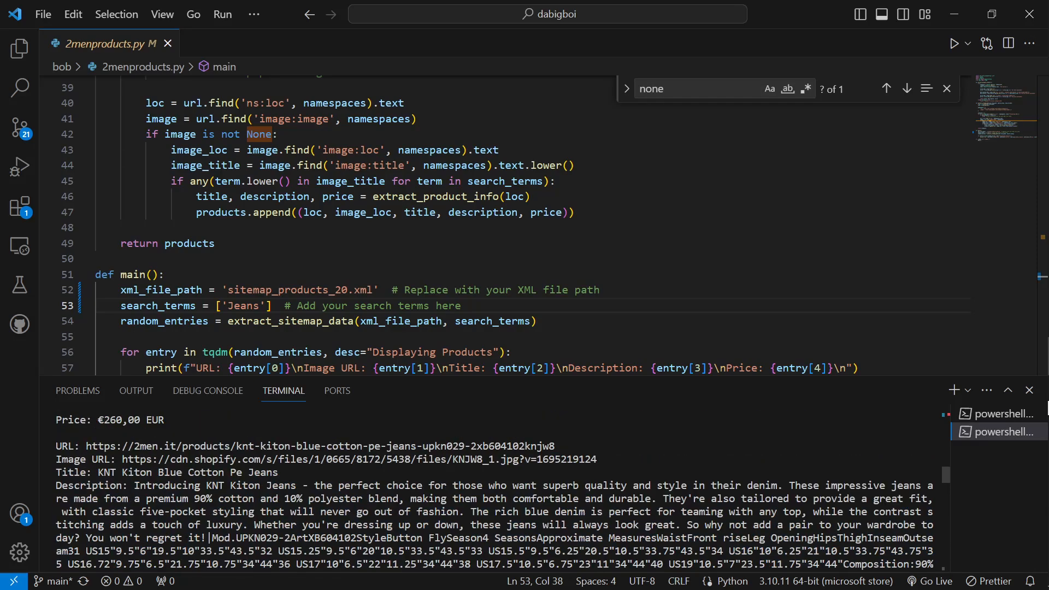
scroll("down", 3)
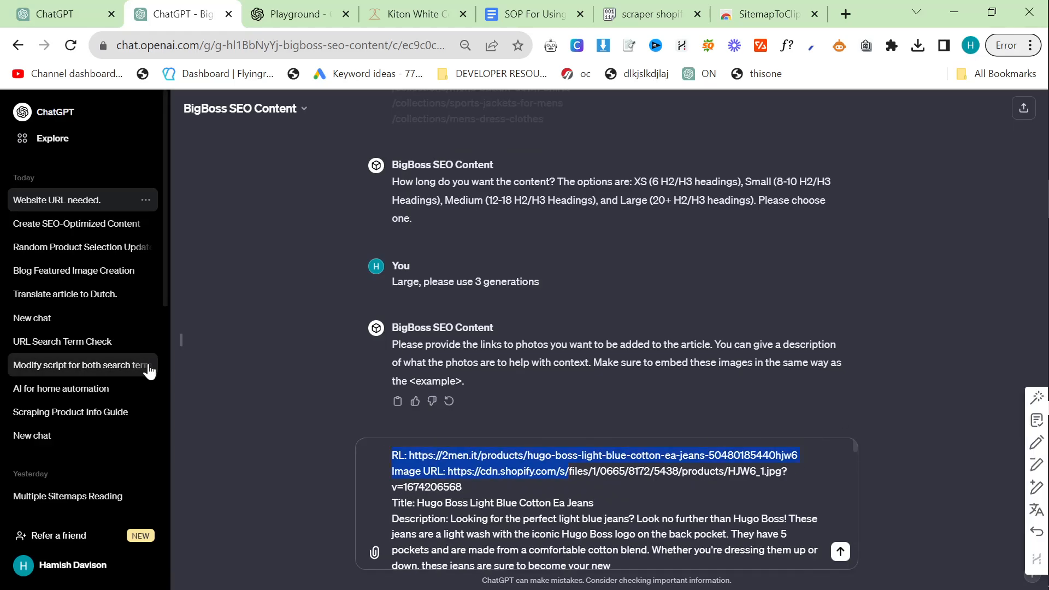
- Send the jeans product list with a reminder to embed product images and use 3 generations
type("DO")
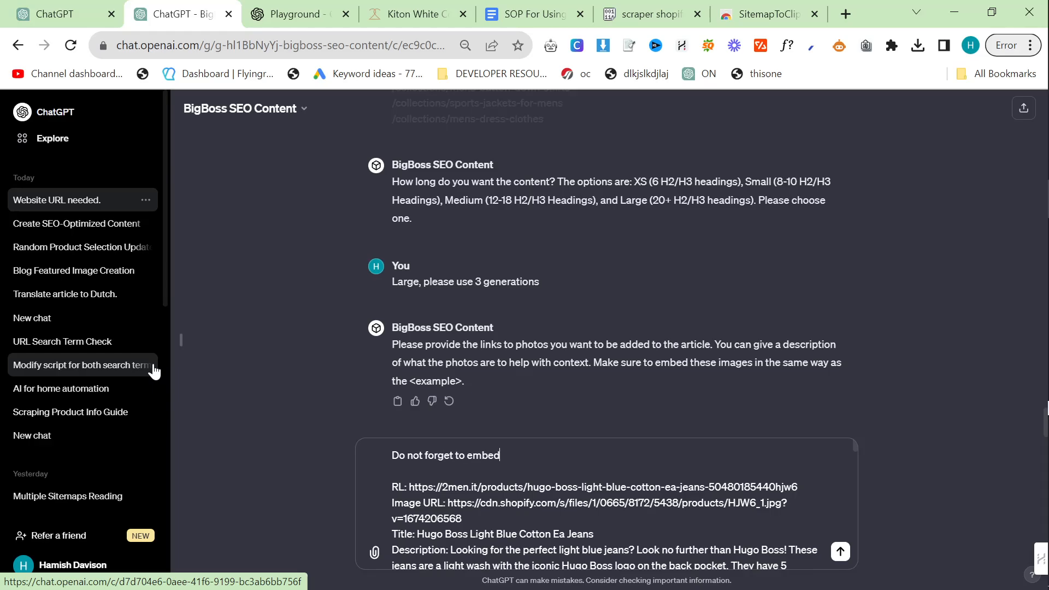
type("product images")
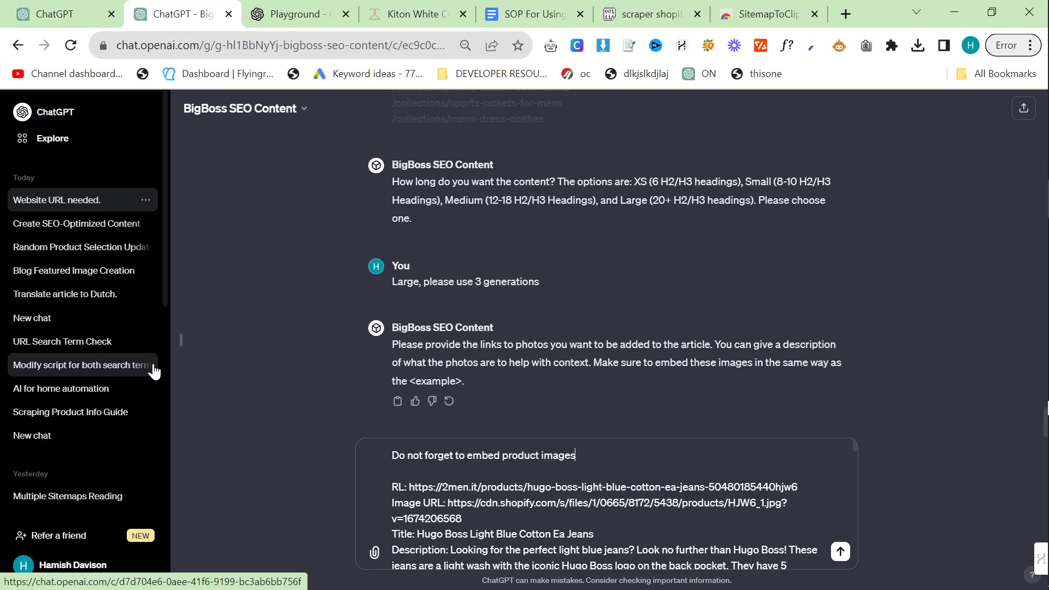
type("- remember to use")
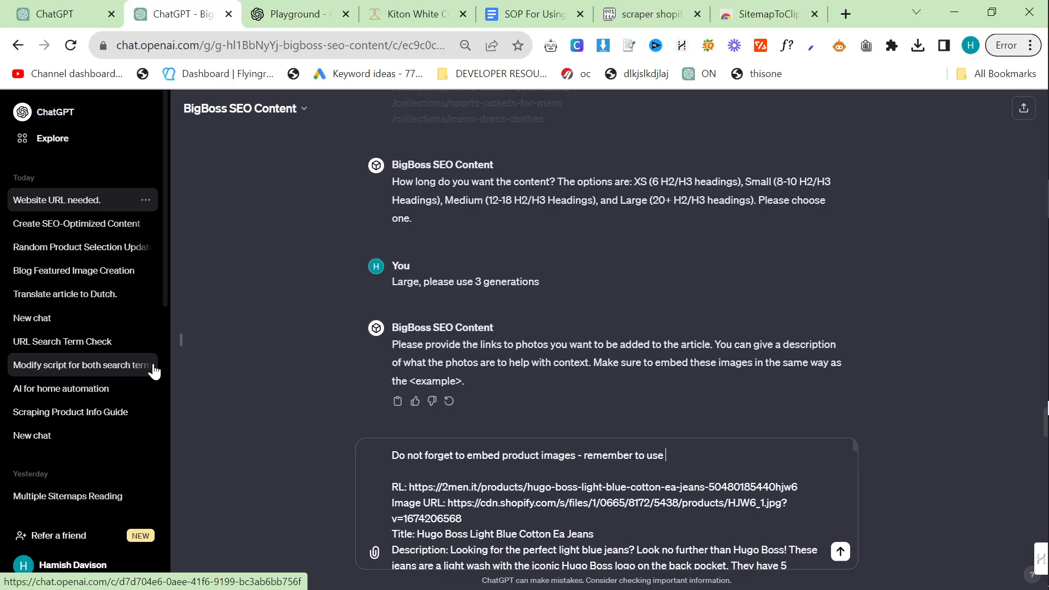
type("3 generations")
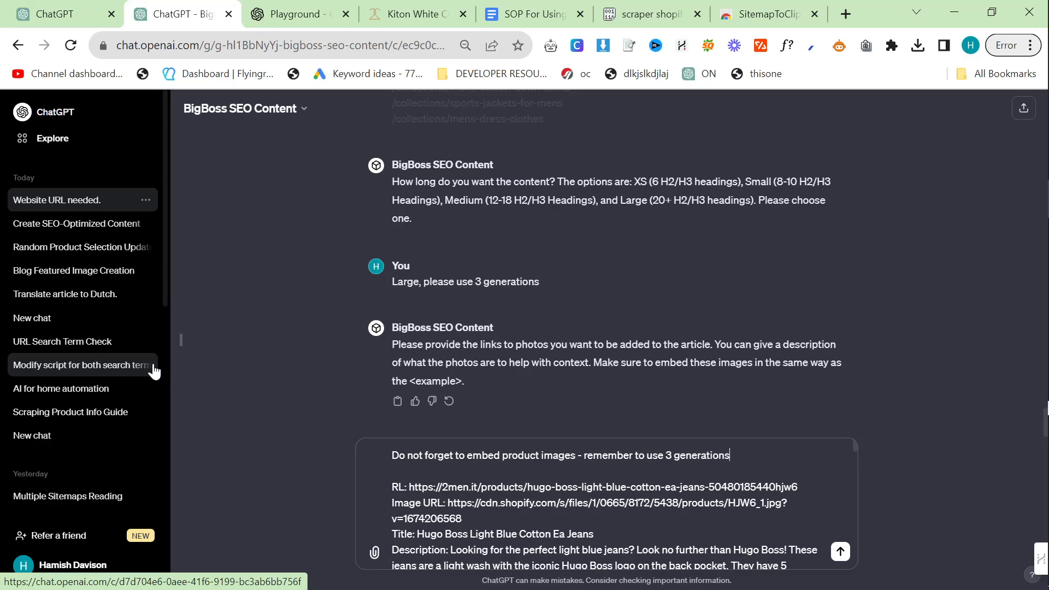
left_click(840, 551)
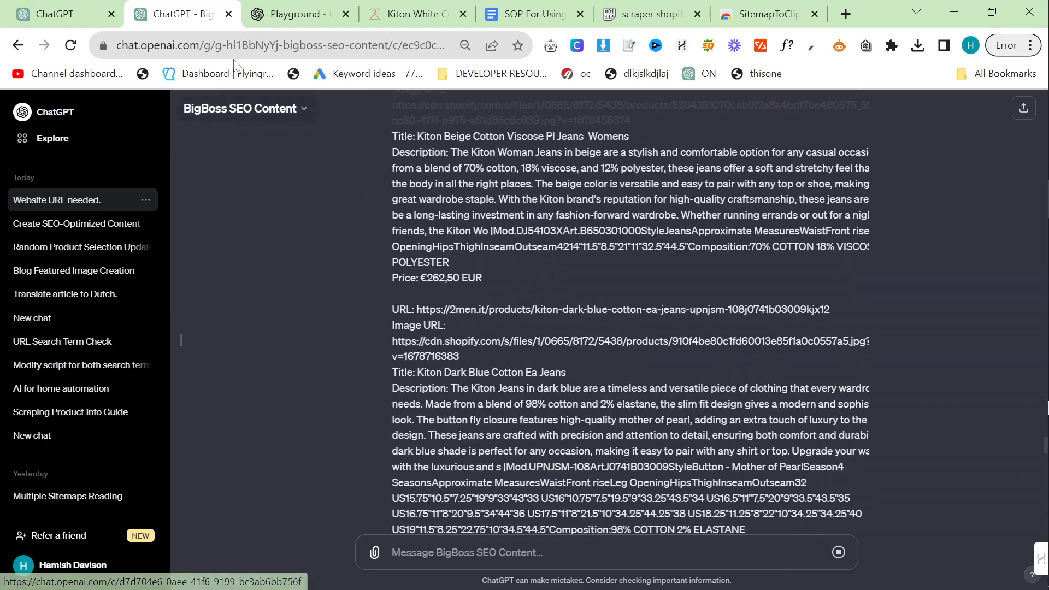
left_click(299, 14)
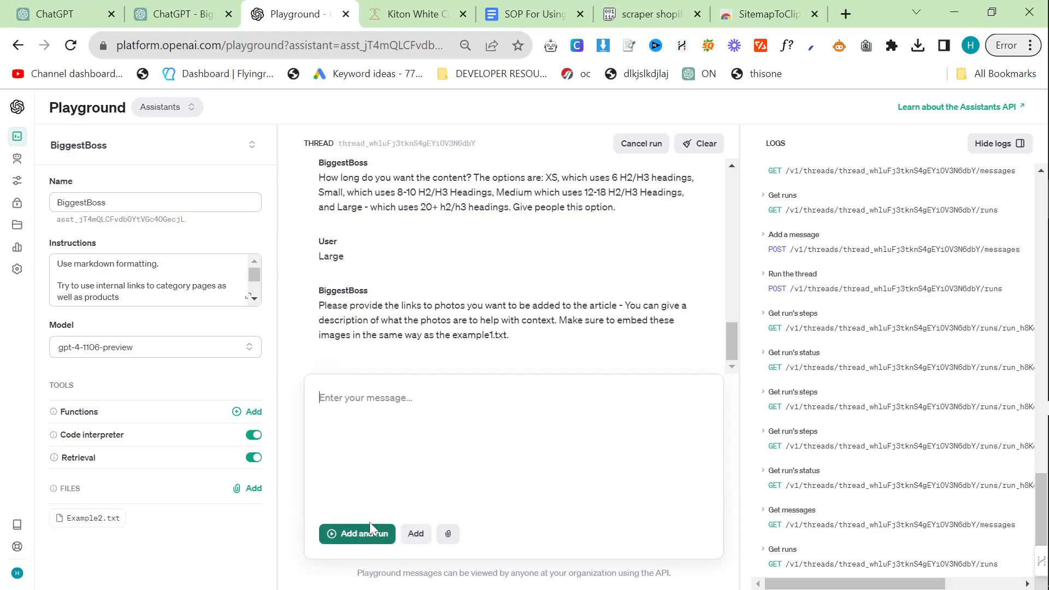
- Submit the jeans data in Playground, which exceeds the 32768-character limit, then return to ChatGPT
left_click(357, 533)
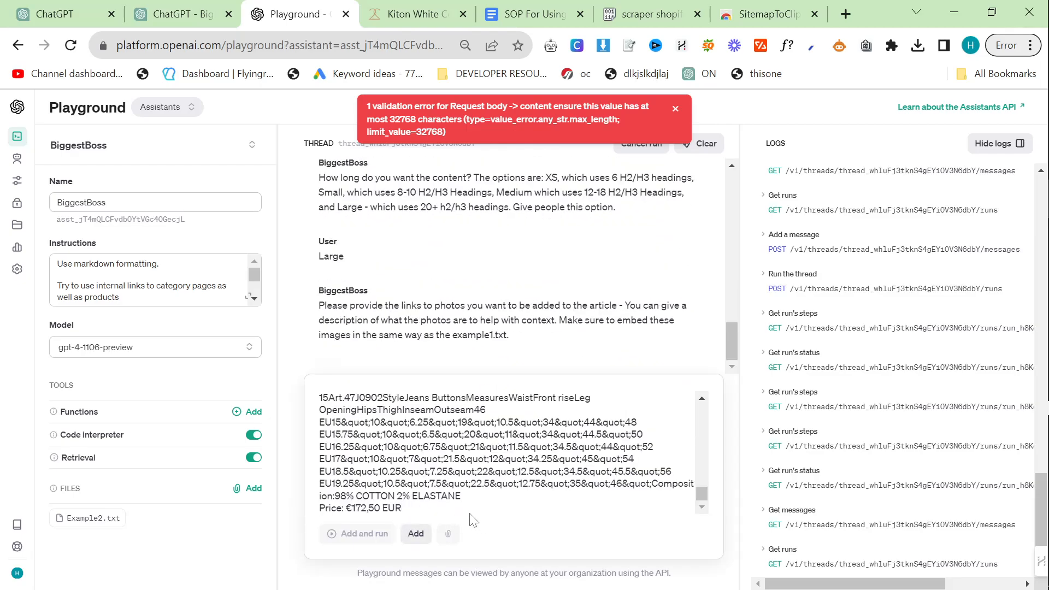
left_click(675, 108)
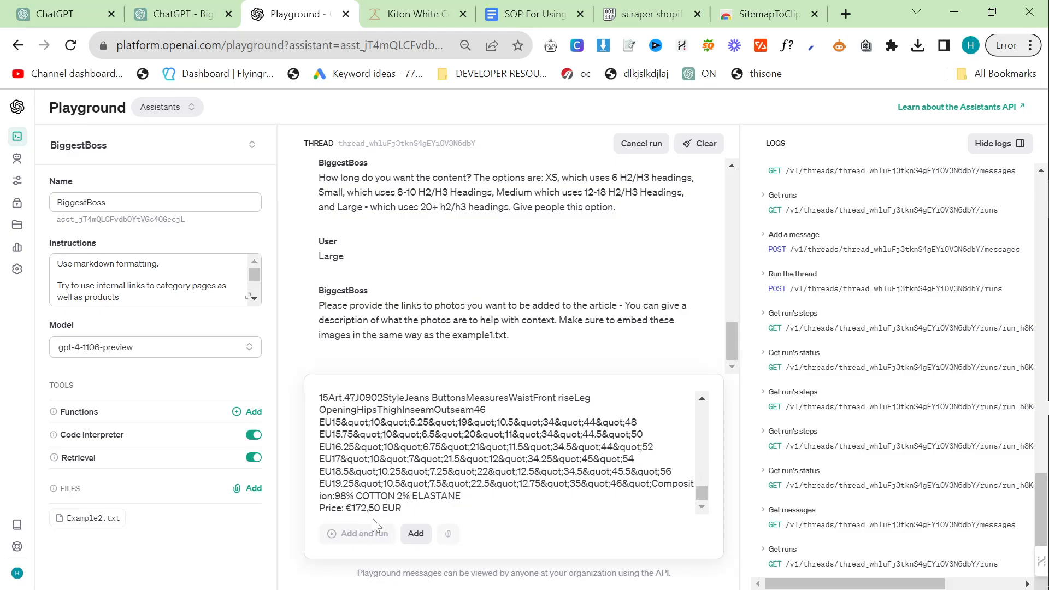
left_click(181, 13)
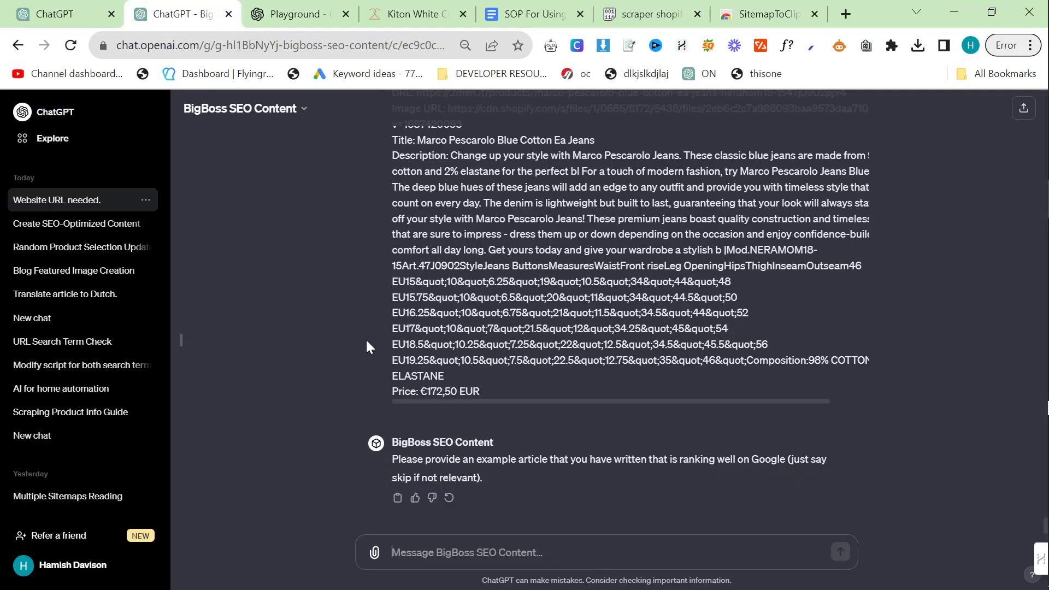
mouse_move(539, 540)
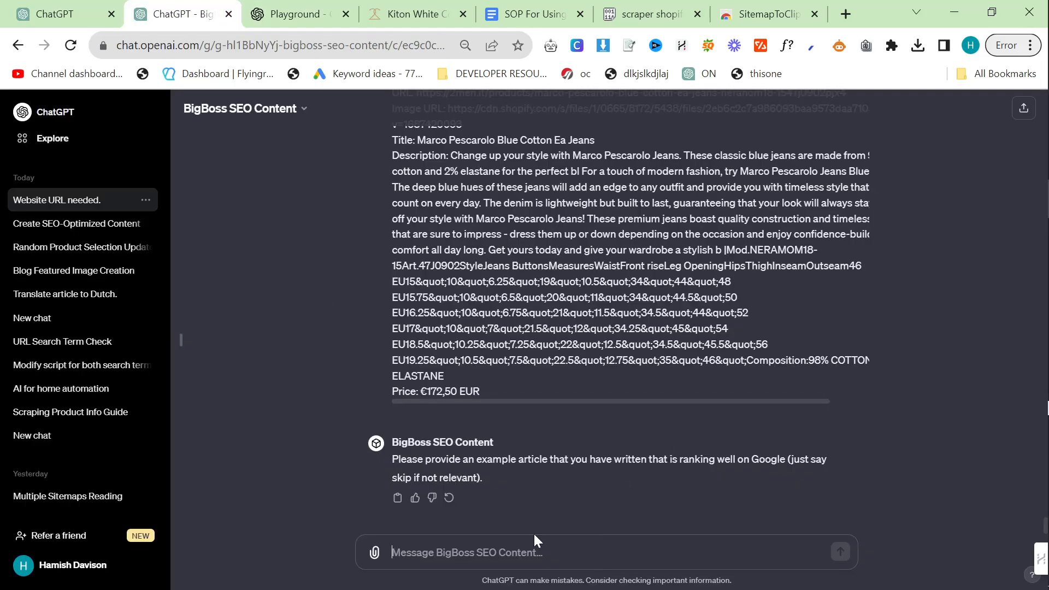
- Try attaching a file, then select the example1.txt link in the SOP guide
left_click(379, 552)
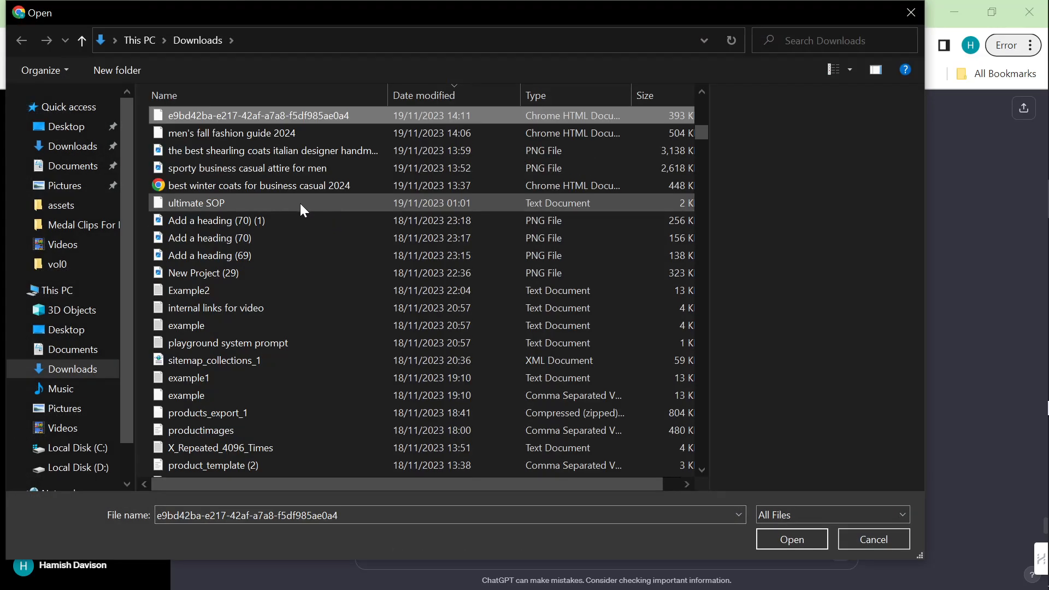
left_click(188, 377)
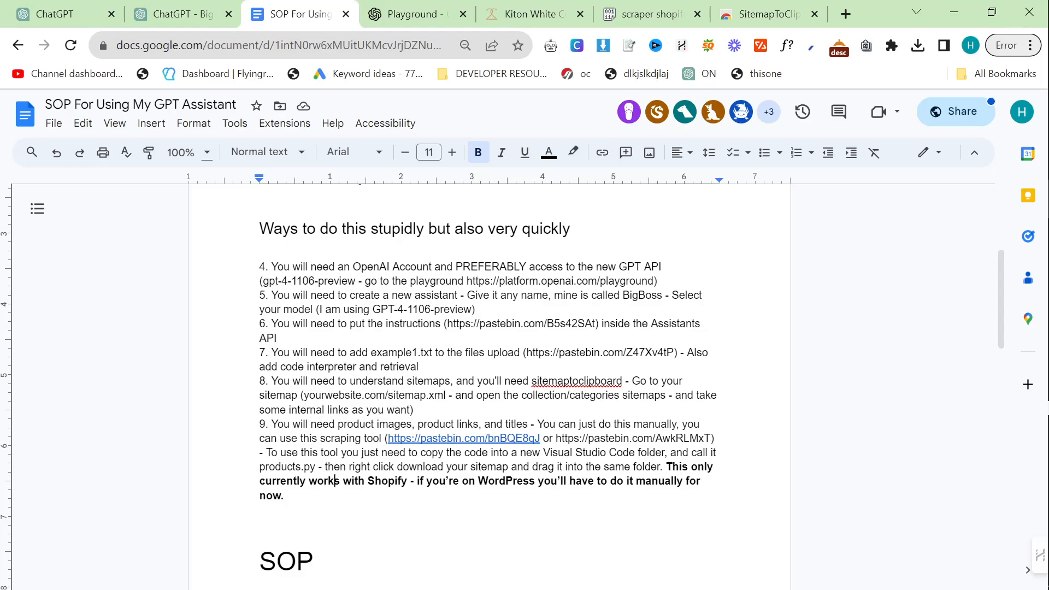
left_click_drag(526, 351, 647, 352)
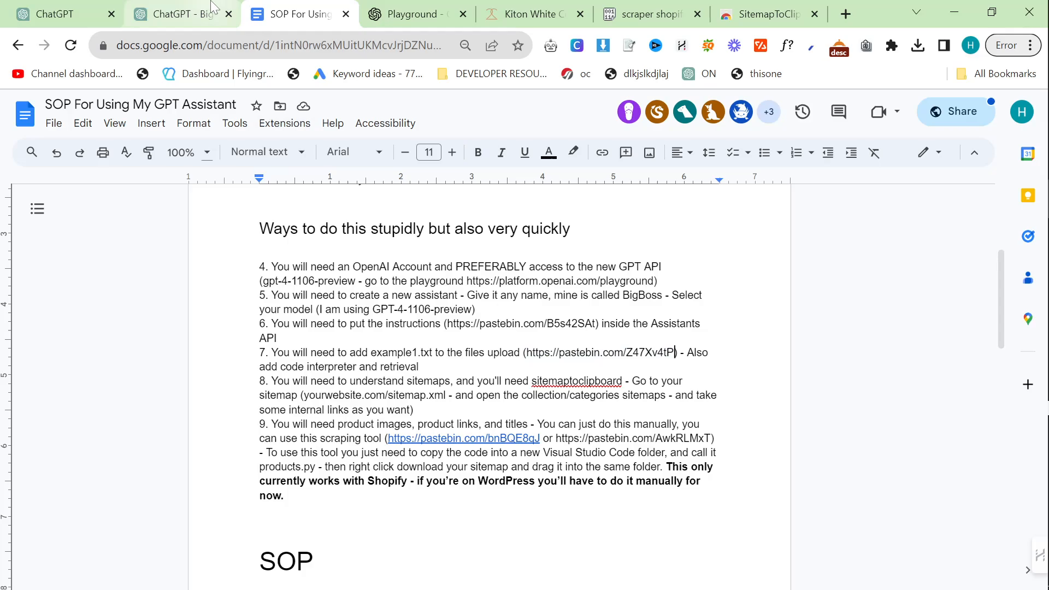
left_click(180, 13)
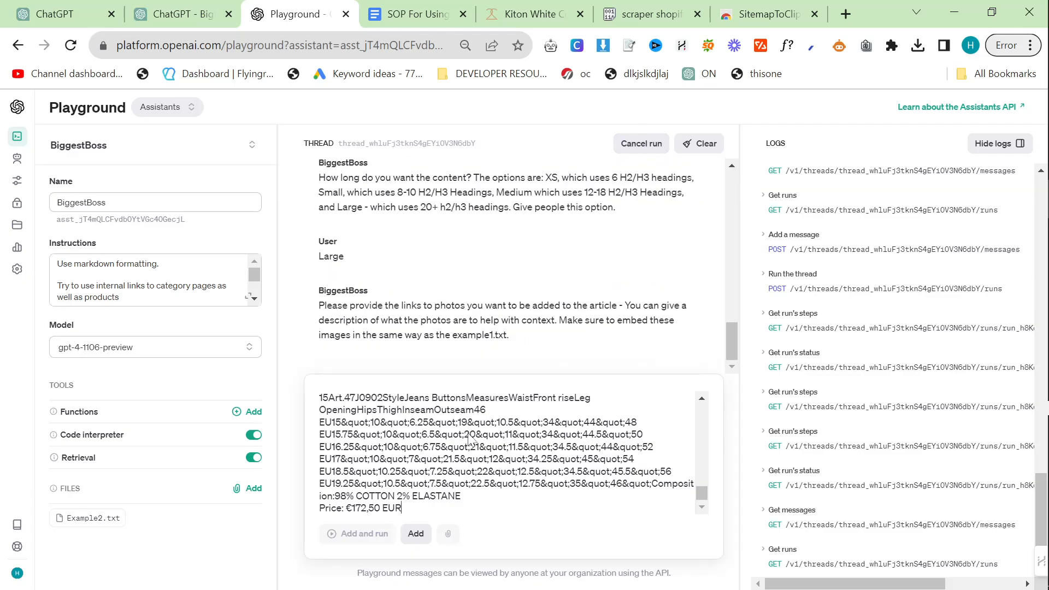
left_click(181, 14)
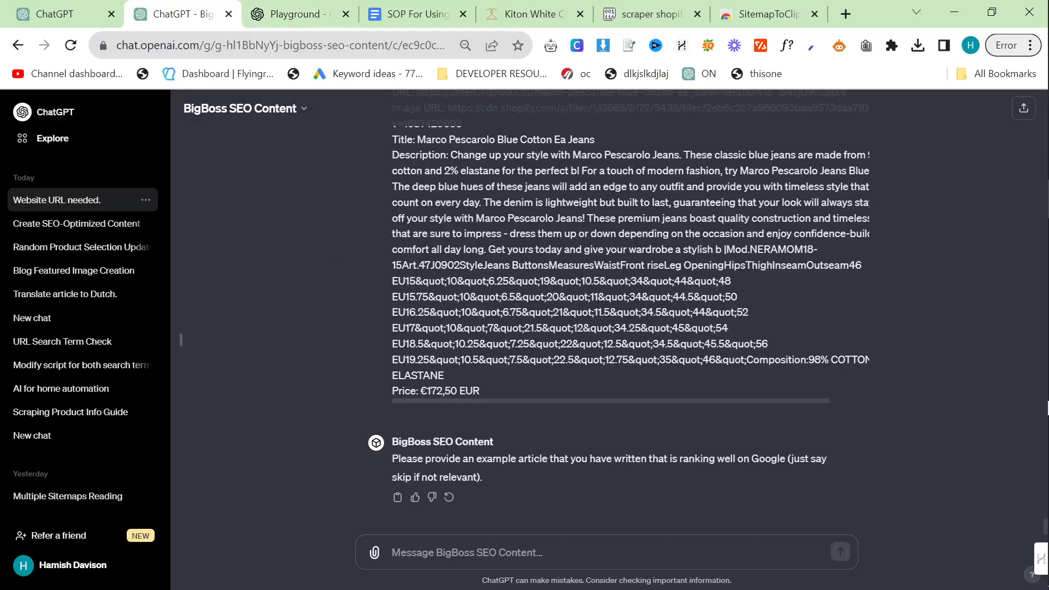
- Reply to ChatGPT that example1 is the example article
left_click(373, 551)
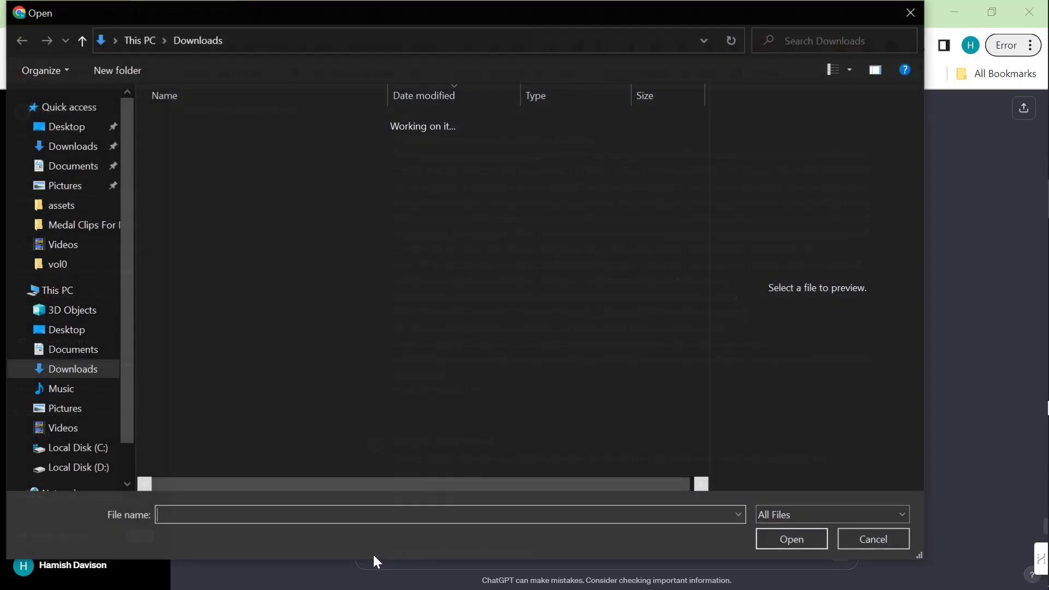
left_click(188, 290)
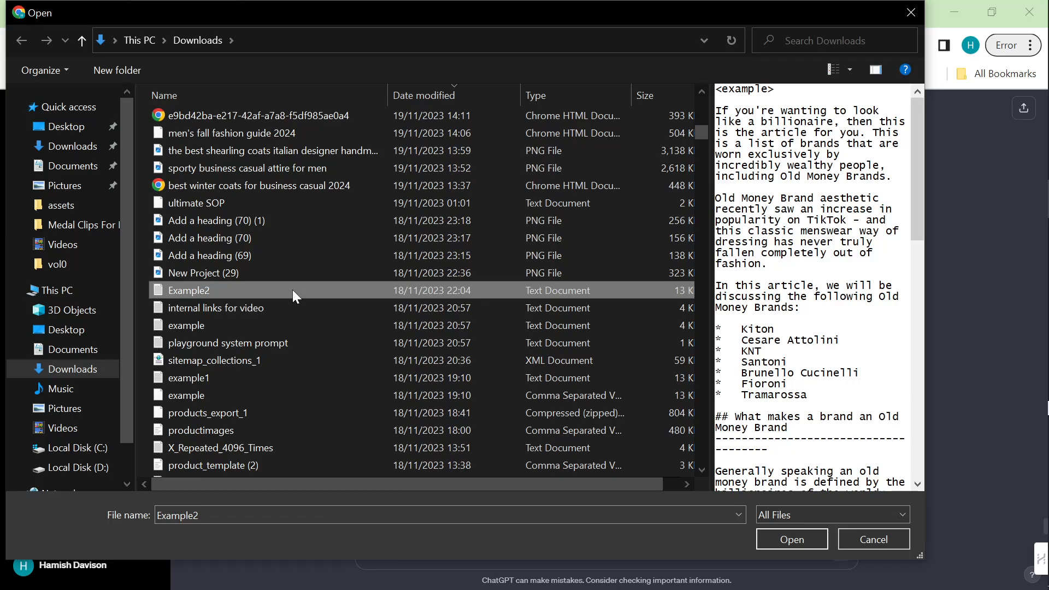
left_click(189, 378)
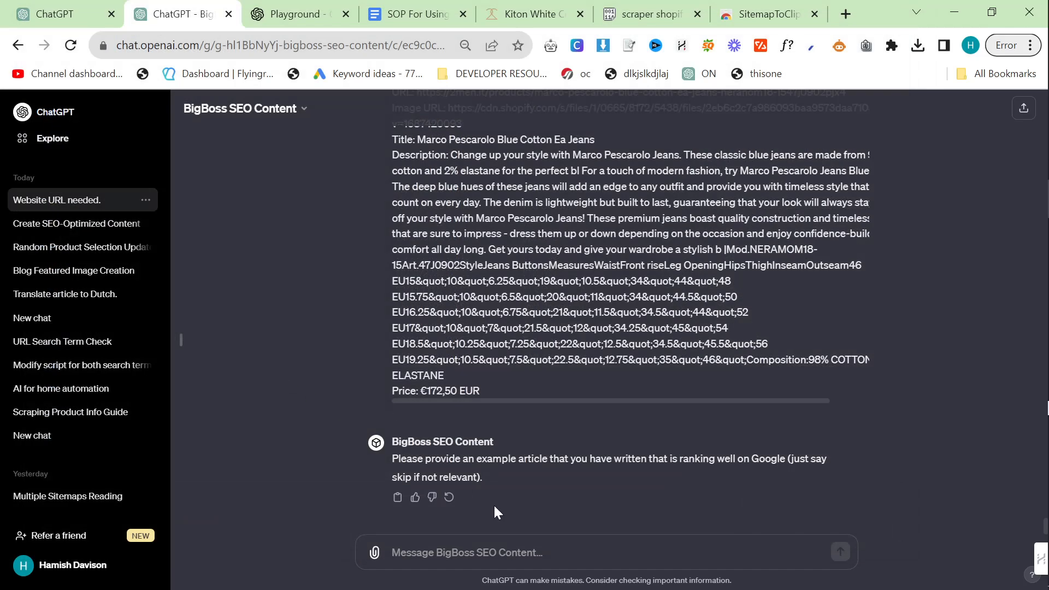
type("h")
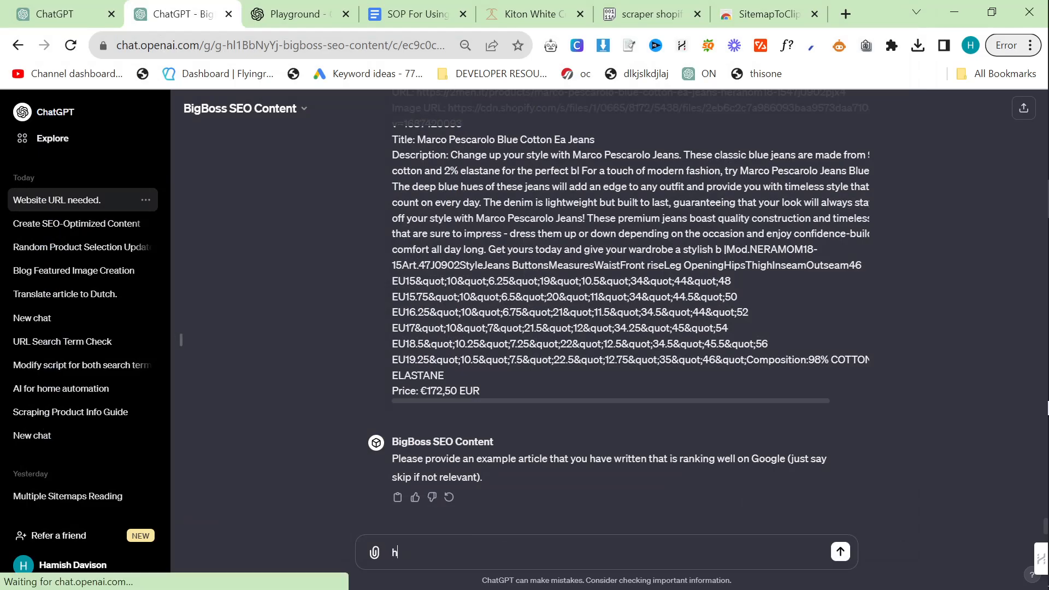
type("example1.tct is an example")
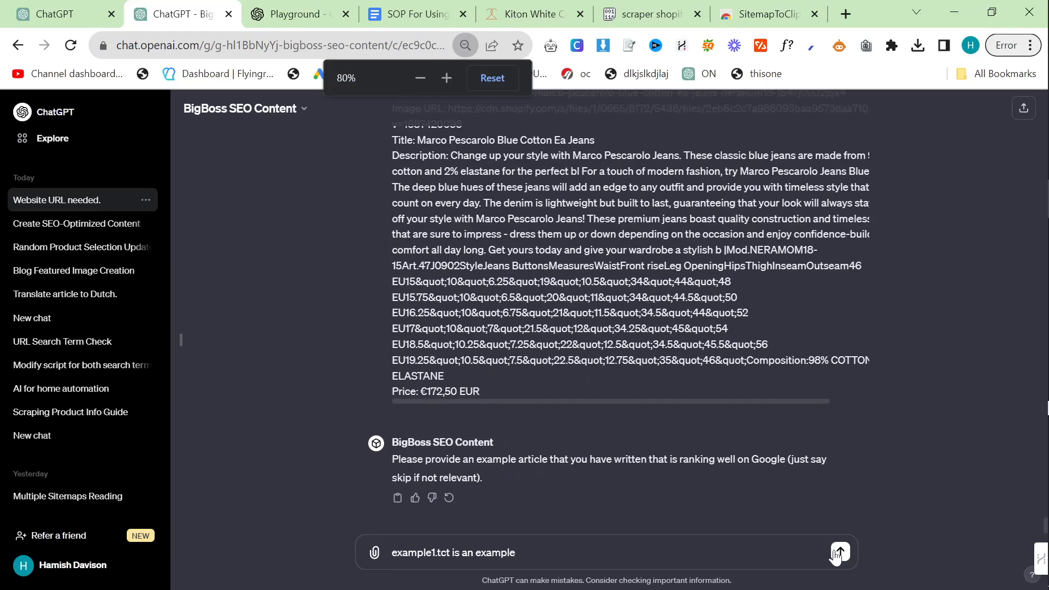
left_click(298, 15)
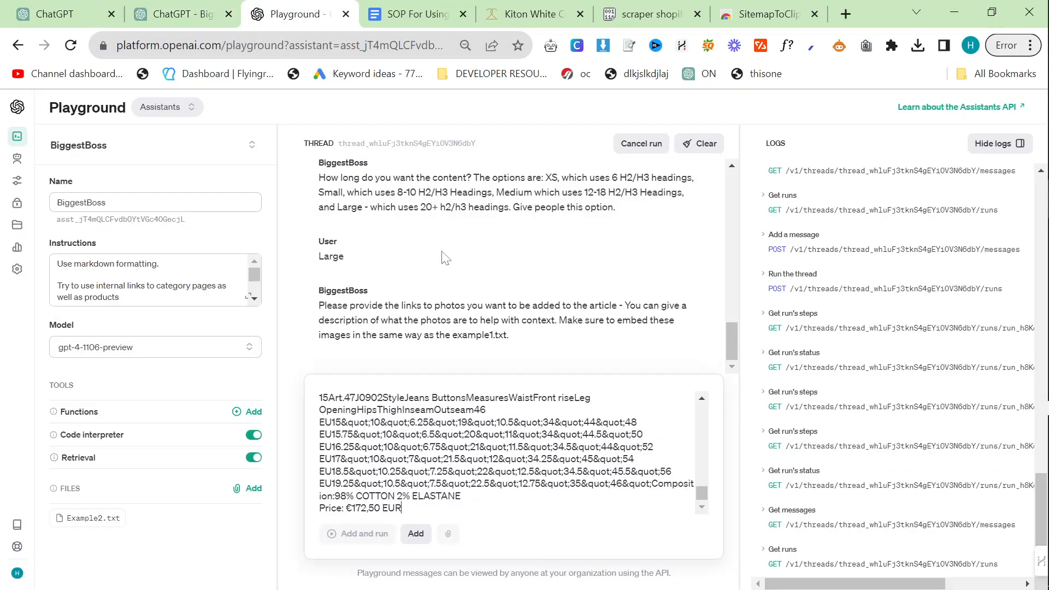
mouse_move(677, 226)
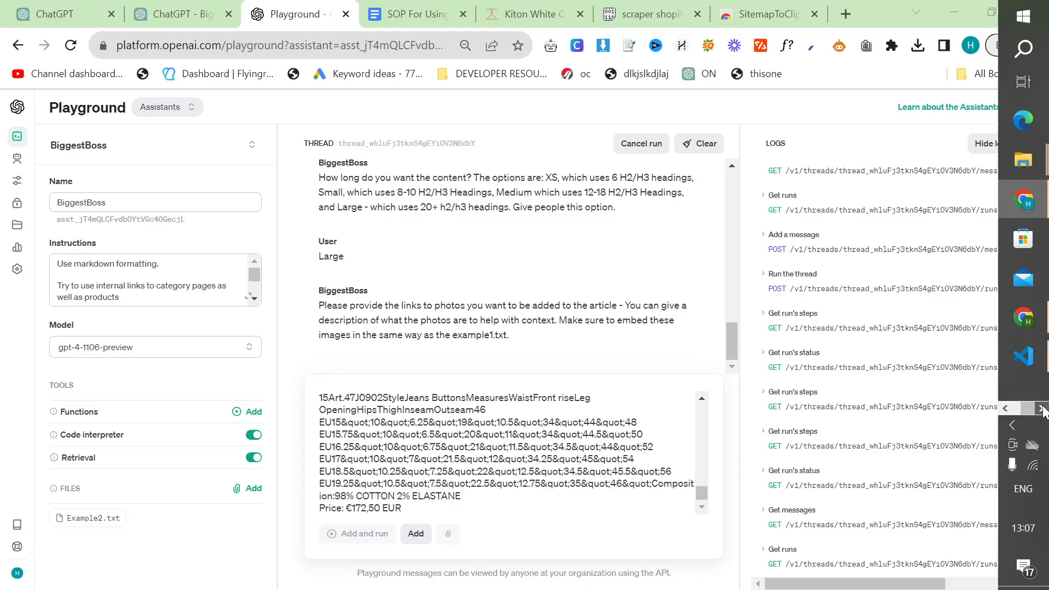
left_click(177, 13)
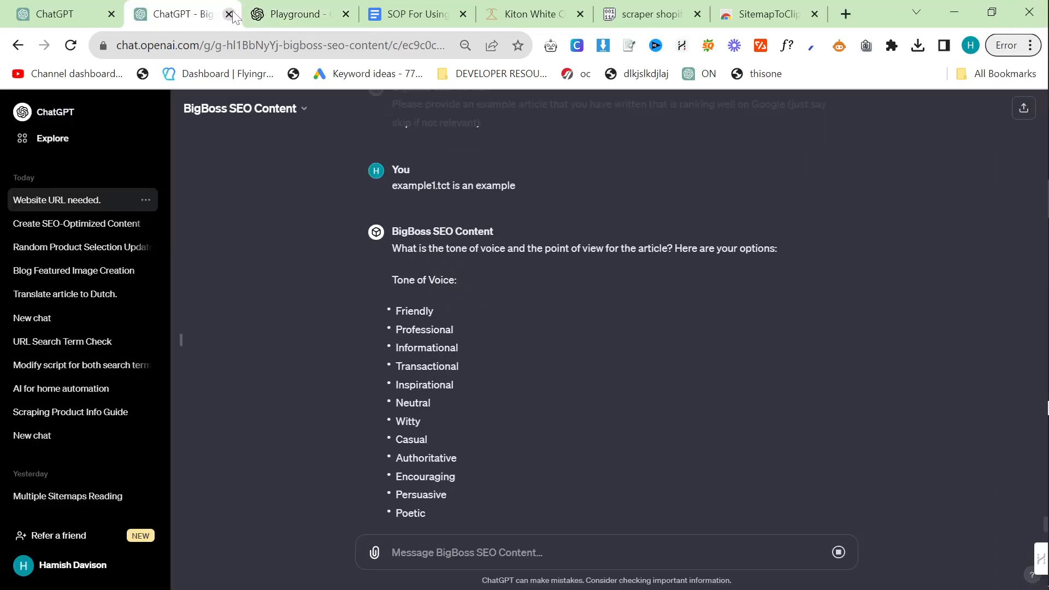
- Answer ChatGPT's voice question with 'first person plural professional tone'
scroll("down", 3)
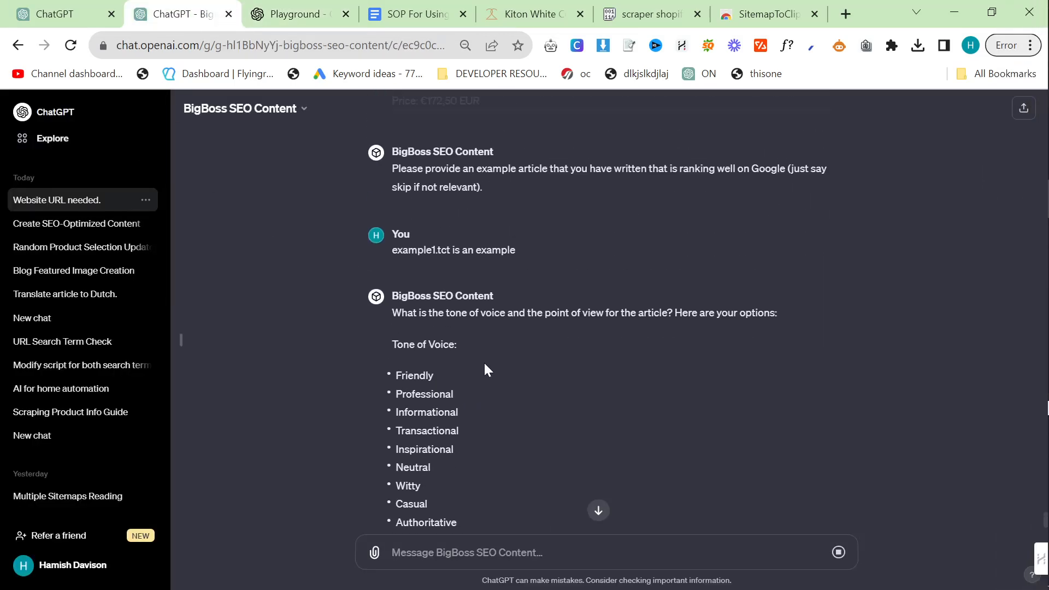
left_click(298, 13)
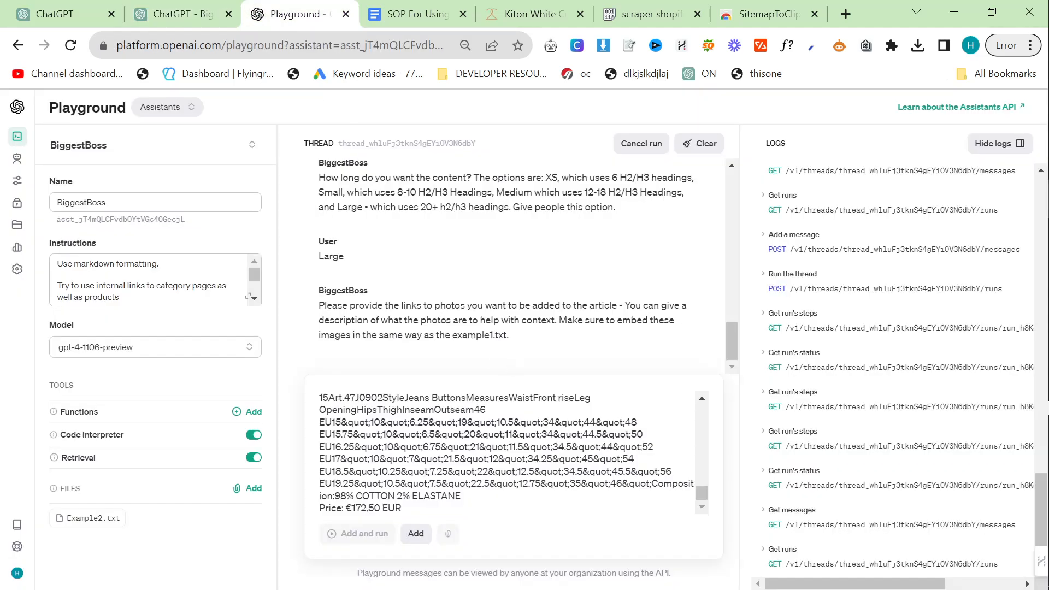
left_click(181, 13)
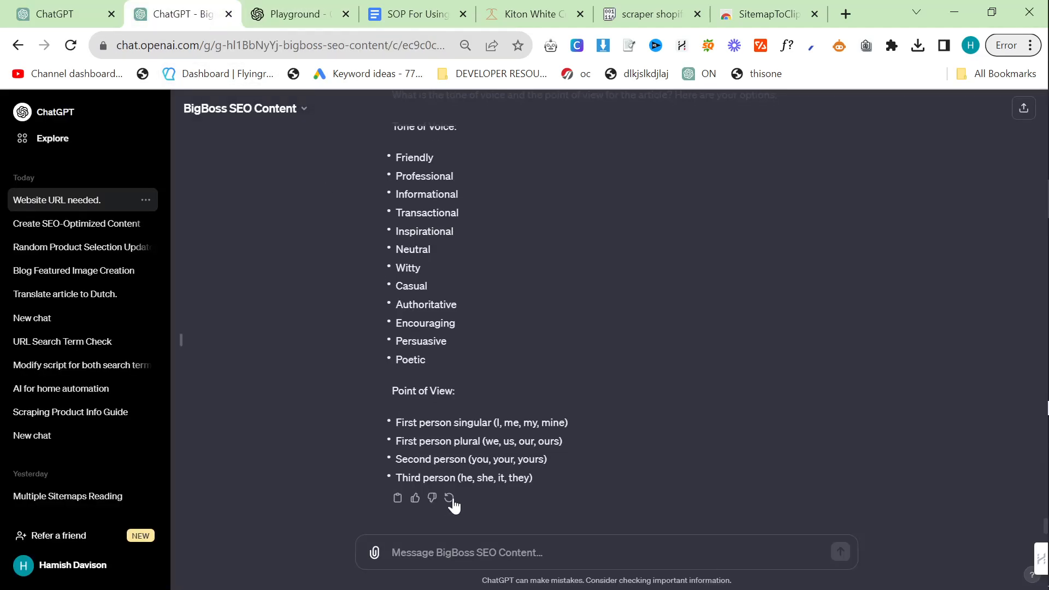
type("first person plural professional")
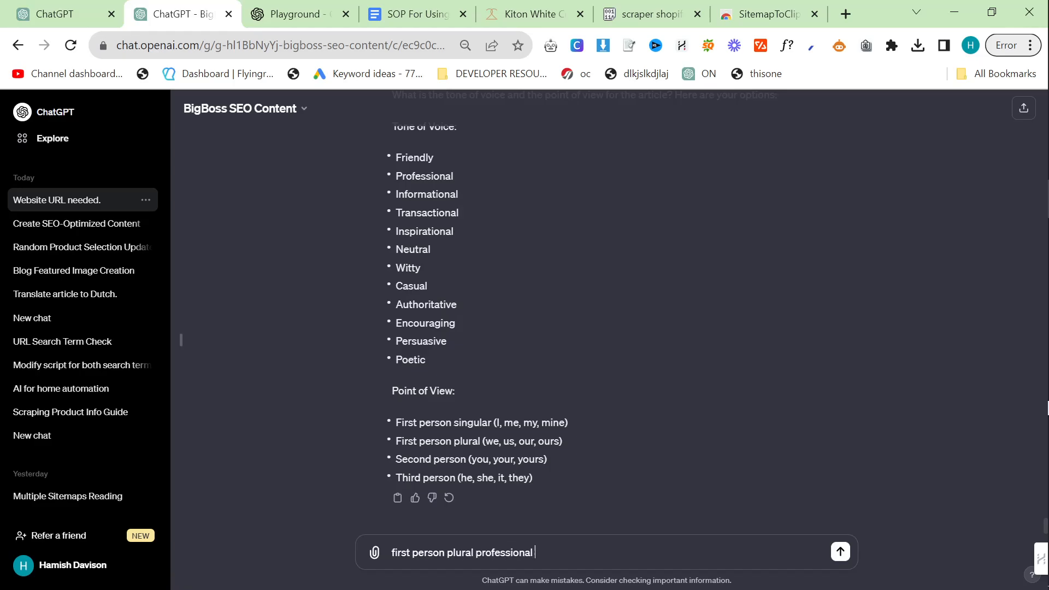
left_click(838, 551)
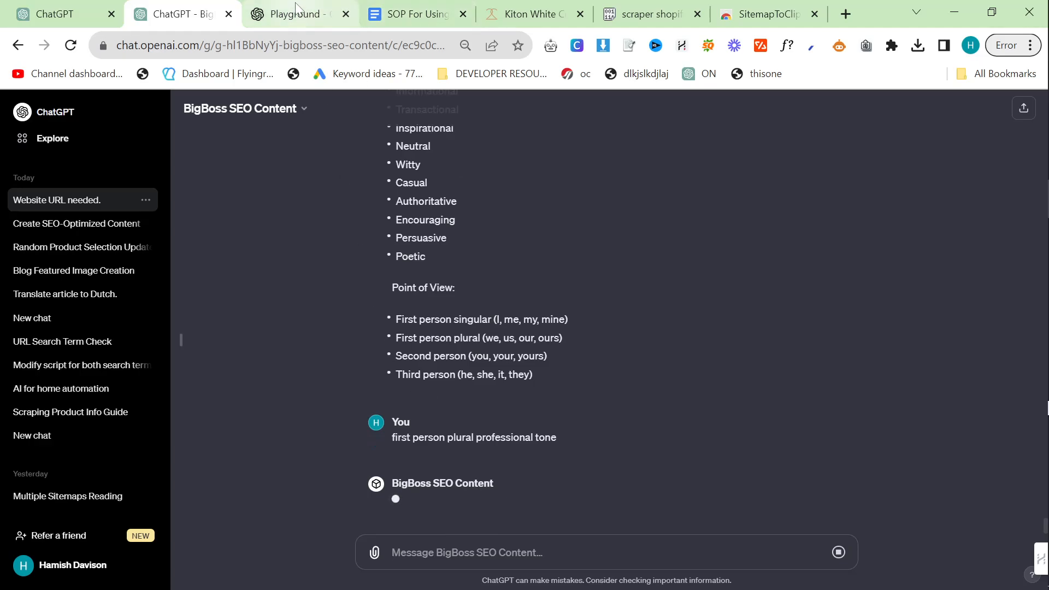
left_click(296, 13)
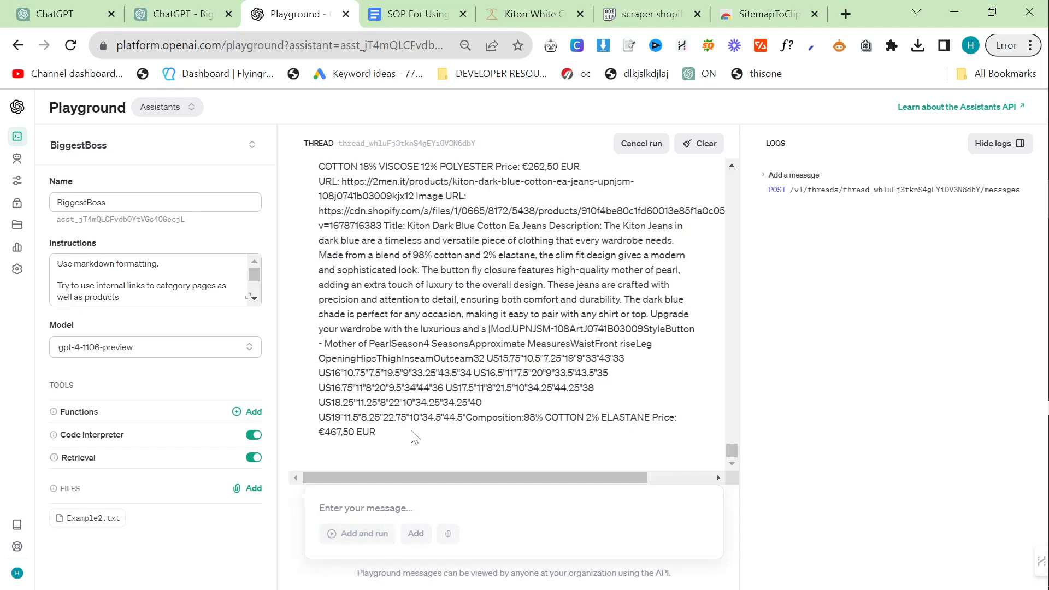
- Start the Playground run and review ChatGPT's designer jeans article outline
left_click(363, 533)
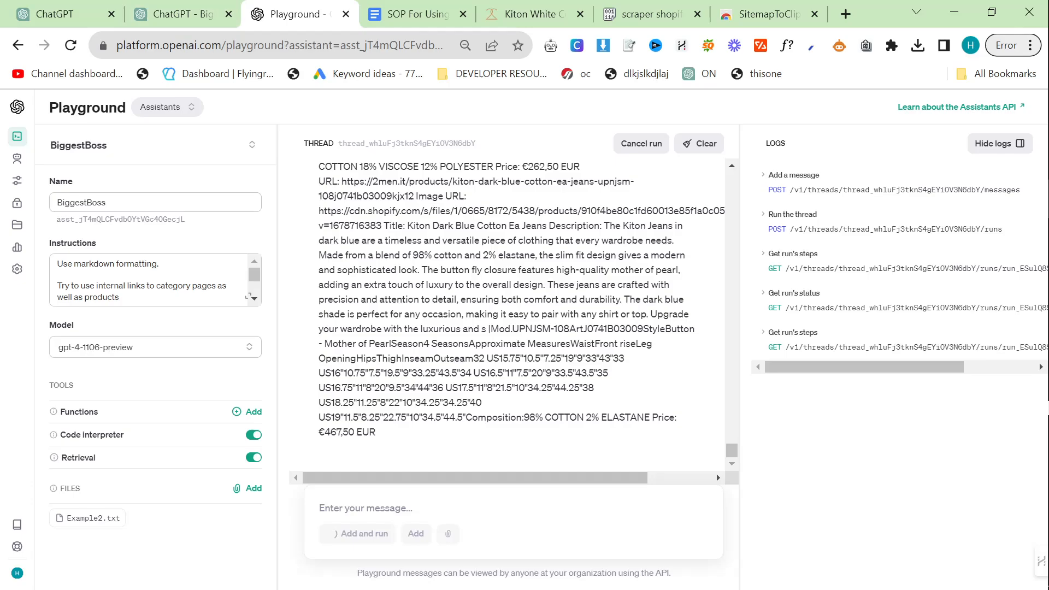
left_click(362, 533)
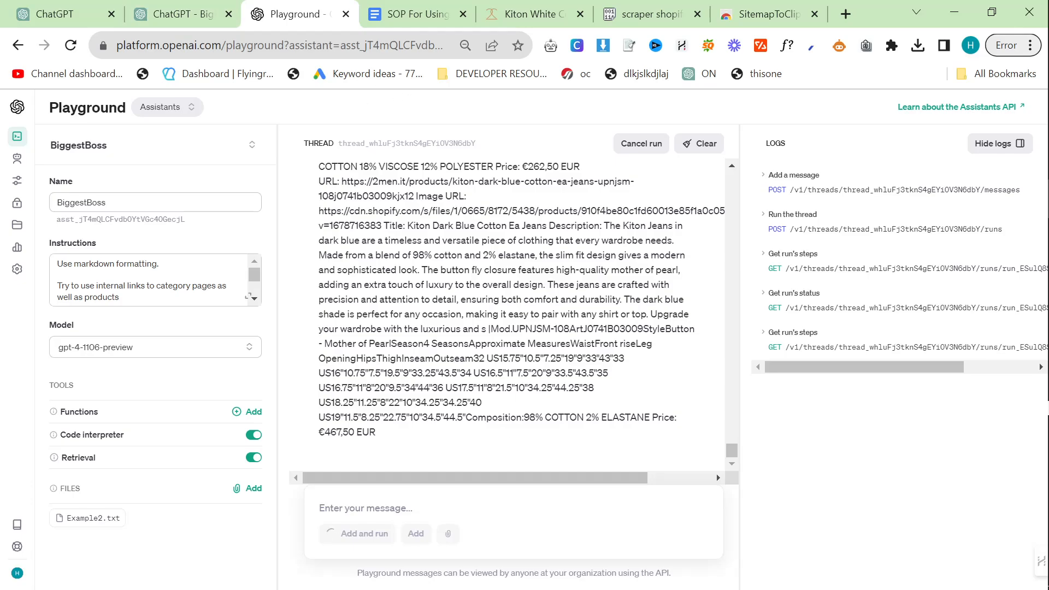
left_click(180, 13)
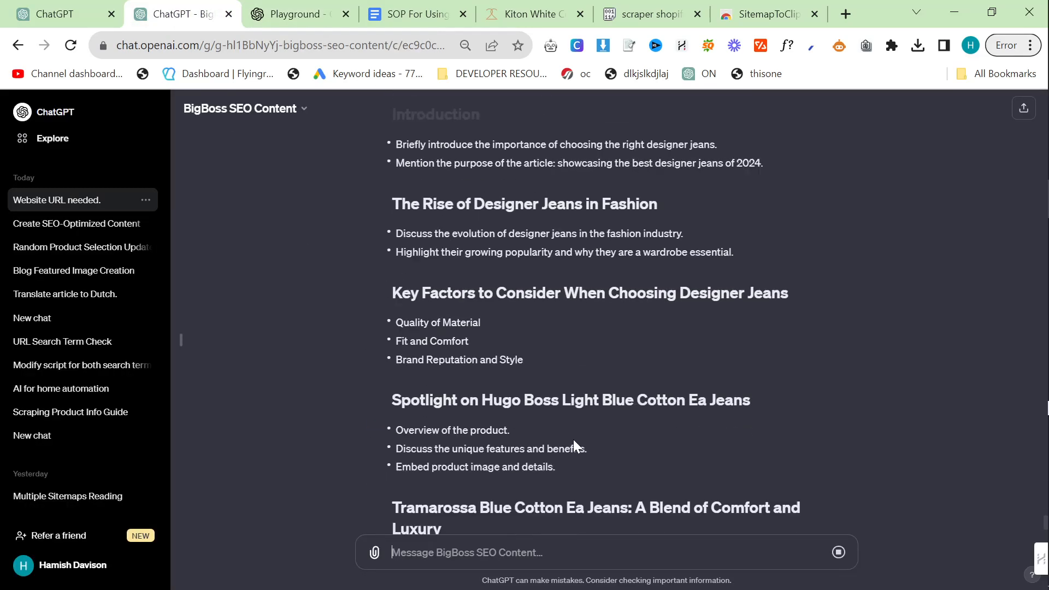
scroll("down", 3)
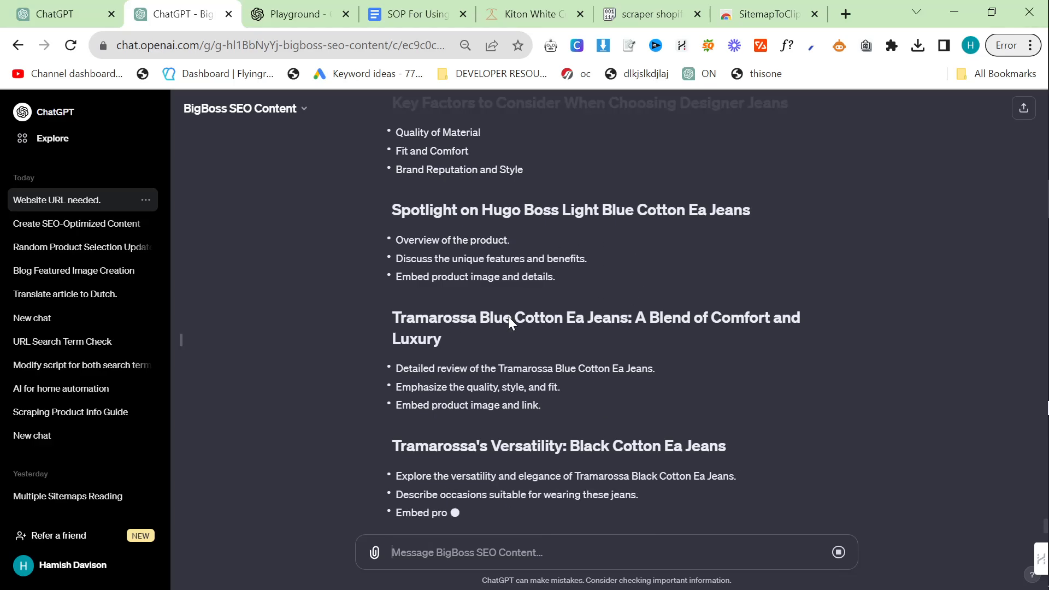
scroll("down", 3)
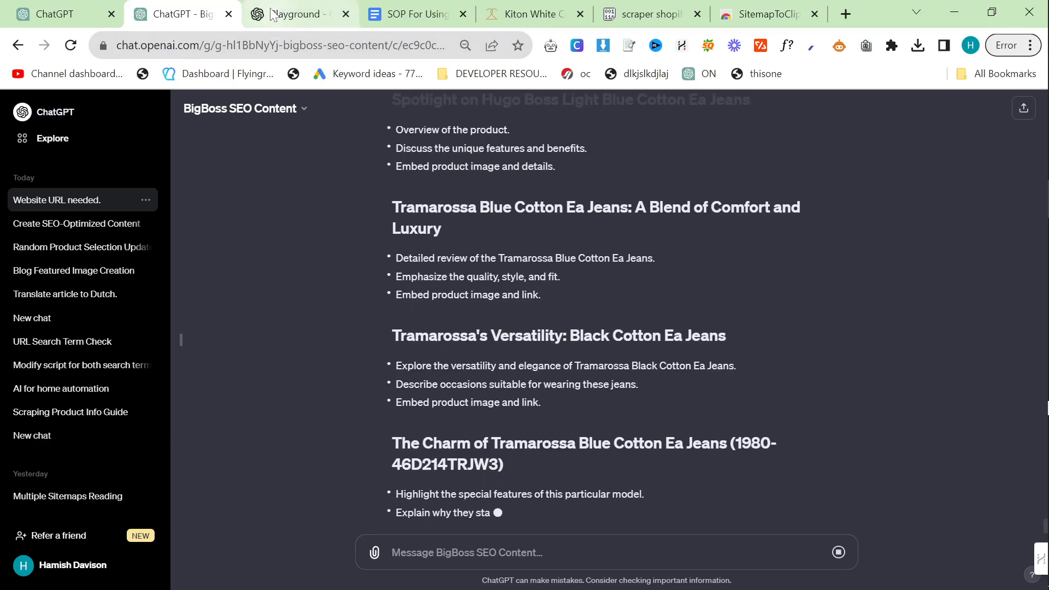
left_click(298, 15)
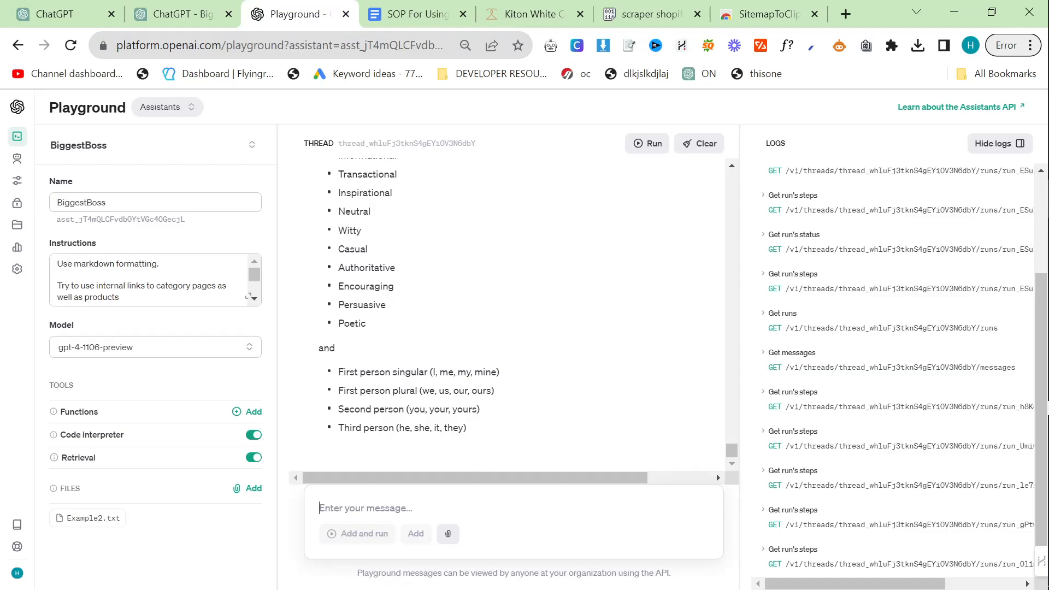
- Answer Playground's tone question with 'Professional, first person plural' and run the assistant
type("Professional, f")
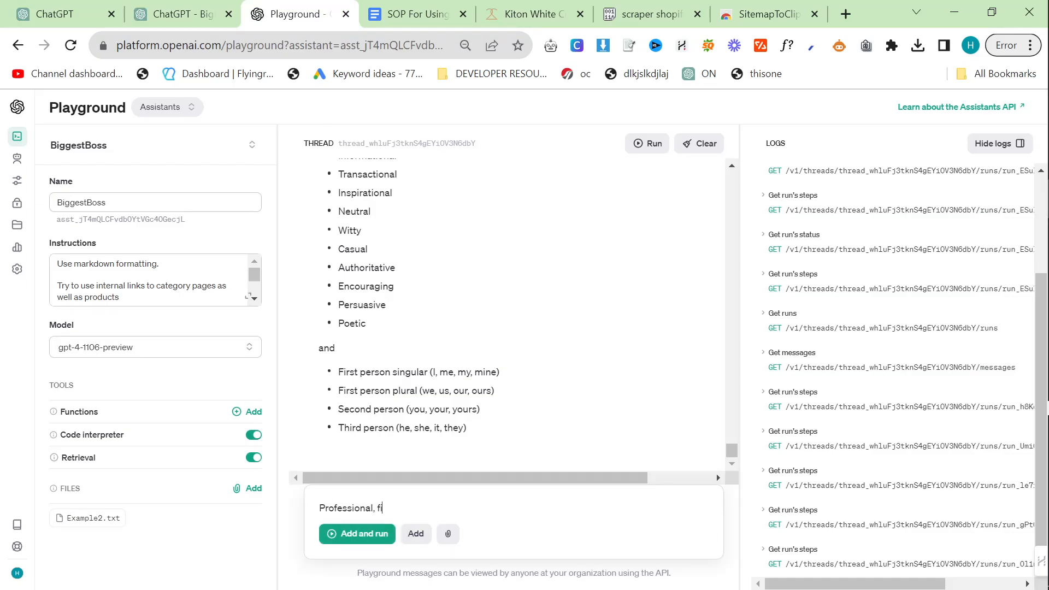
type("irst person plural")
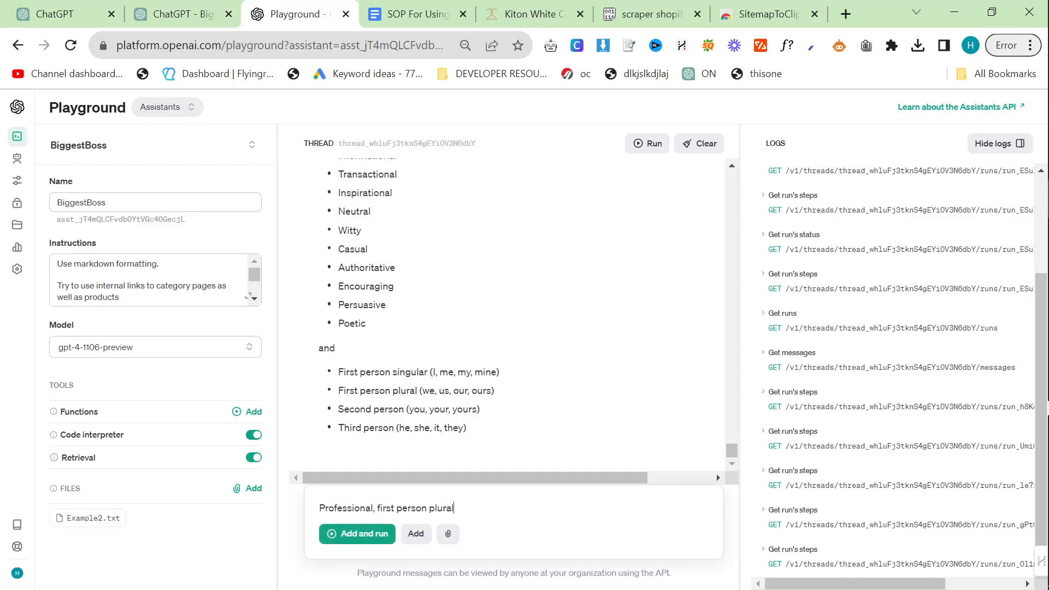
left_click(357, 533)
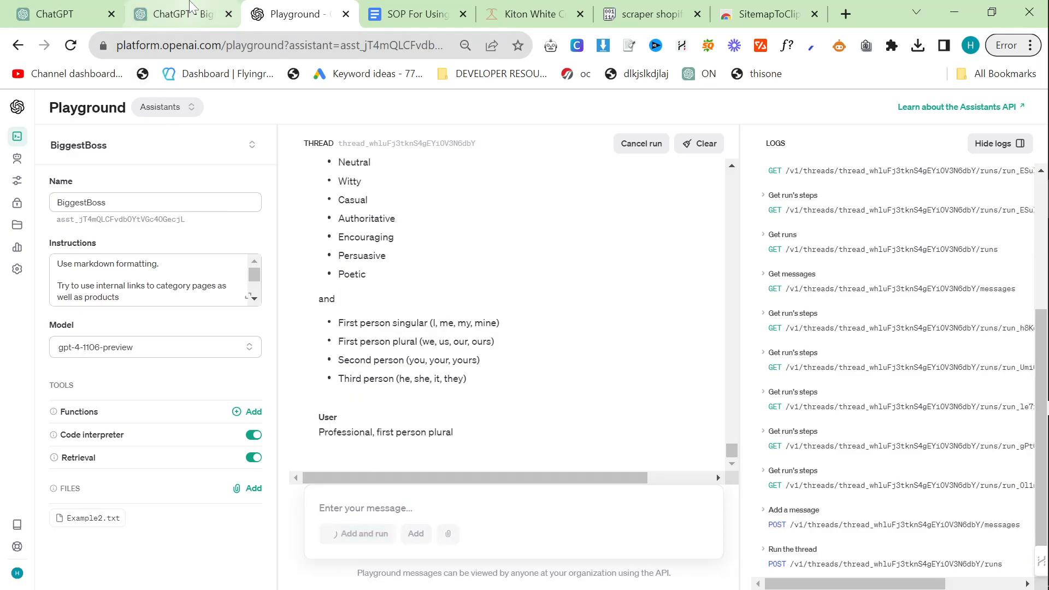
left_click(180, 13)
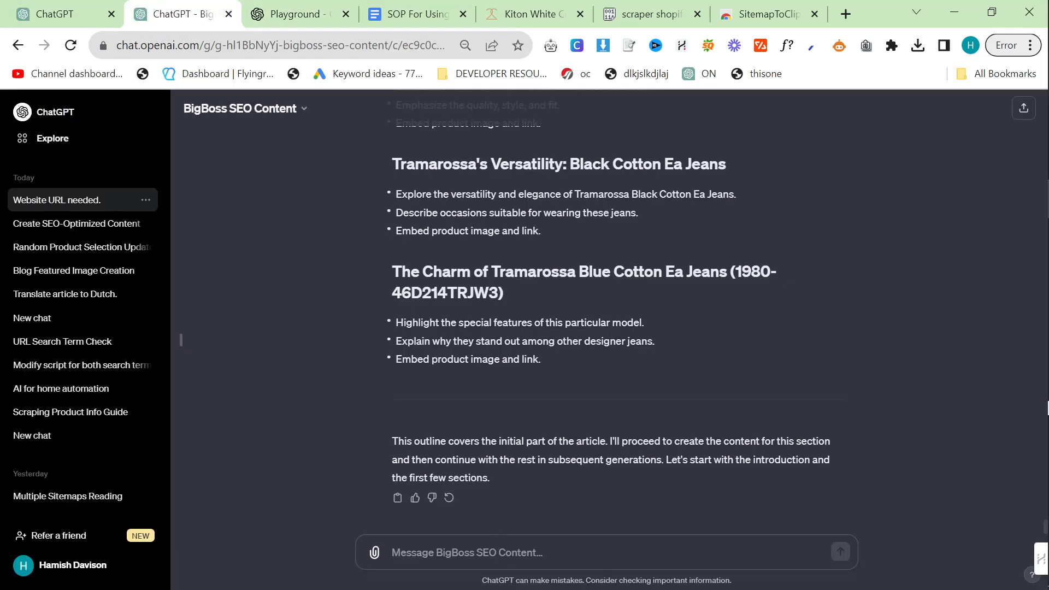
- Tell ChatGPT 'Go for it', review the generated article, and open the Tramarossa Blue Jeans link
type("Go for it")
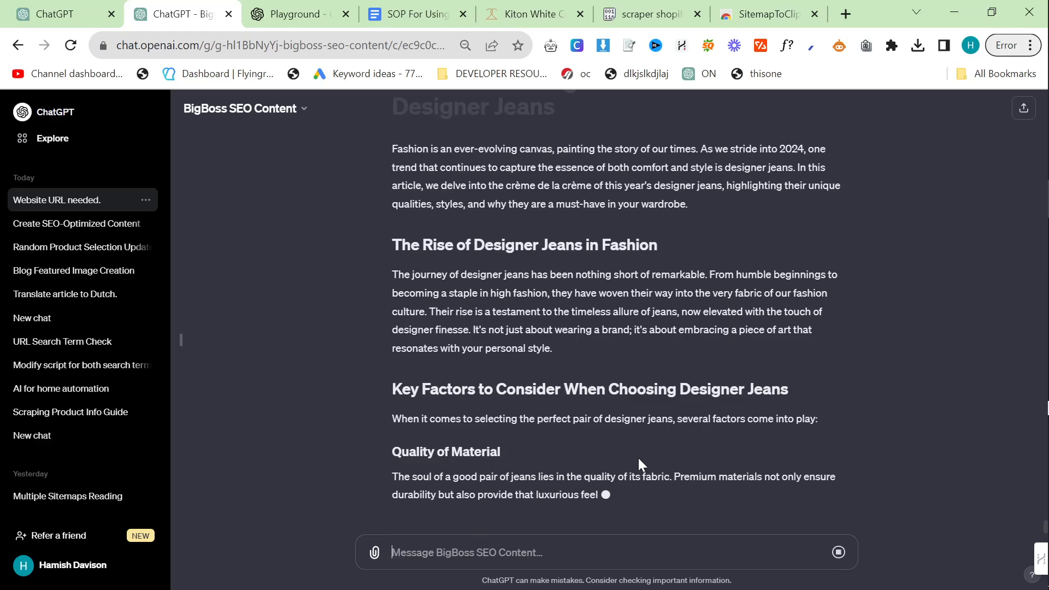
scroll("down", 3)
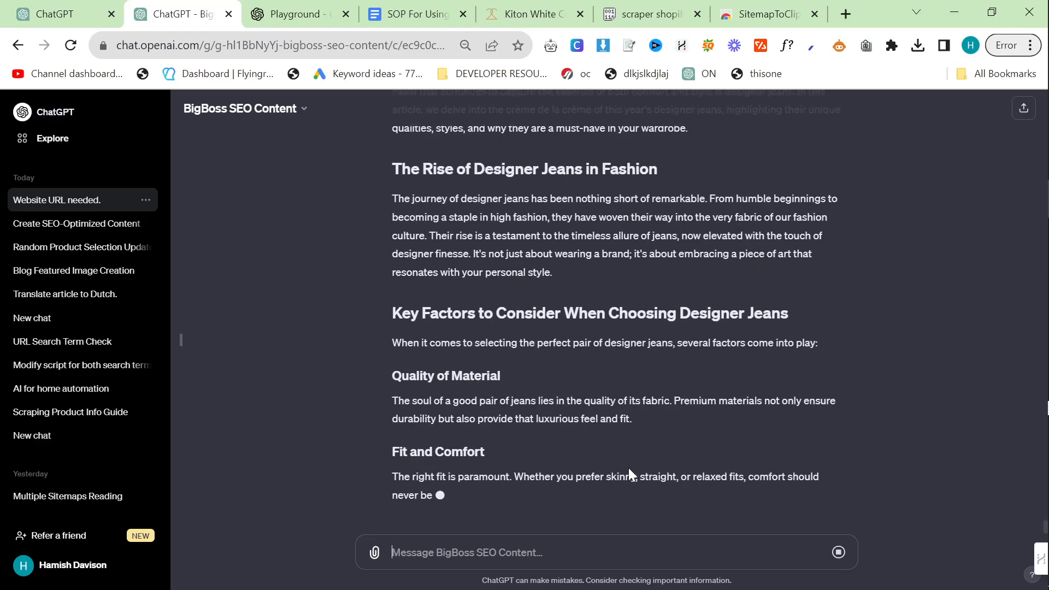
scroll("down", 3)
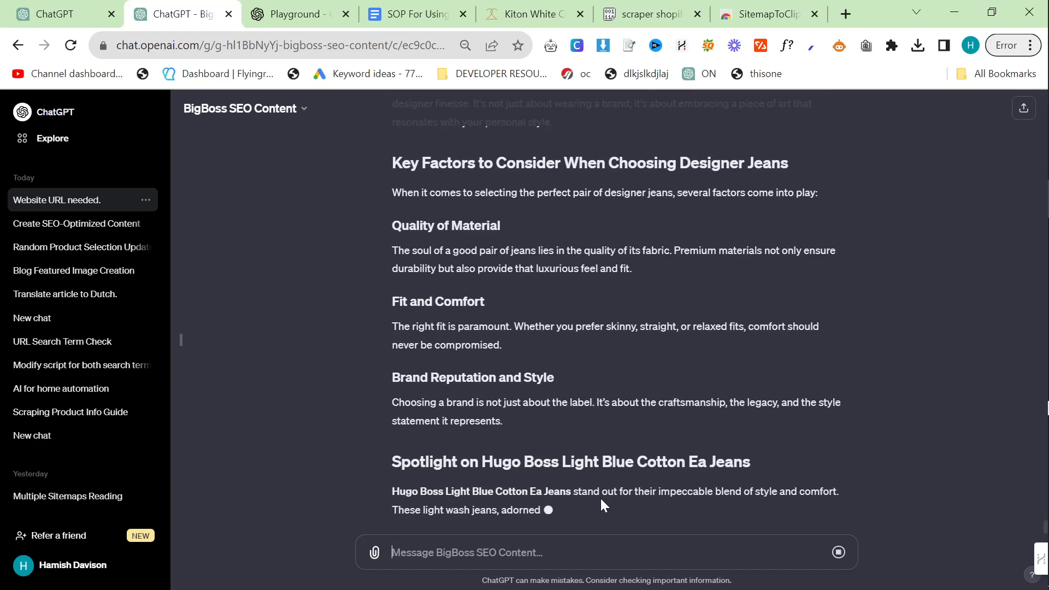
scroll("down", 3)
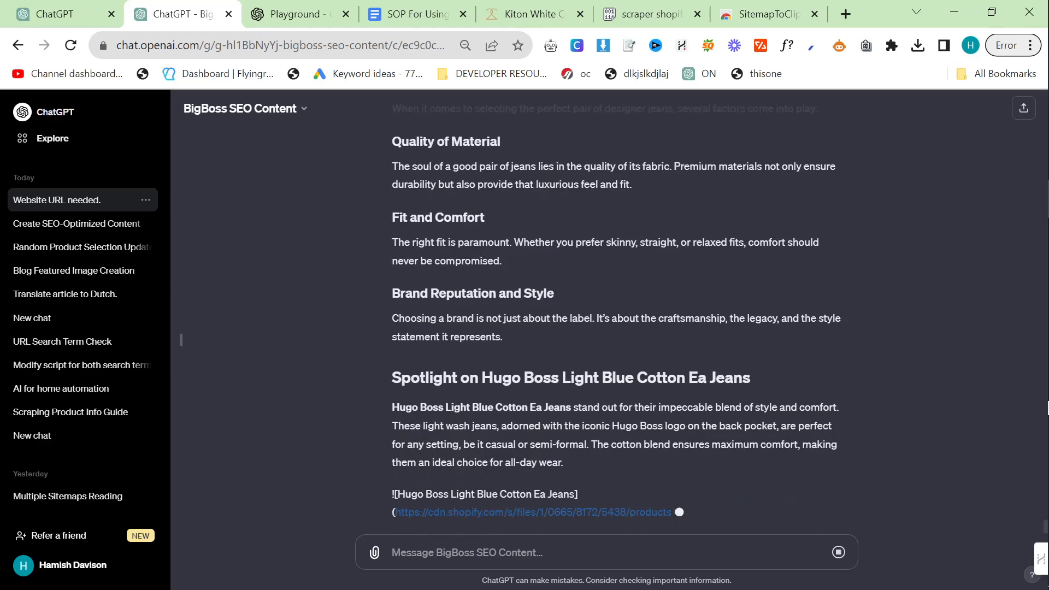
scroll("down", 3)
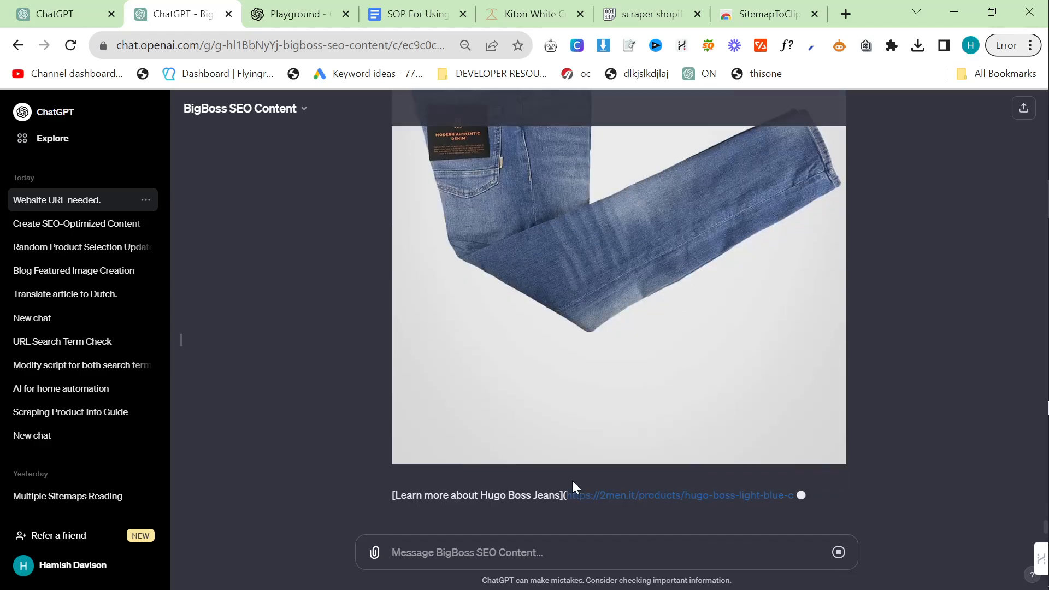
scroll("down", 3)
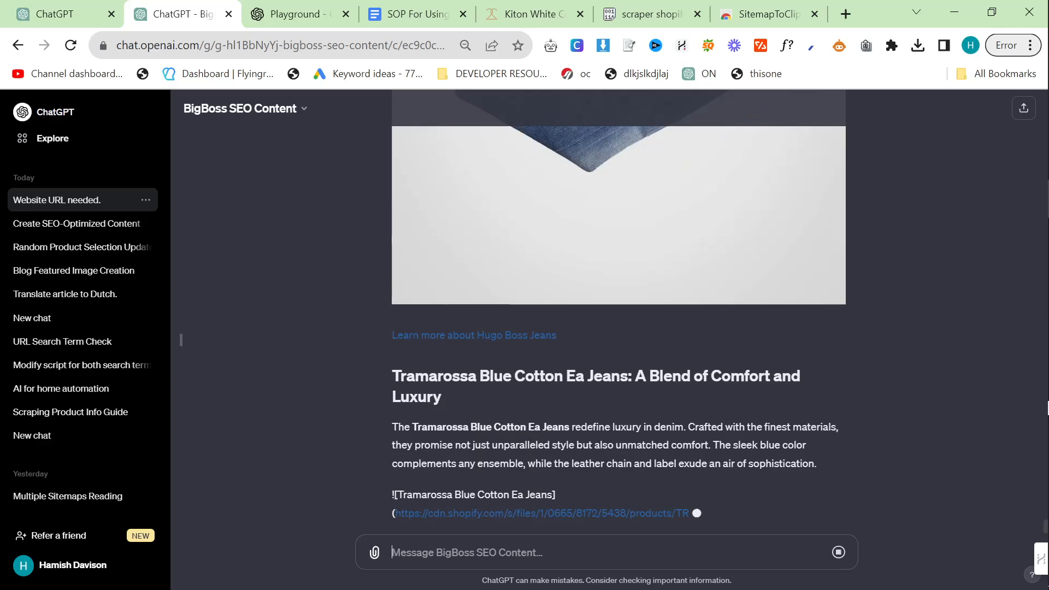
scroll("down", 3)
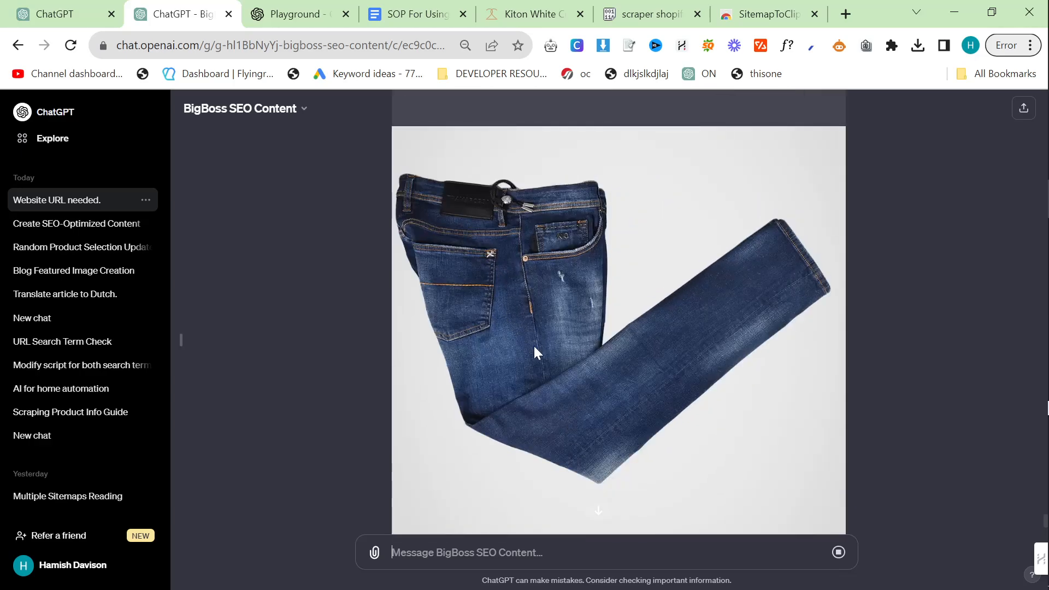
scroll("down", 3)
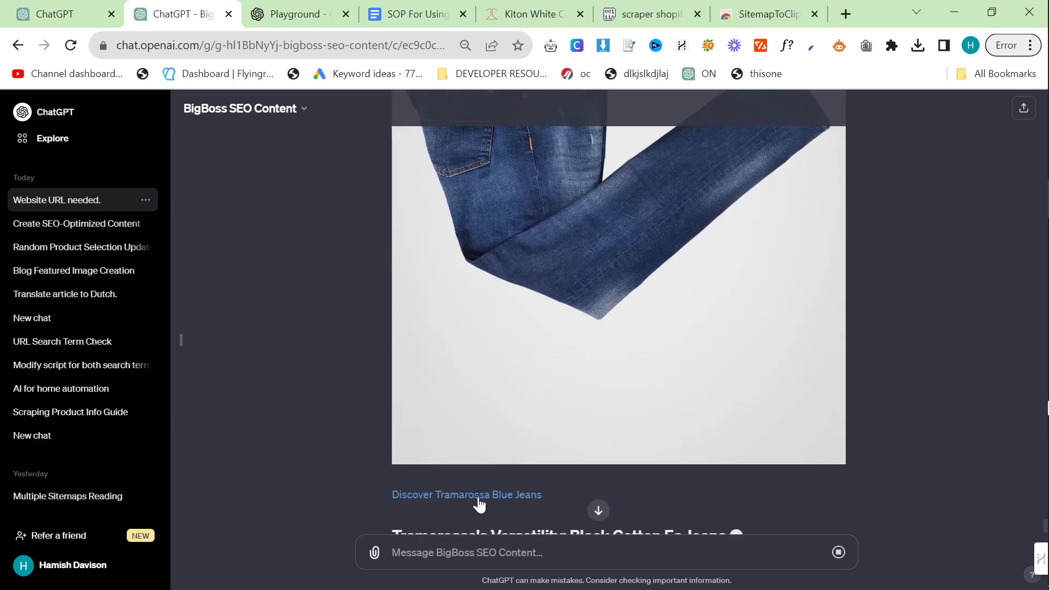
left_click(466, 495)
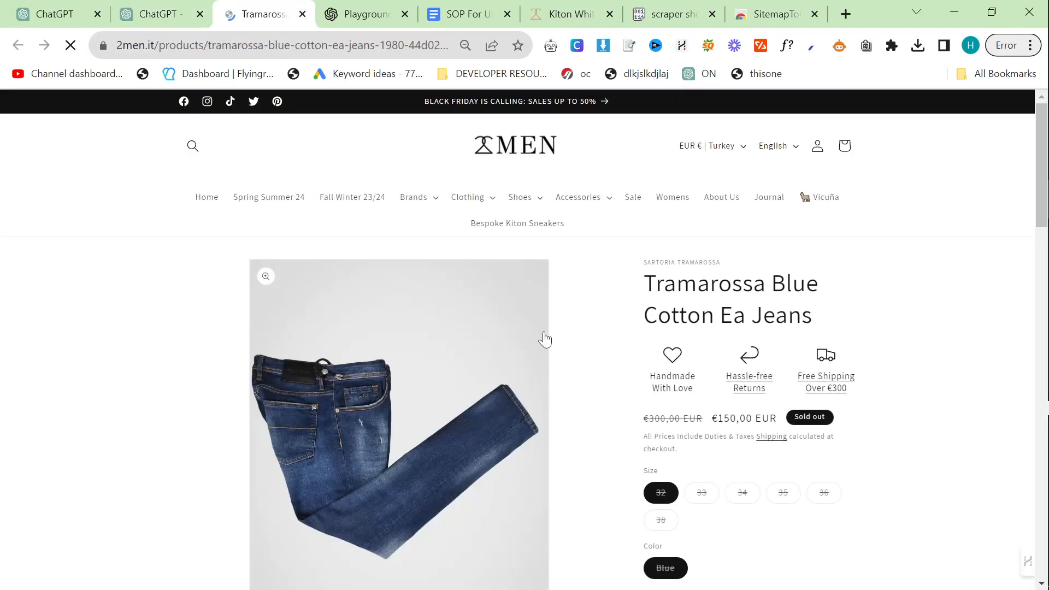
left_click(158, 13)
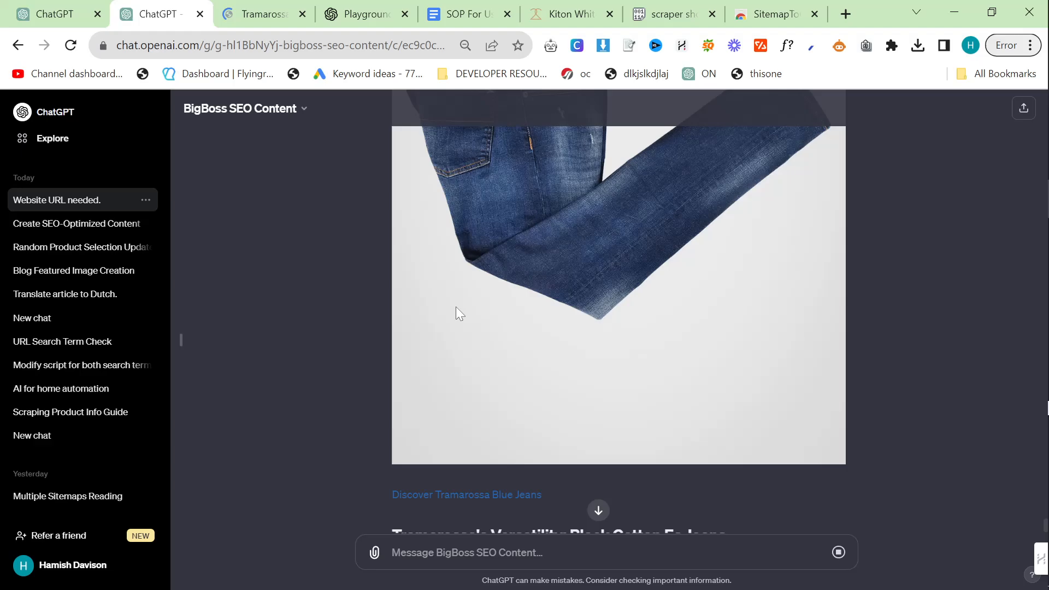
- Scroll ChatGPT's first article section and briefly check the Playground thread
scroll("down", 3)
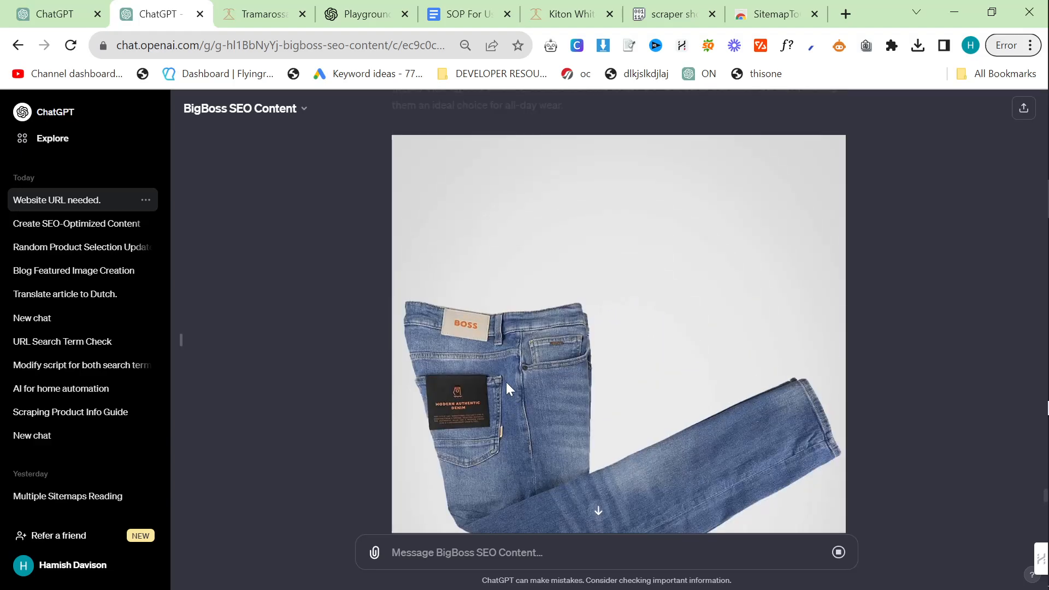
mouse_move(509, 393)
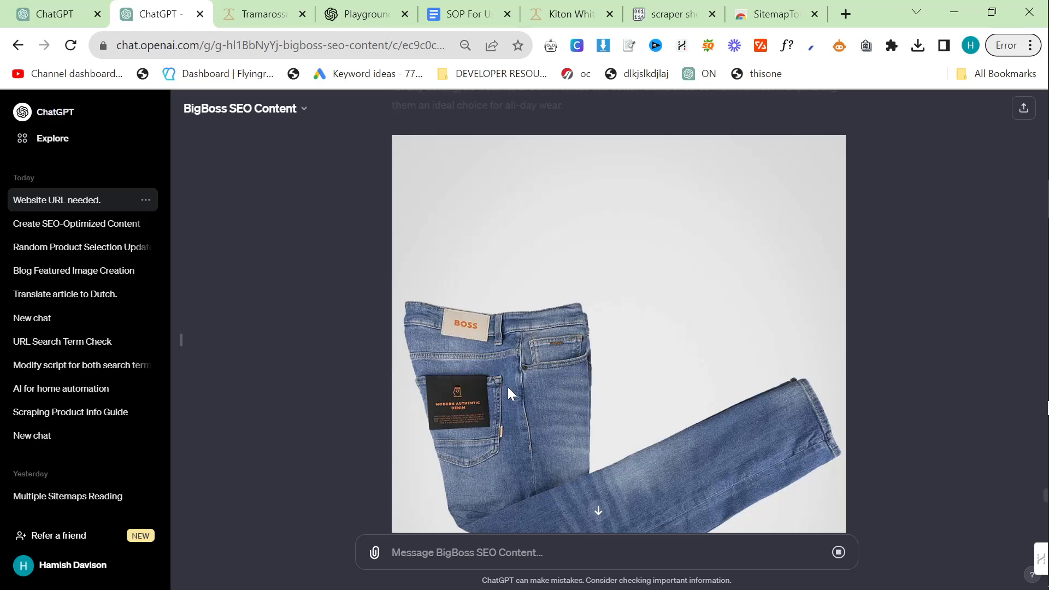
scroll("down", 3)
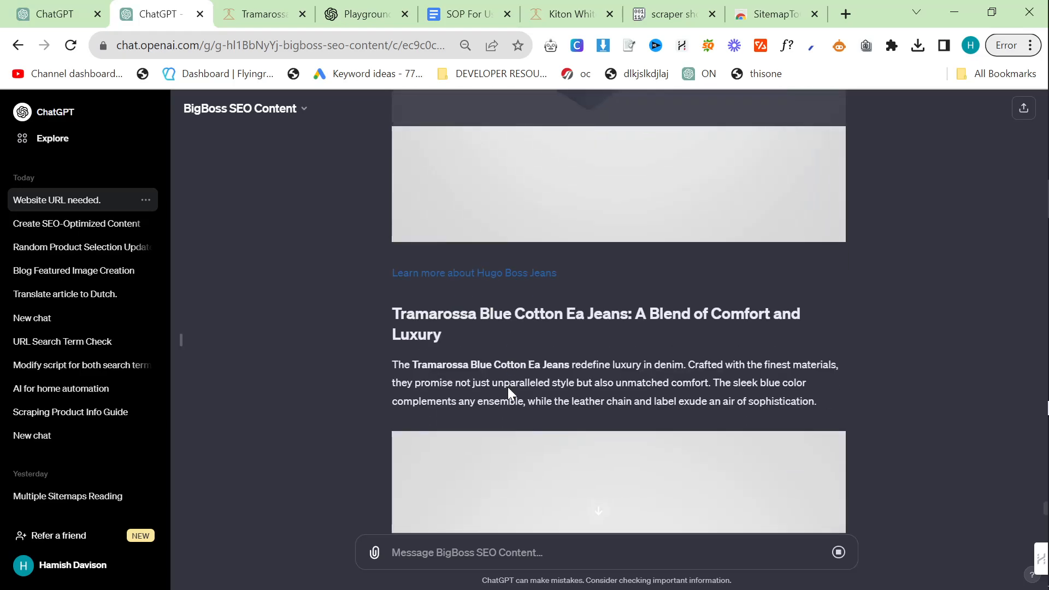
key("alt+tab")
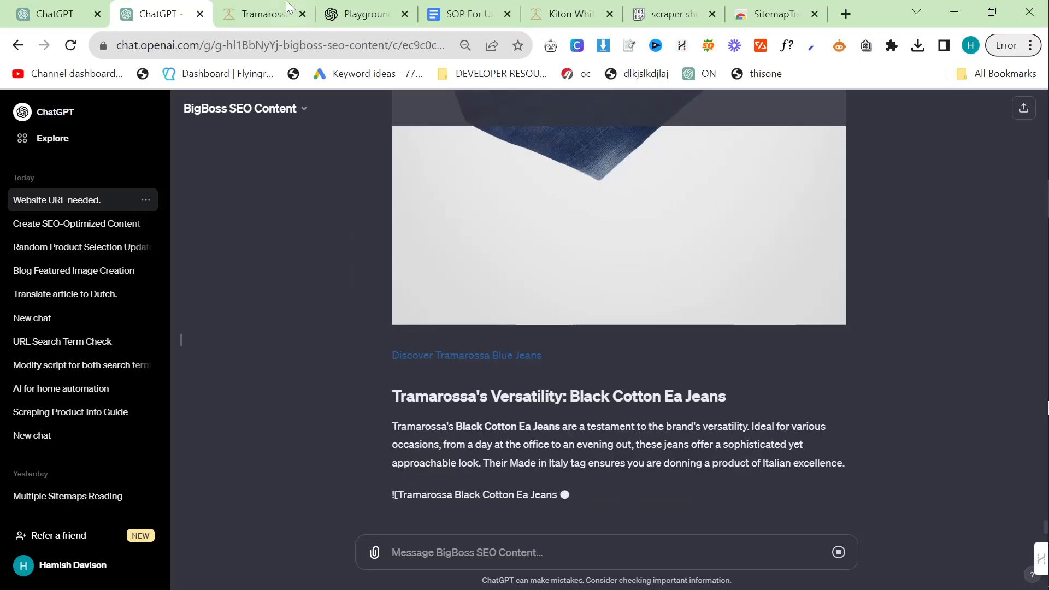
left_click(261, 13)
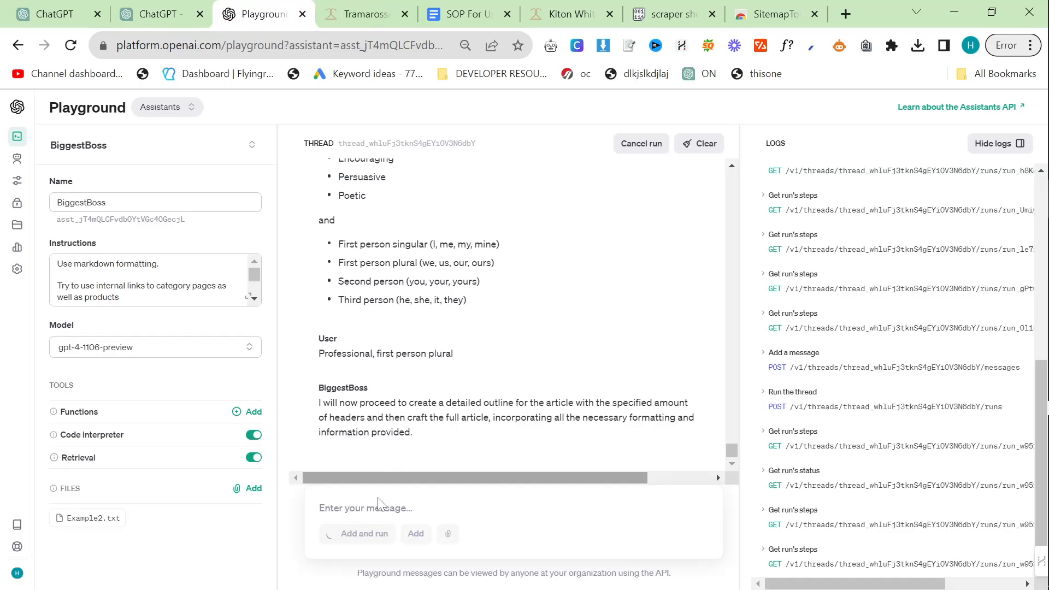
left_click(159, 13)
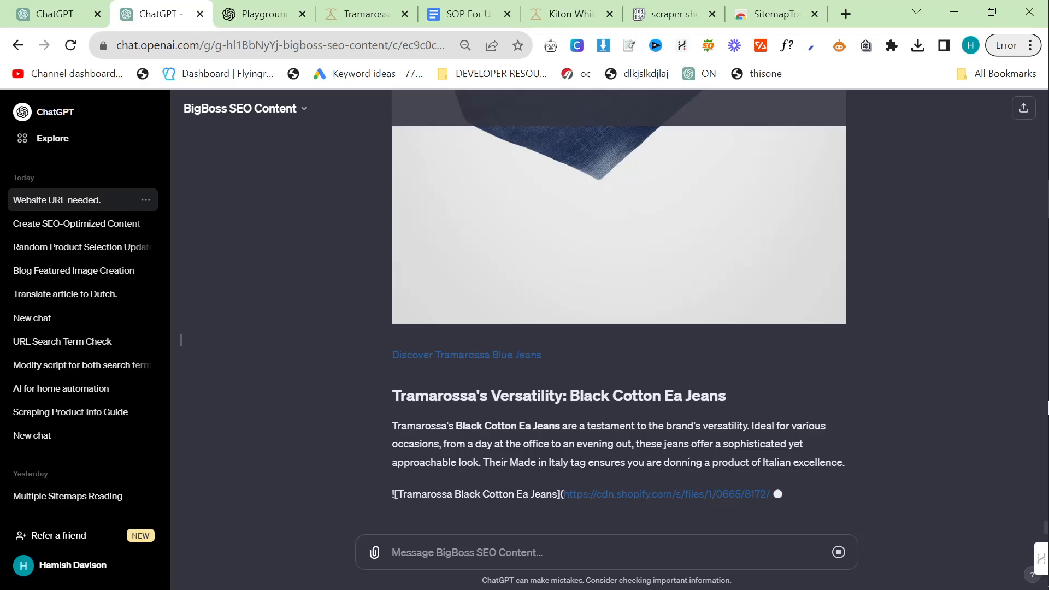
- Finish reading the section and ask ChatGPT to 'Continue'
scroll("down", 3)
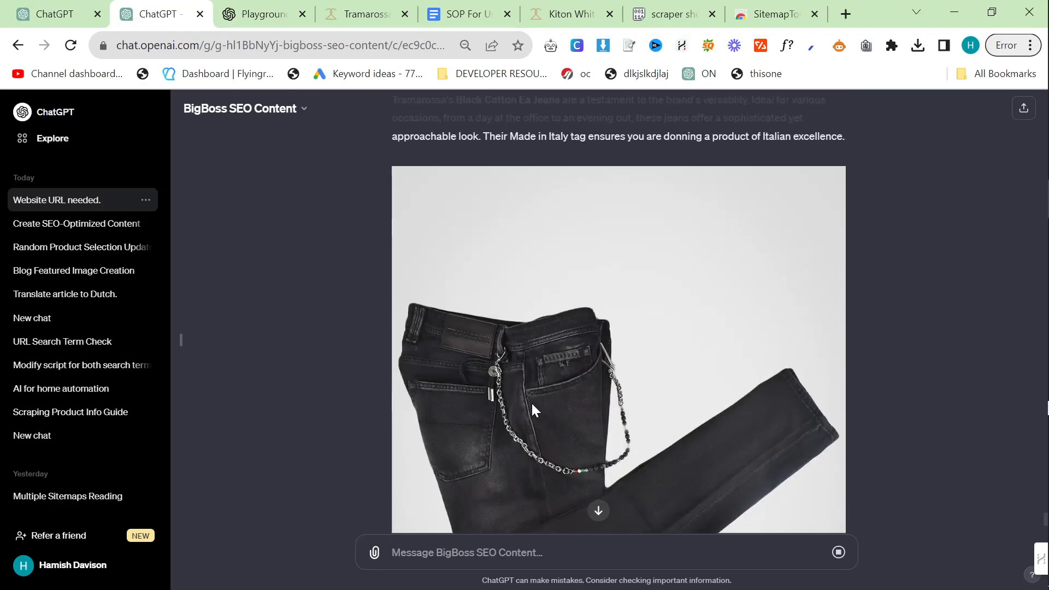
scroll("down", 3)
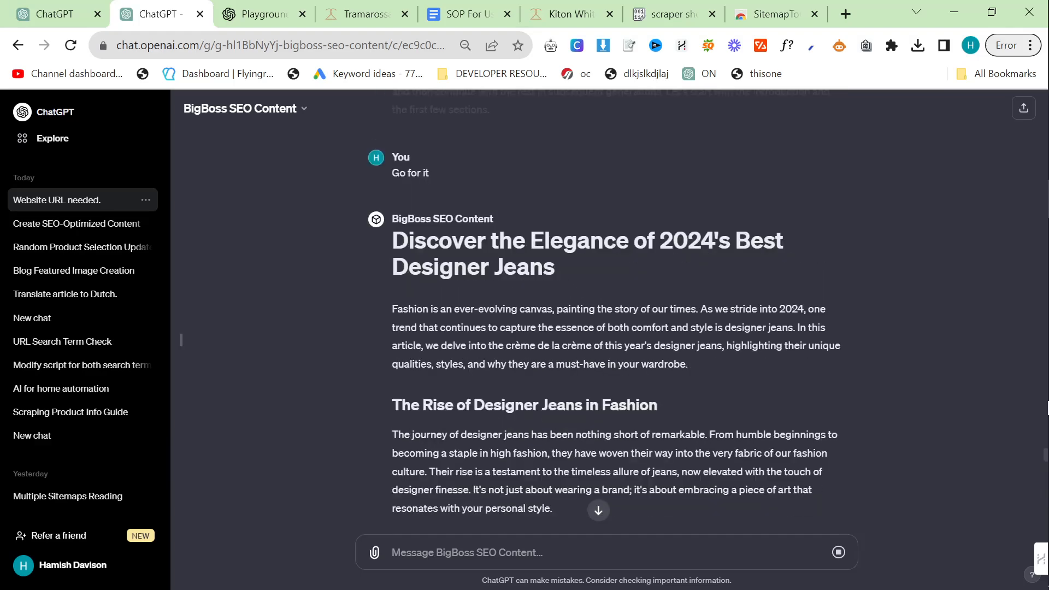
scroll("down", 3)
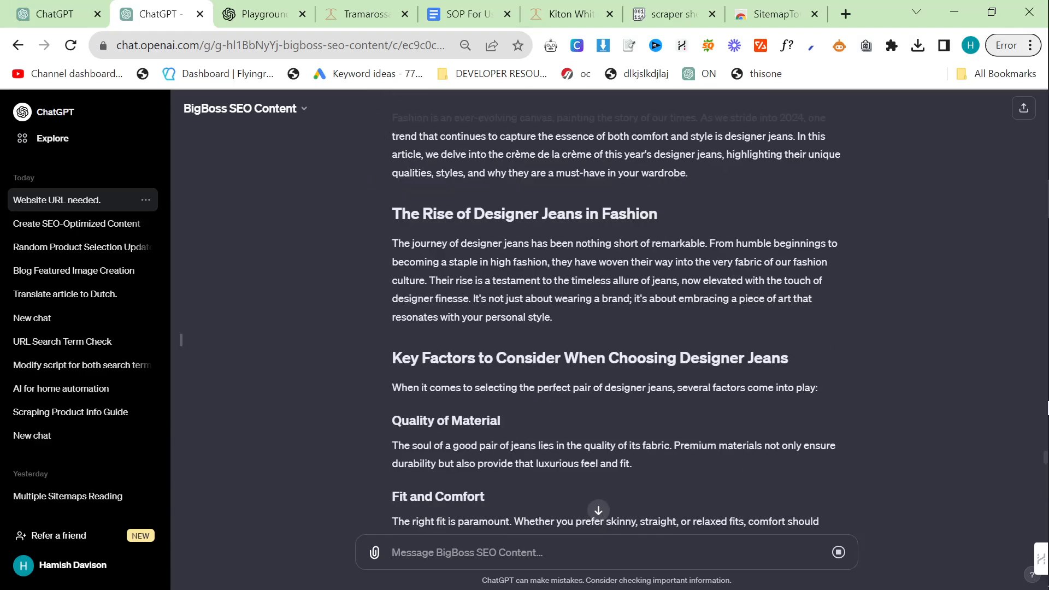
scroll("down", 3)
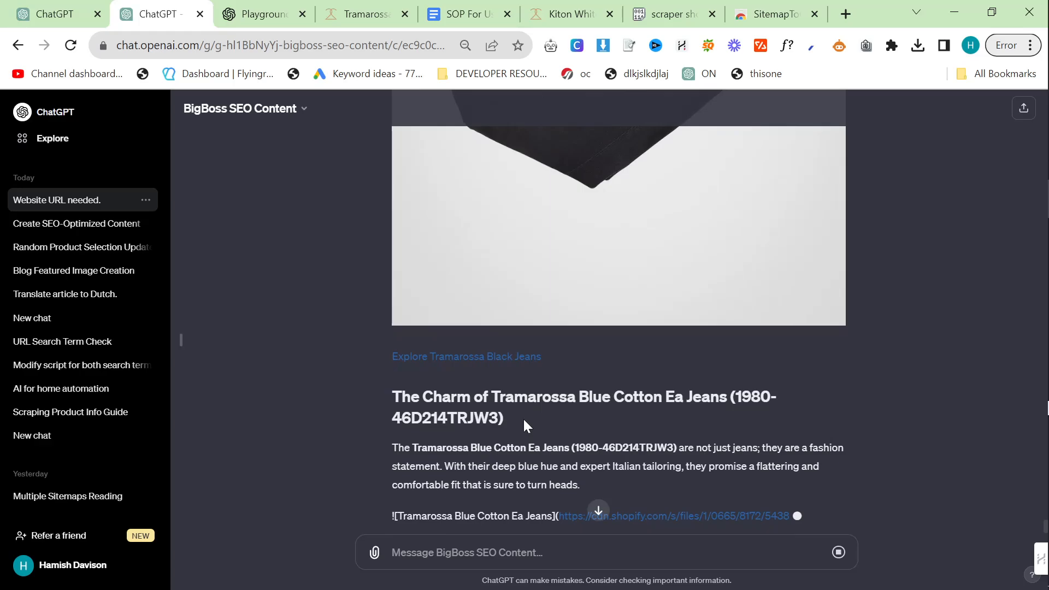
scroll("down", 3)
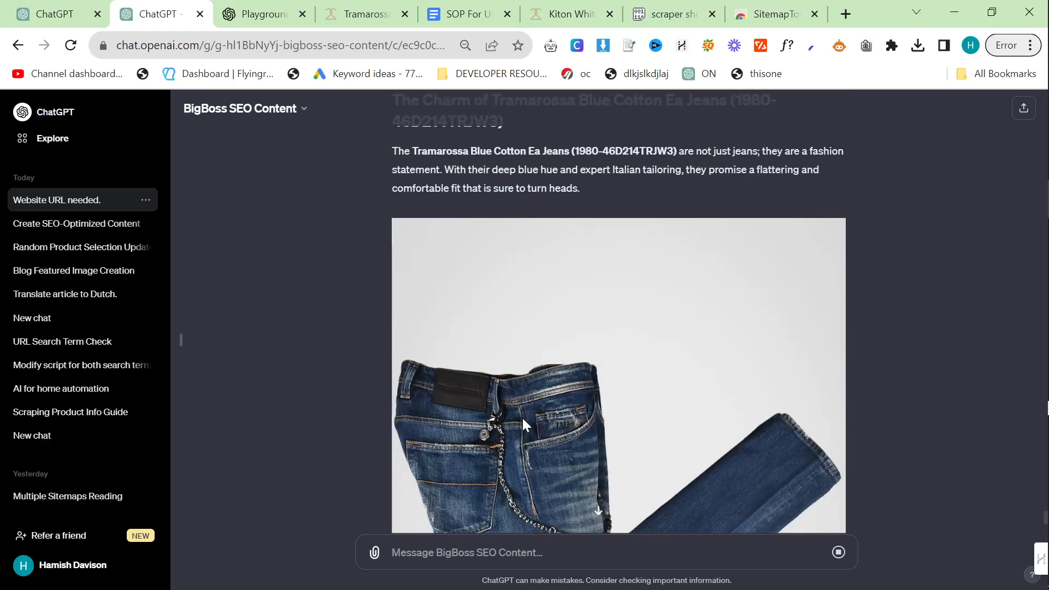
scroll("down", 3)
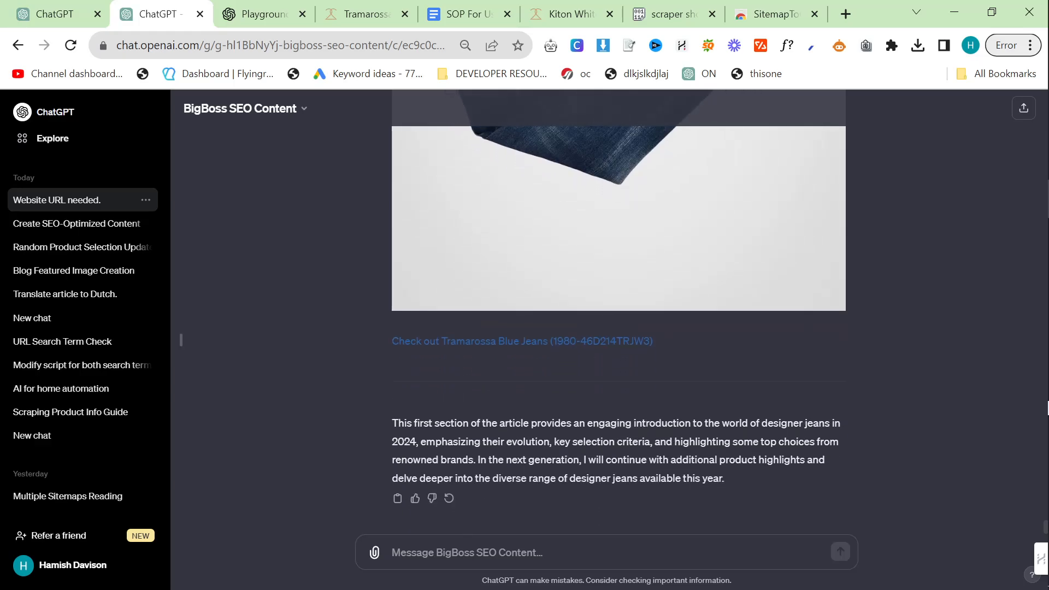
type("Con")
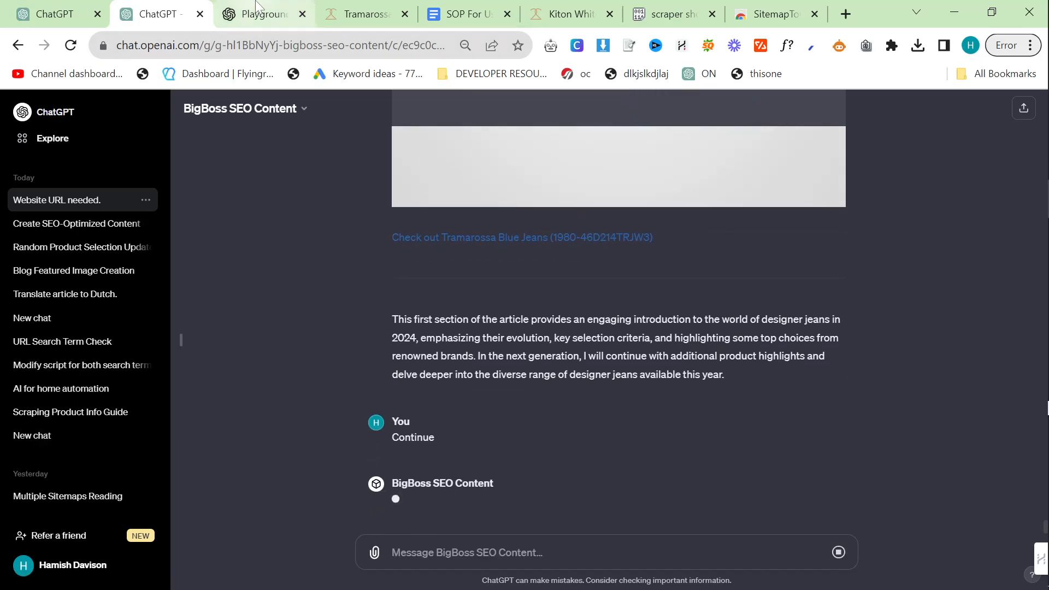
left_click(263, 13)
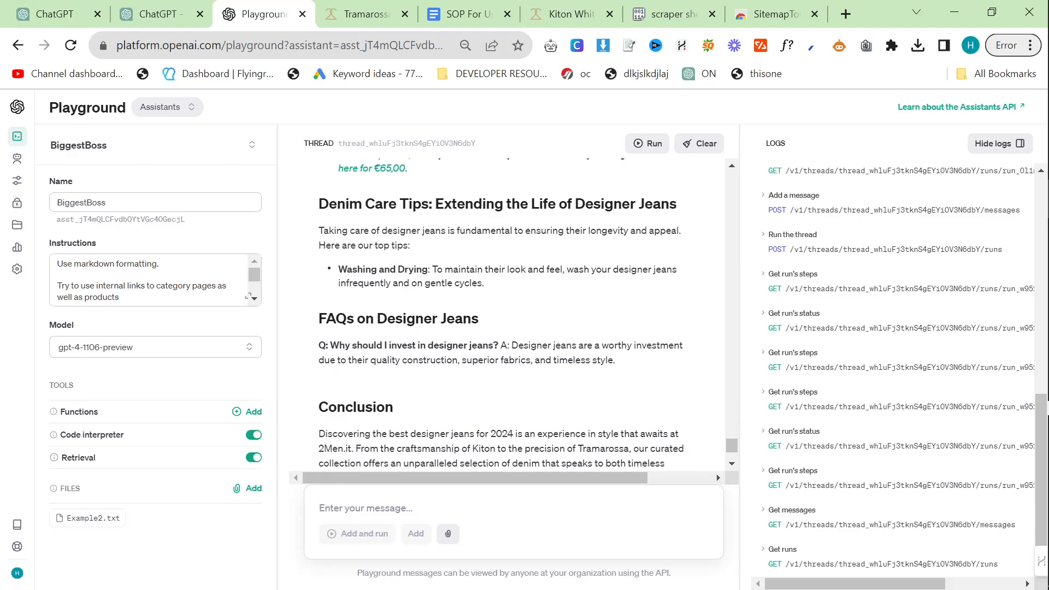
- Ask Playground 'Now write the article make it long' and start a new run
scroll("down", 3)
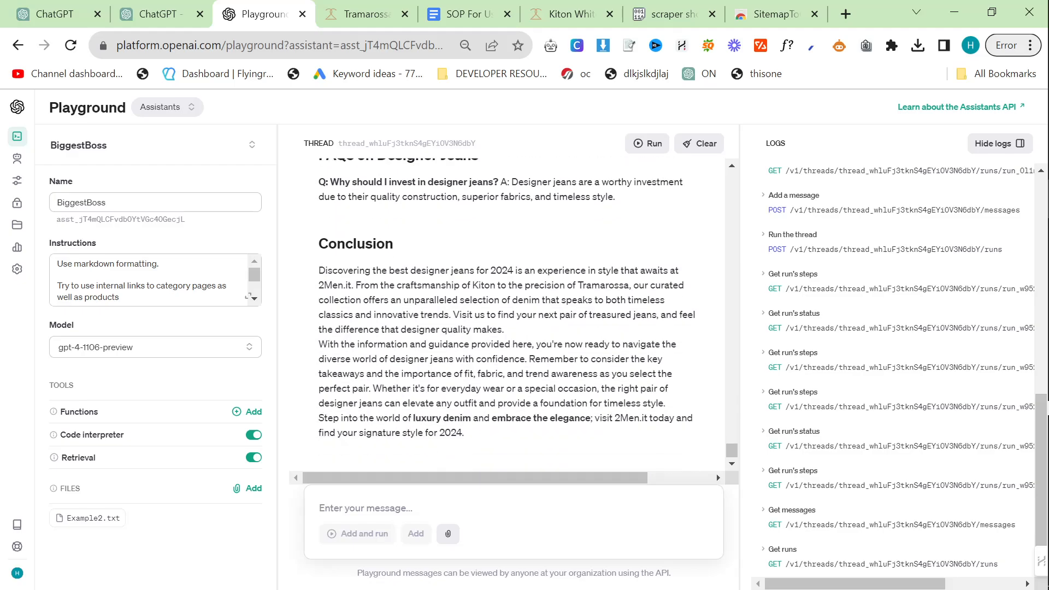
type("Now write the ar")
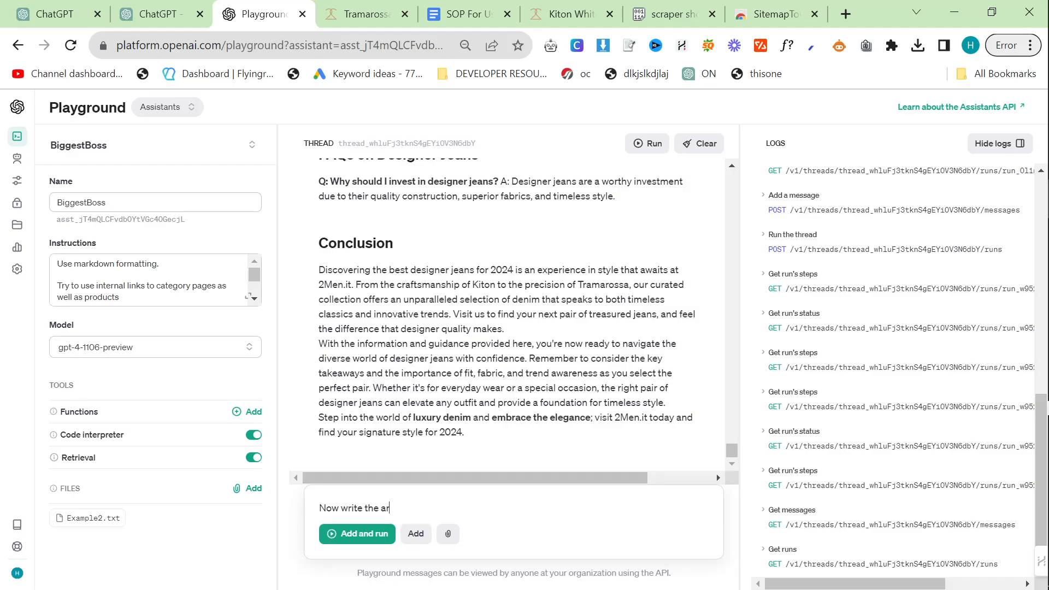
type("ticle make it long")
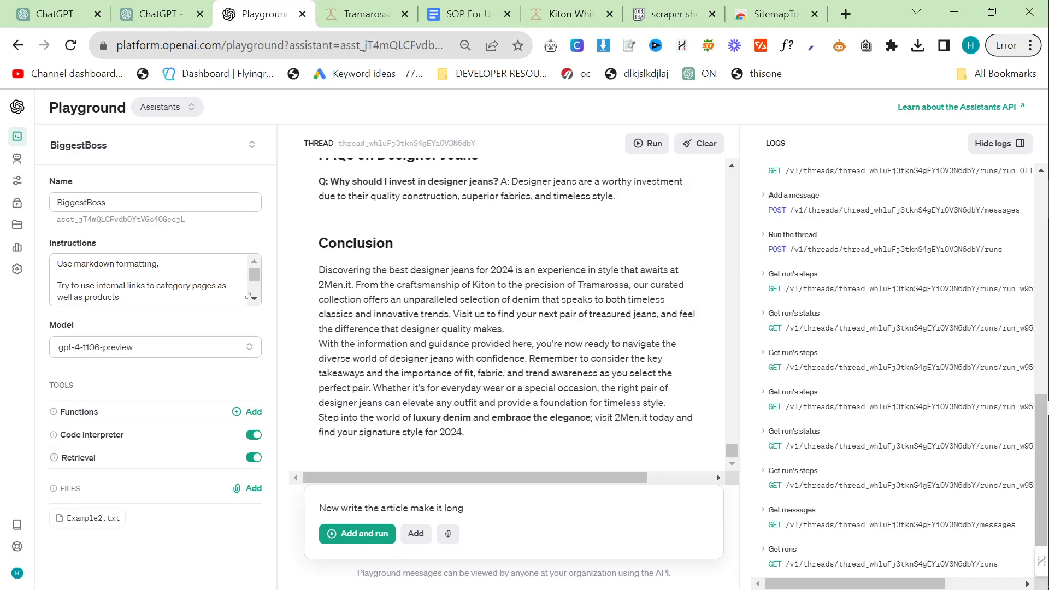
left_click(356, 533)
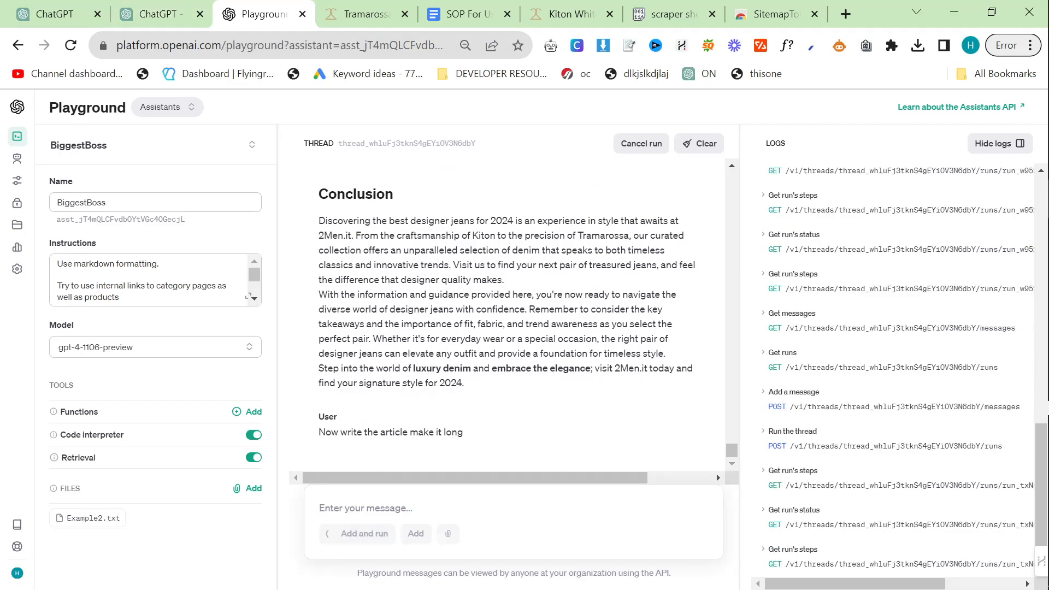
mouse_move(159, 13)
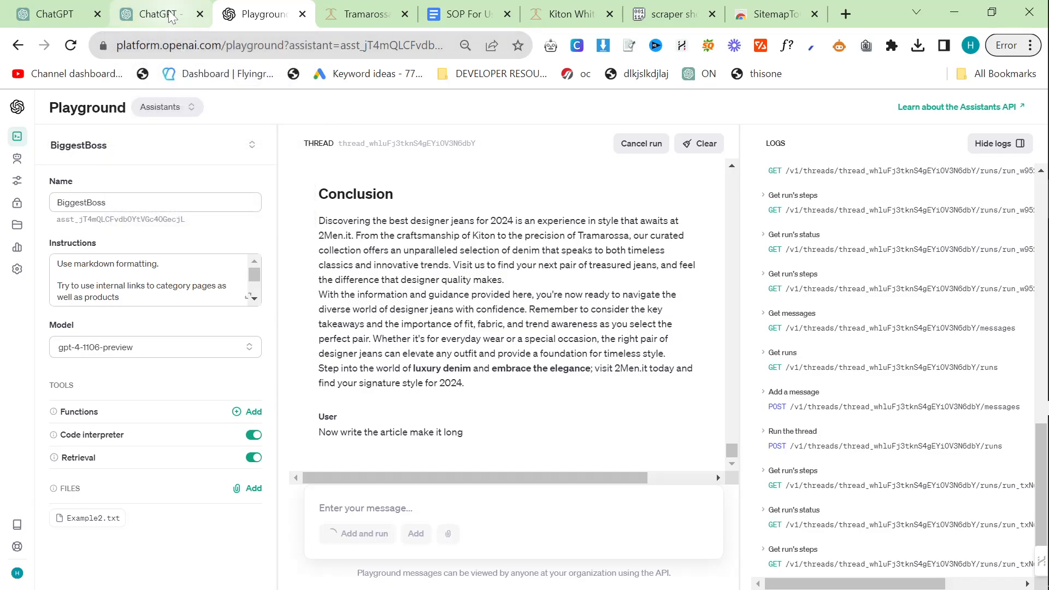
- Review ChatGPT's new Tramarossa LeonardoButton3 section, then bring the Playground run back via Alt+Tab
left_click(159, 13)
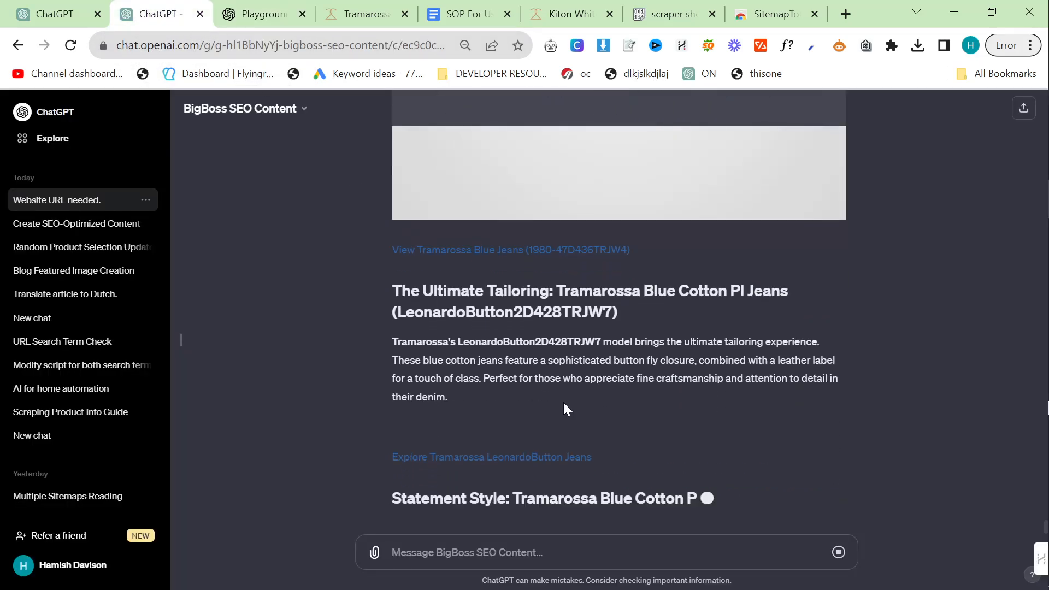
scroll("down", 3)
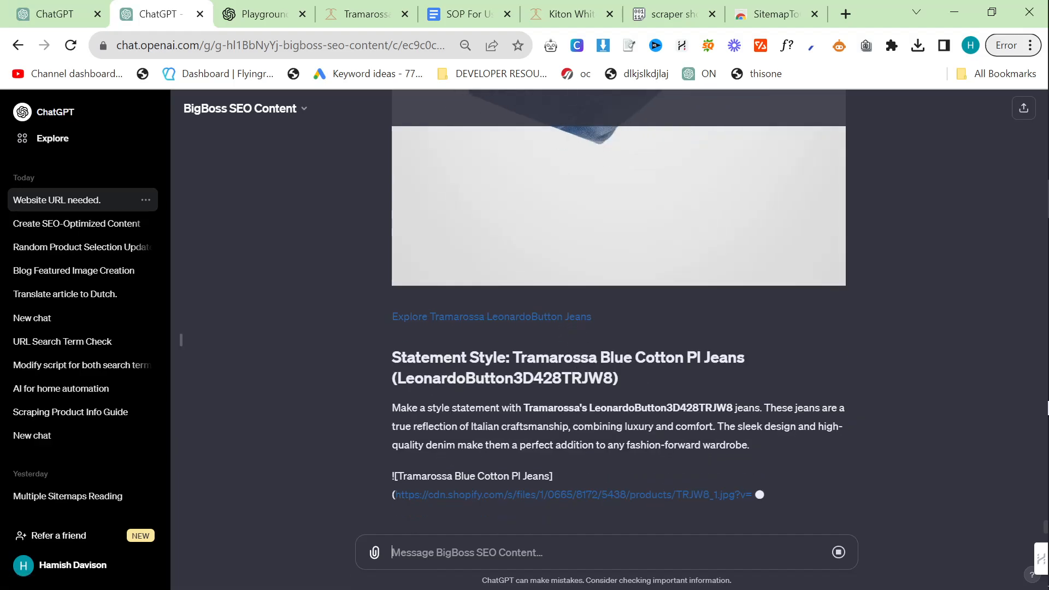
scroll("down", 3)
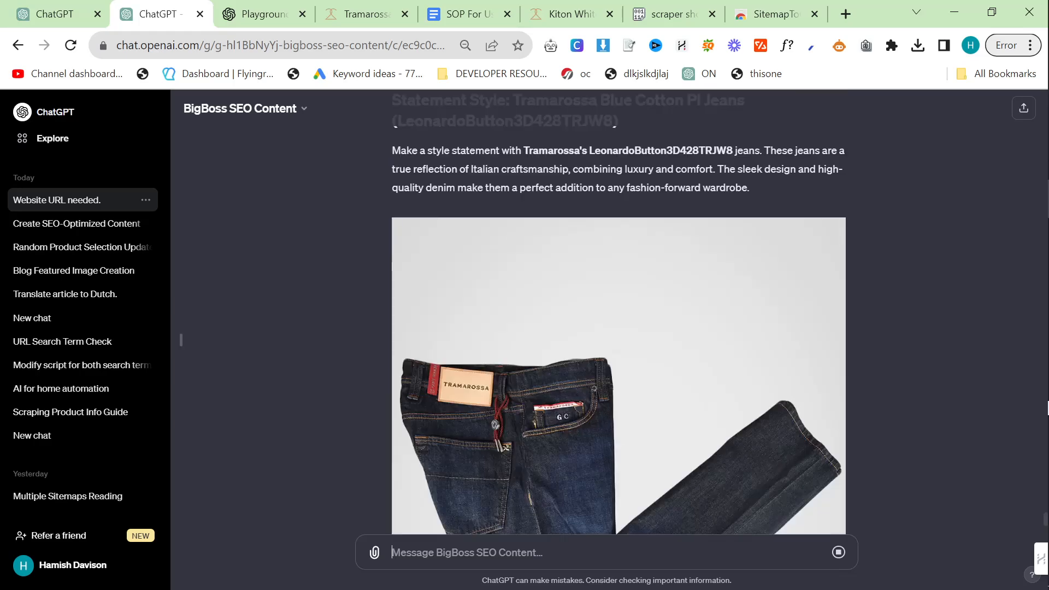
scroll("down", 3)
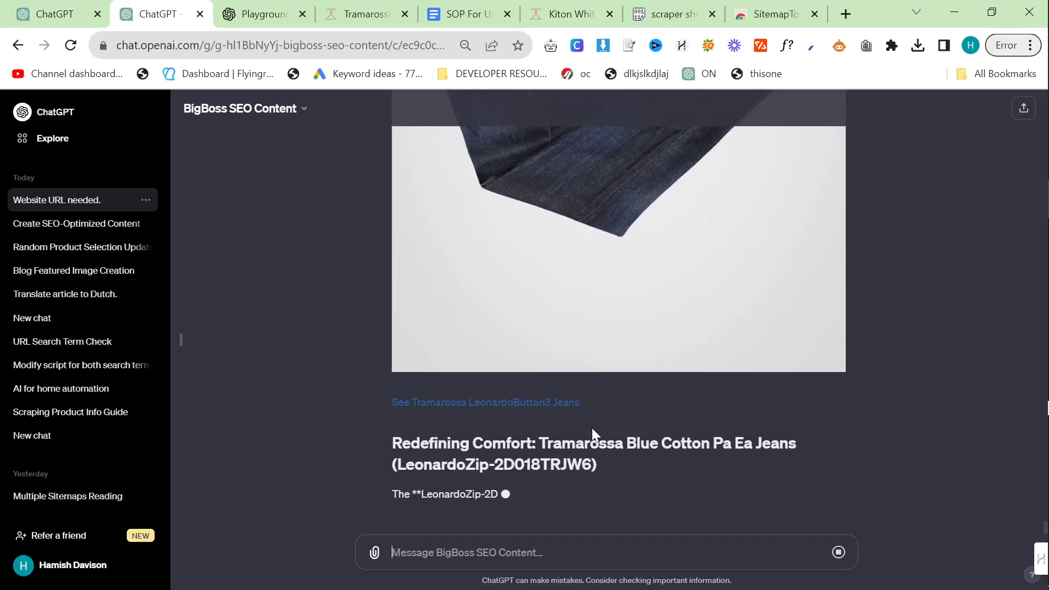
left_click(261, 13)
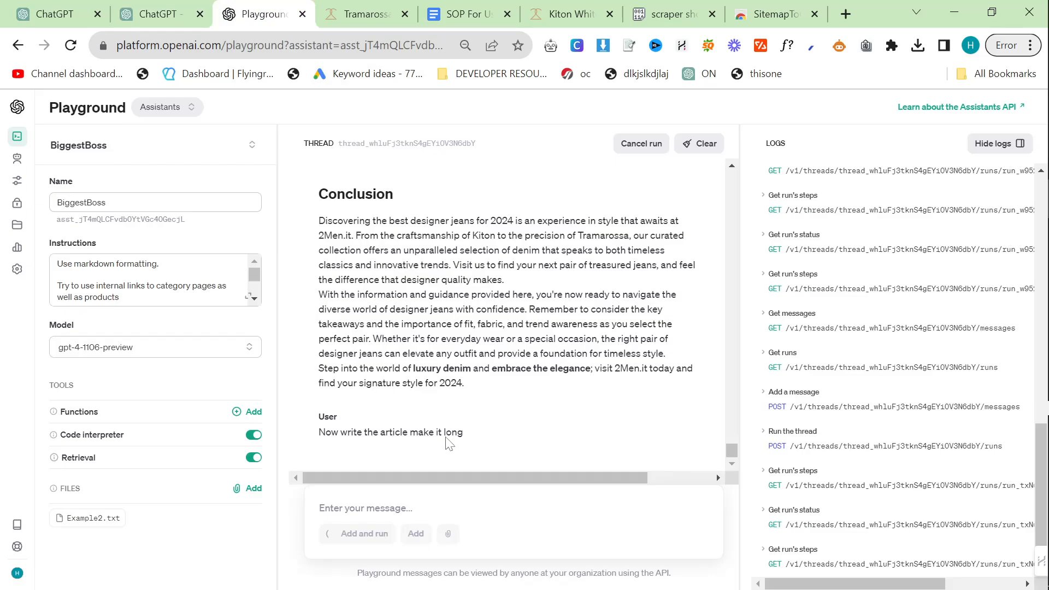
key("alt+tab")
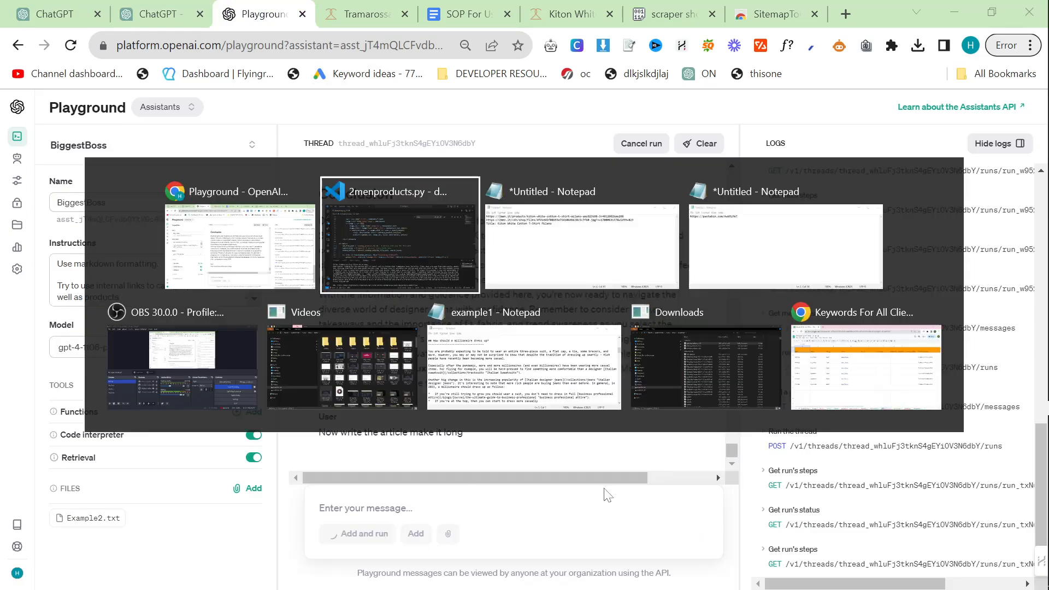
- Search the VS Code scraper output for 'tramor' and 'kiton' products
left_click(399, 234)
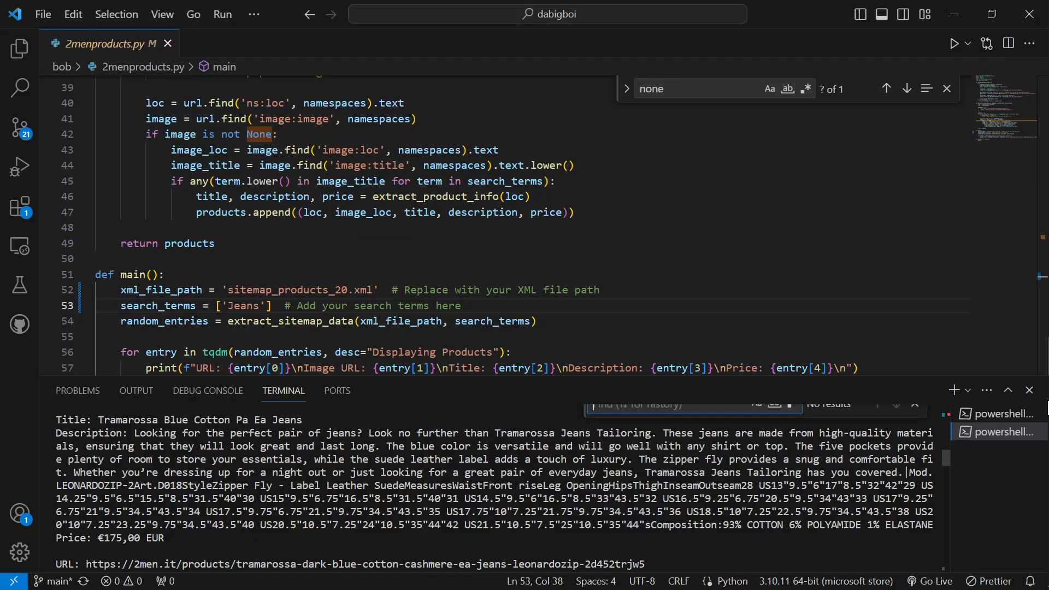
type("tramor")
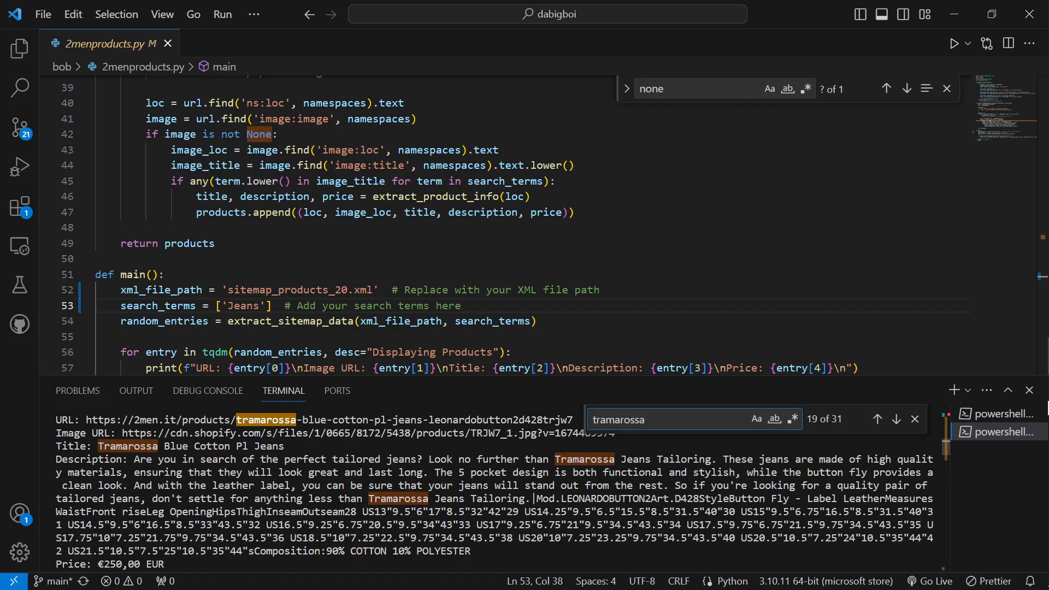
type("kiton")
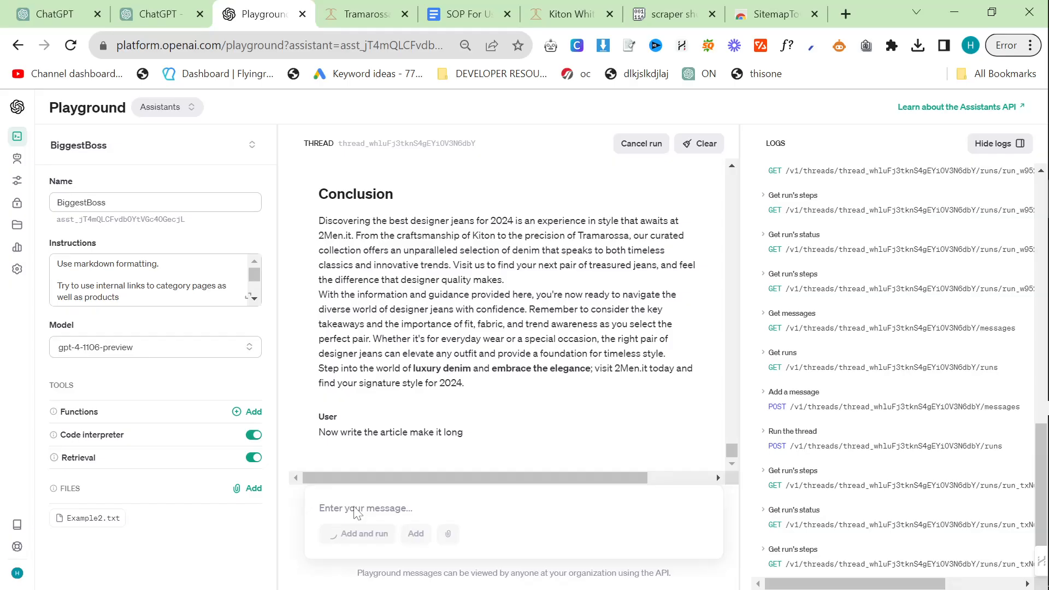
- Glance at the Google Docs SOP, then return to the ChatGPT article with its Tramarossa photo
left_click(158, 13)
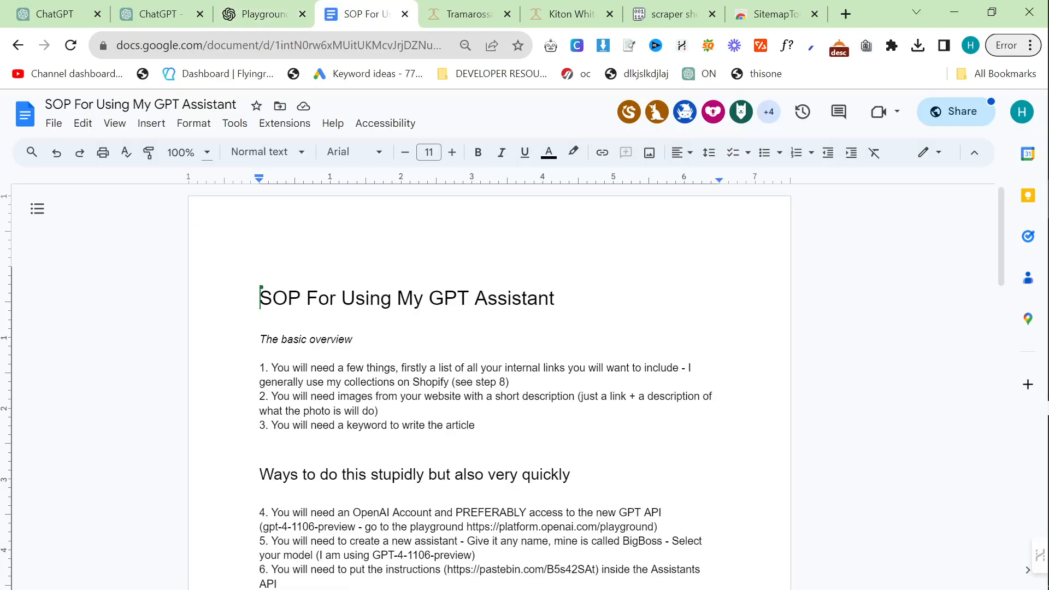
left_click(159, 13)
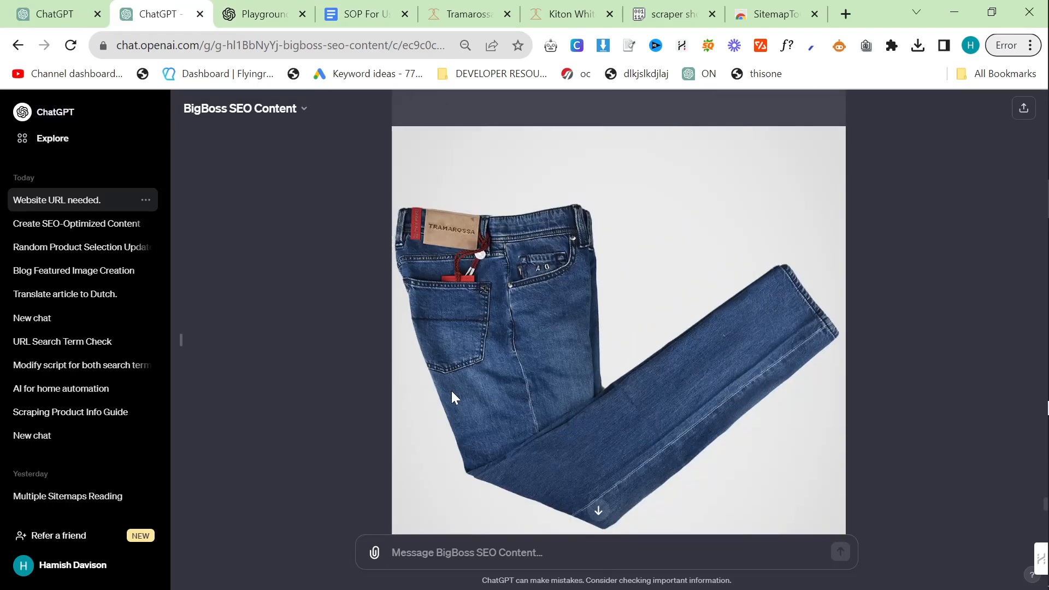
- Draft 'Now finish the article' in ChatGPT and open markdowntohtml.com in a new tab
scroll("down", 3)
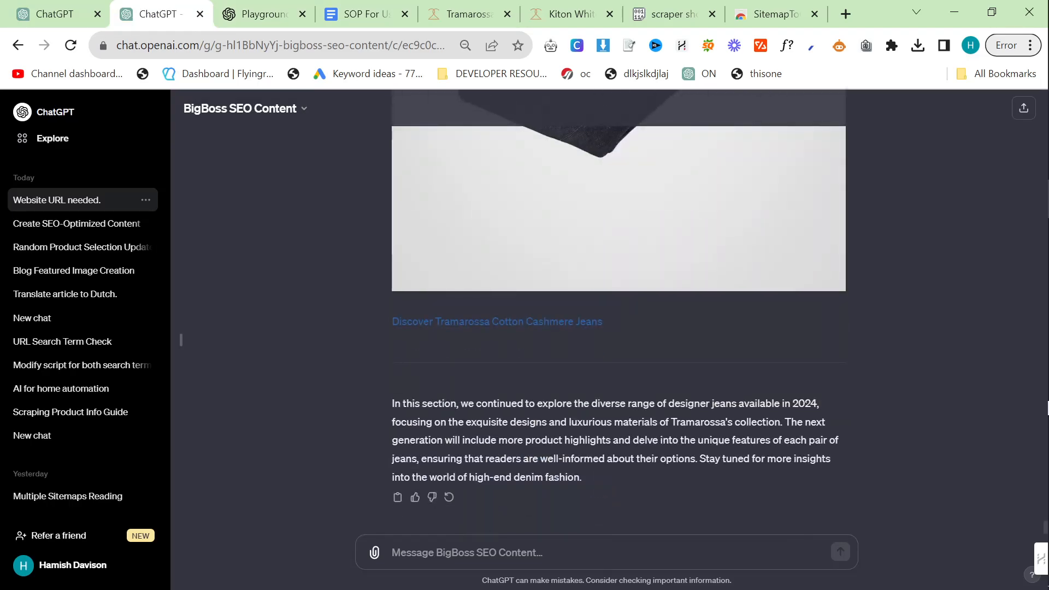
type("Now")
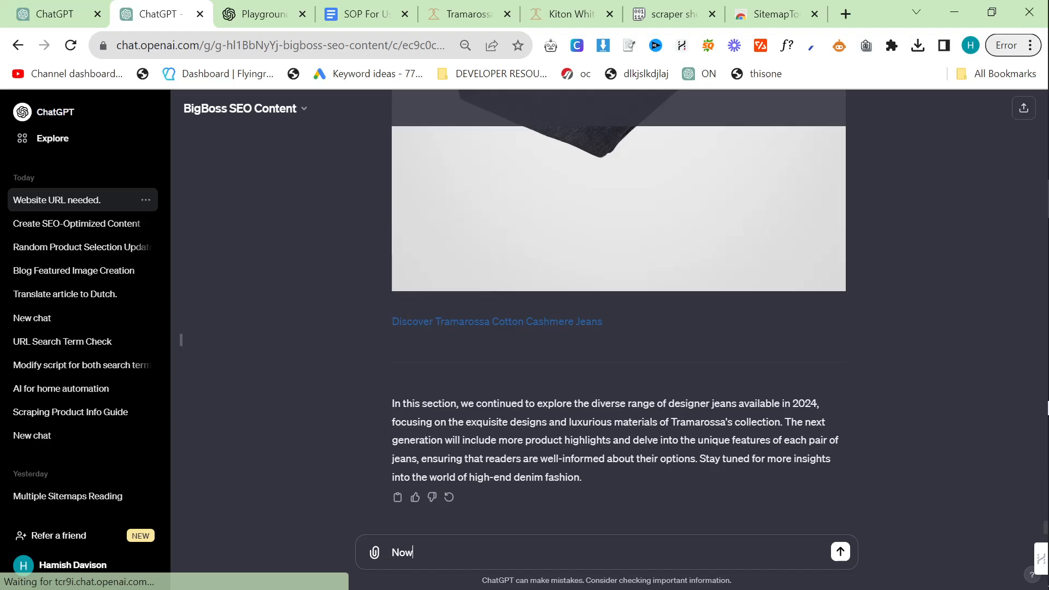
type("finish the article")
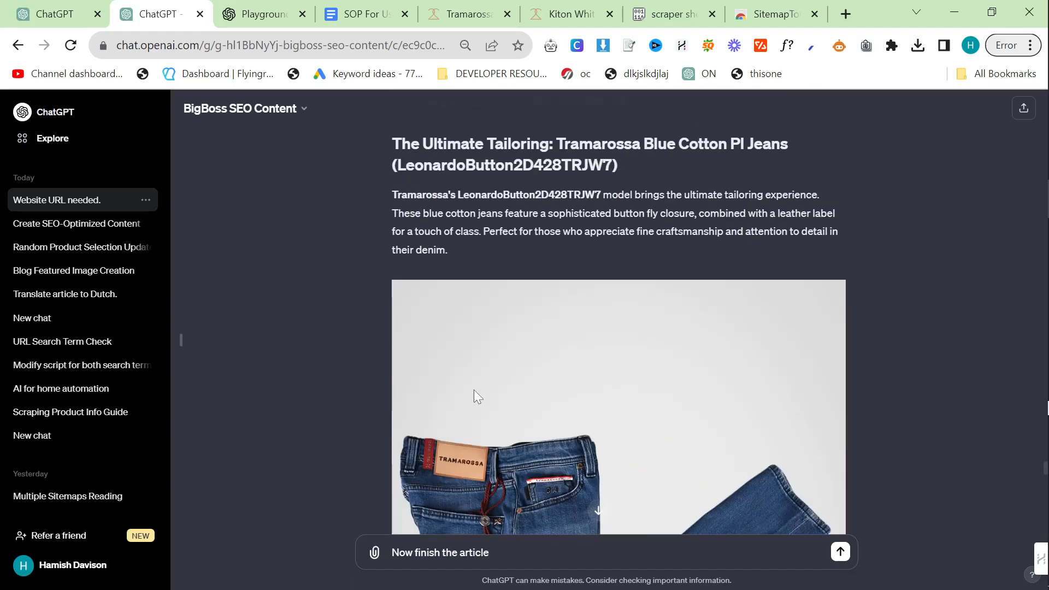
scroll("down", 3)
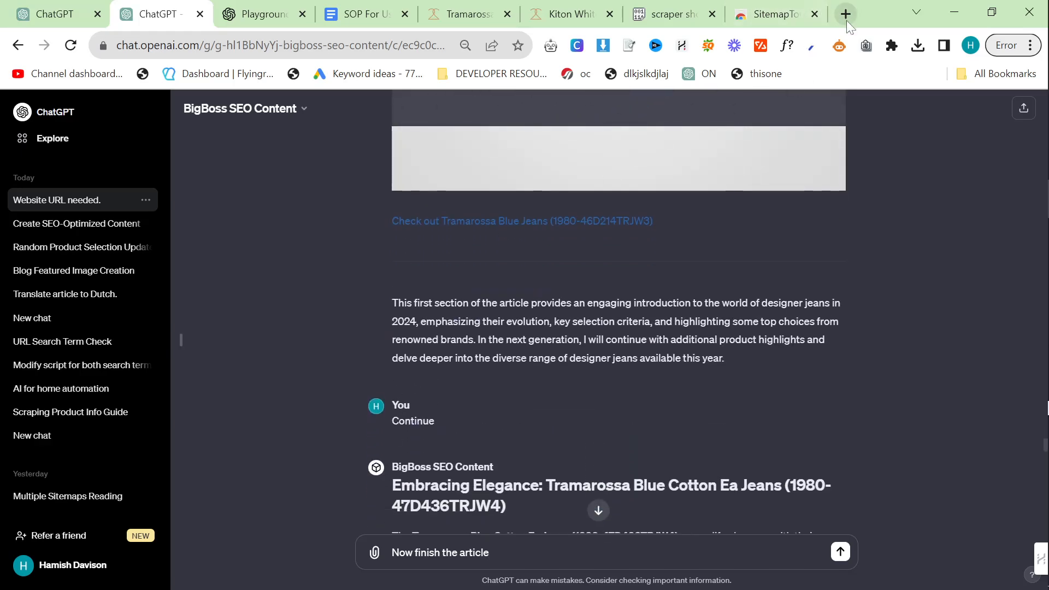
left_click(844, 13)
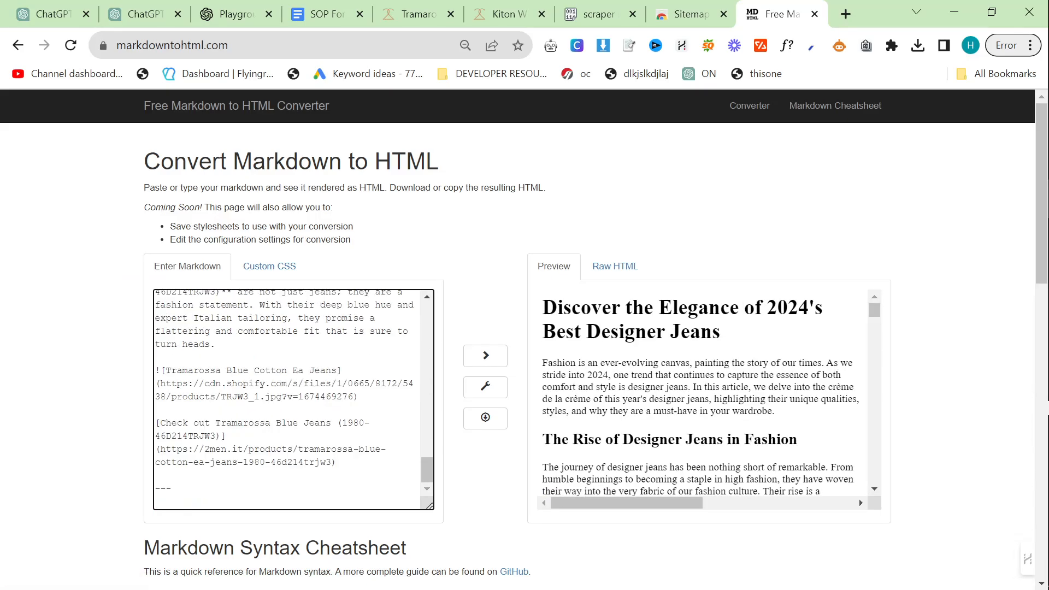
- Send 'Now finish the article' and check the converted Tramarossa section in markdowntohtml.com
left_click(137, 13)
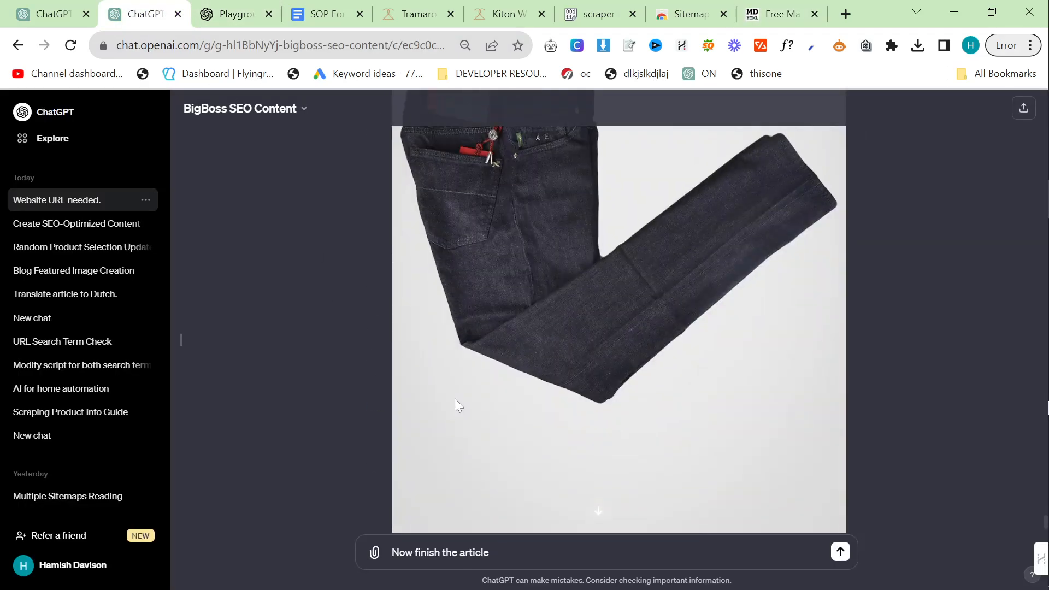
scroll("down", 3)
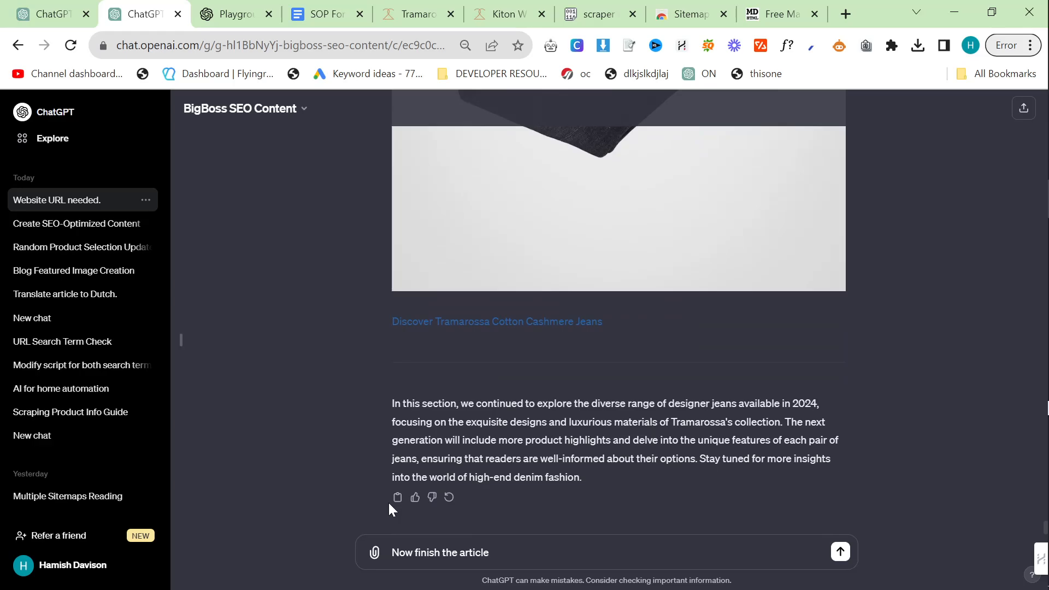
left_click(839, 552)
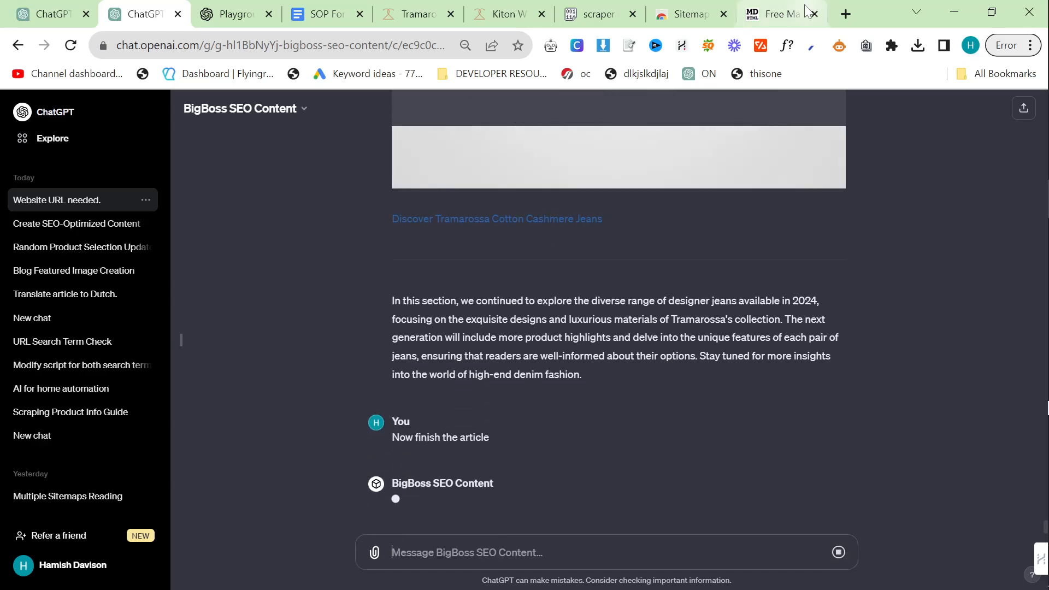
left_click(776, 13)
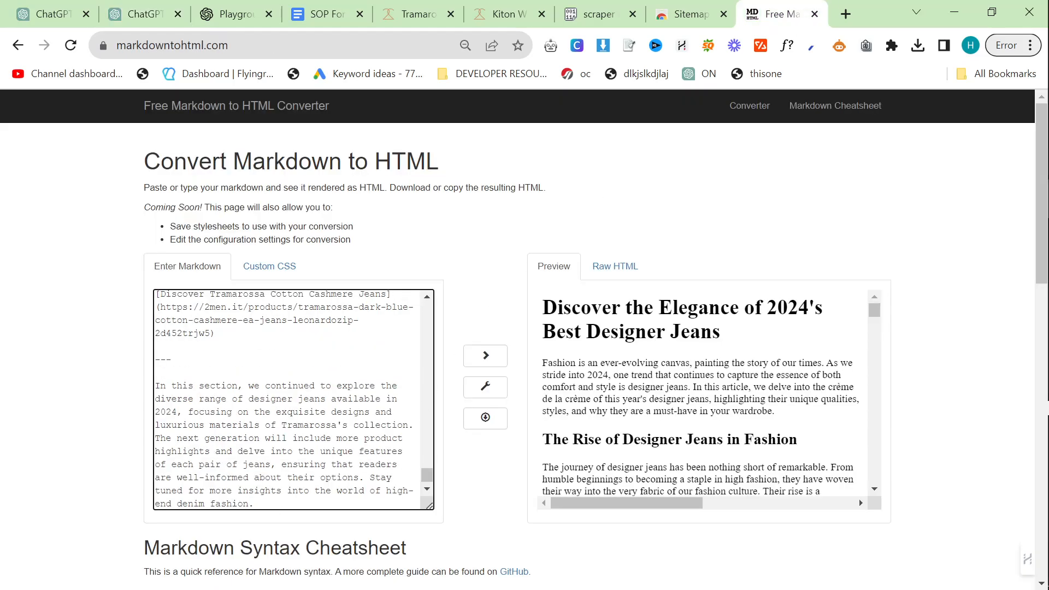
scroll("down", 3)
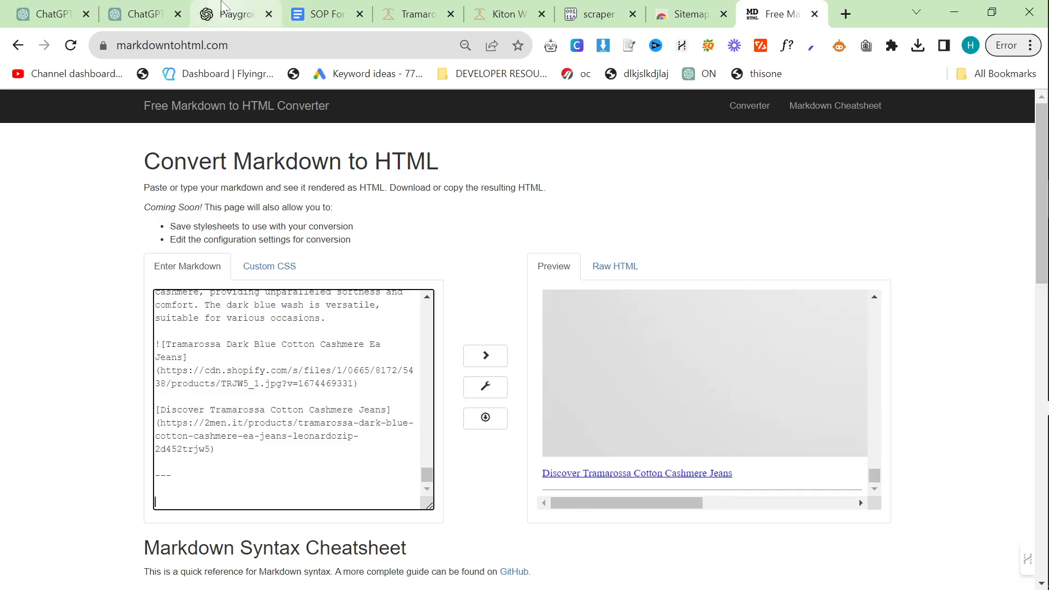
left_click(140, 13)
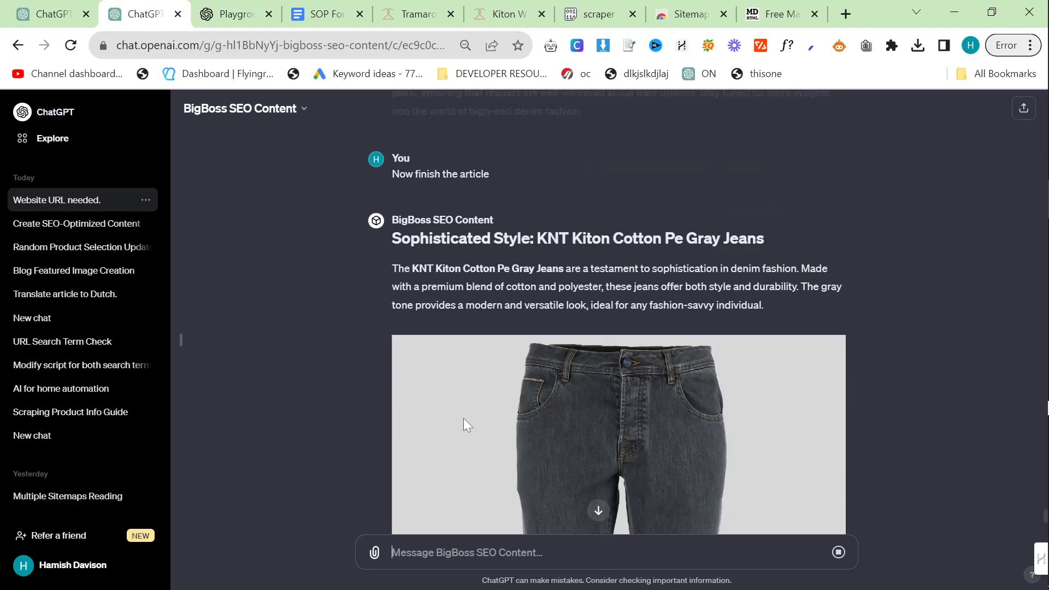
- Compare ChatGPT's ongoing Kiton response against the Playground's article
scroll("down", 3)
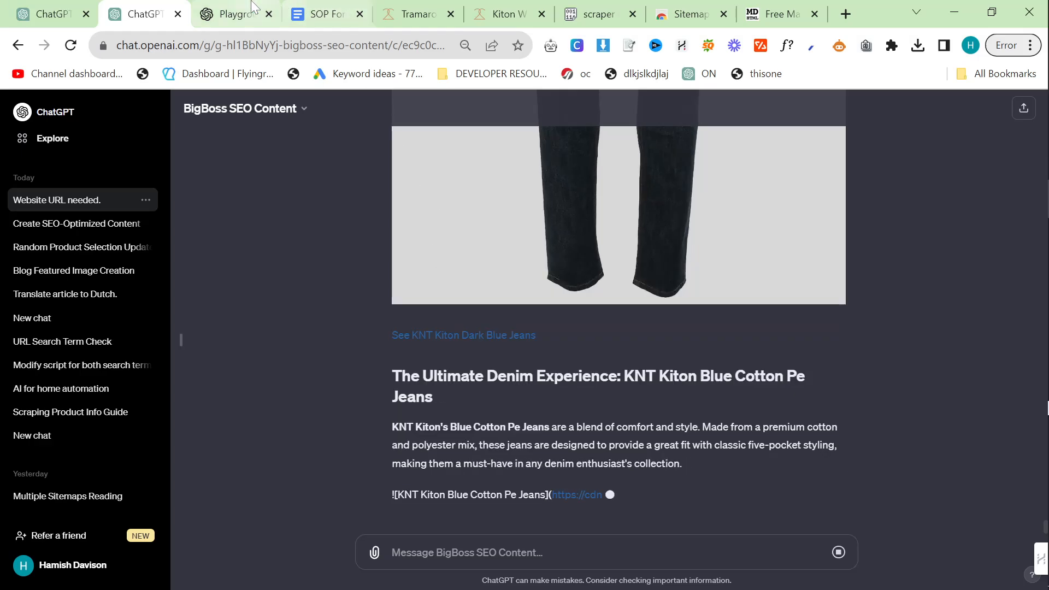
left_click(234, 13)
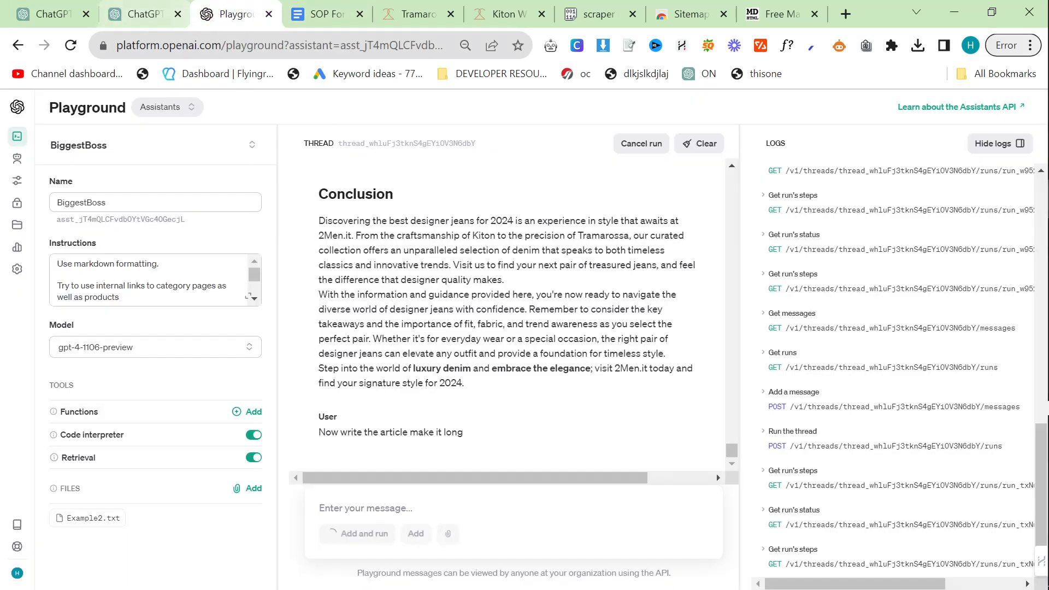
scroll("down", 3)
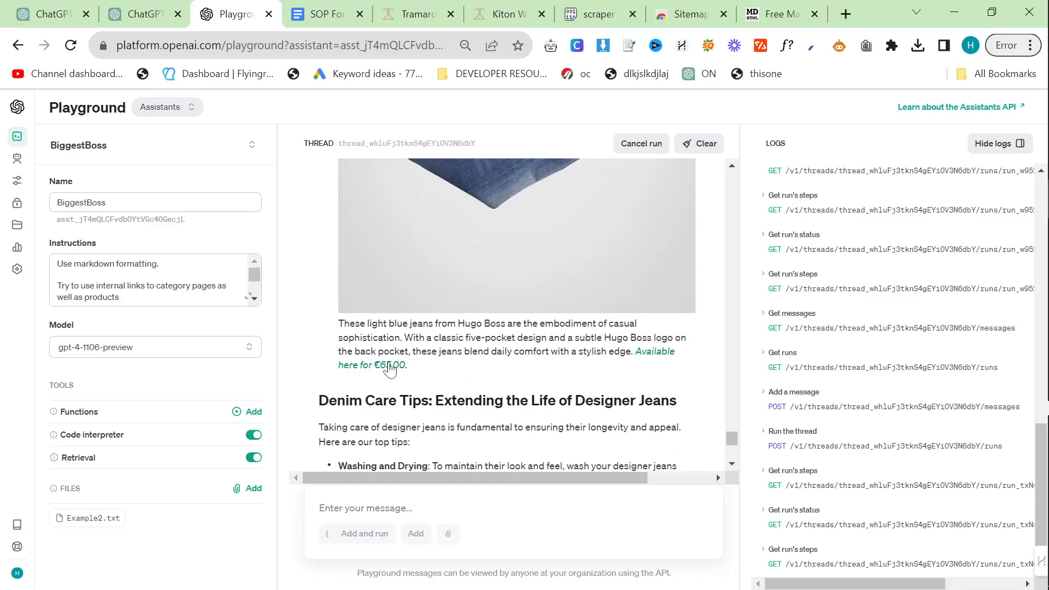
scroll("down", 3)
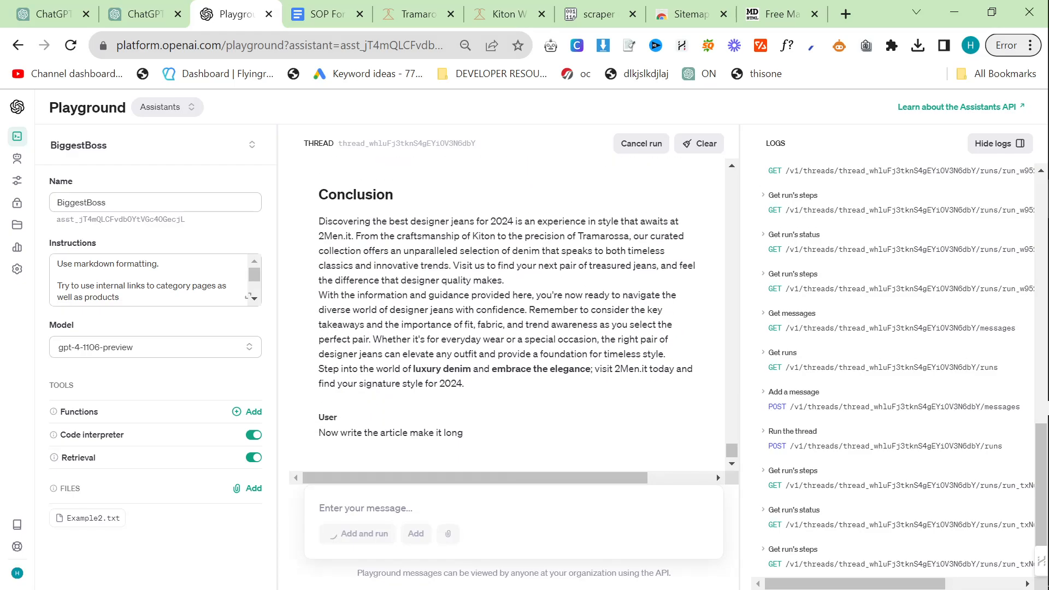
left_click(140, 13)
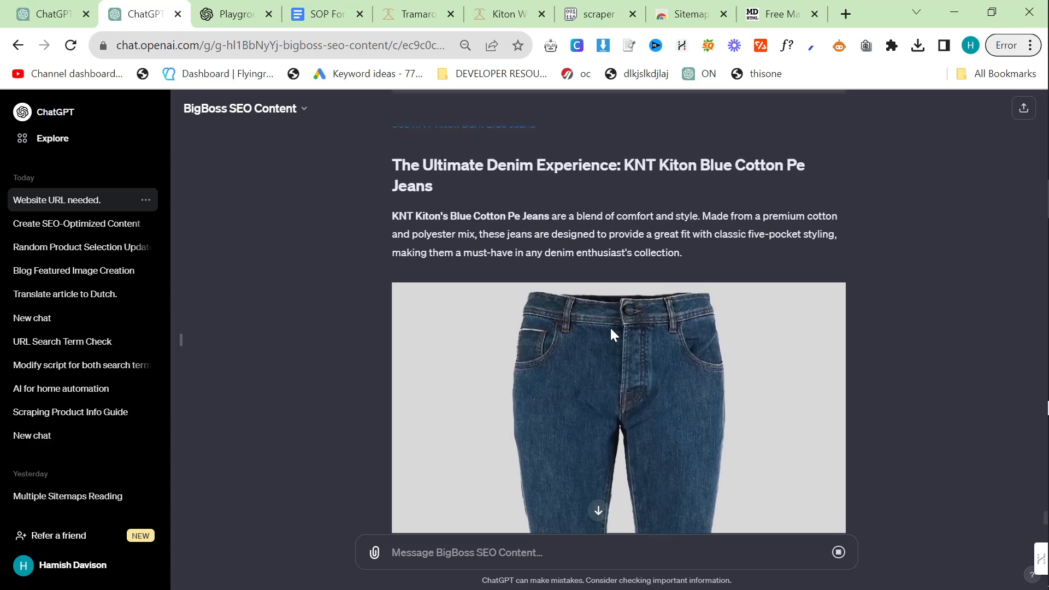
- Follow ChatGPT to the finished conclusion and key takeaways, then view the ending in markdowntohtml.com
scroll("down", 3)
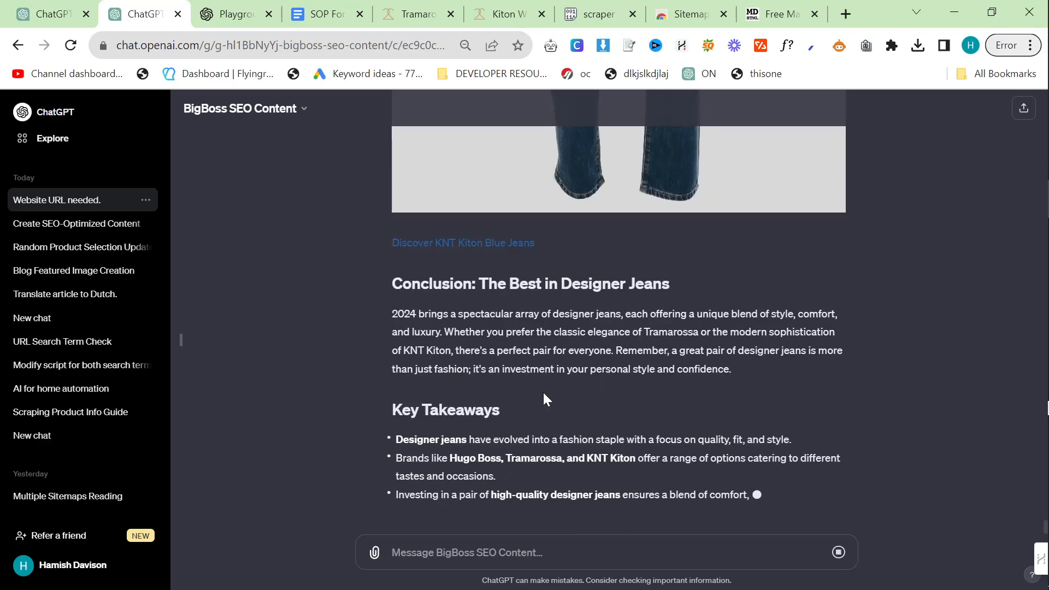
scroll("down", 3)
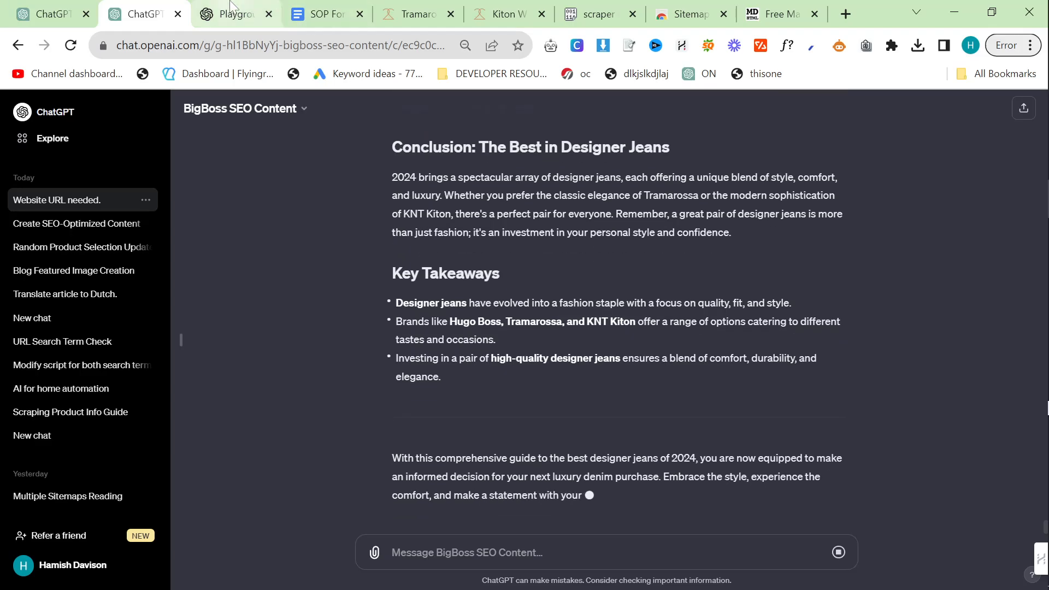
left_click(230, 14)
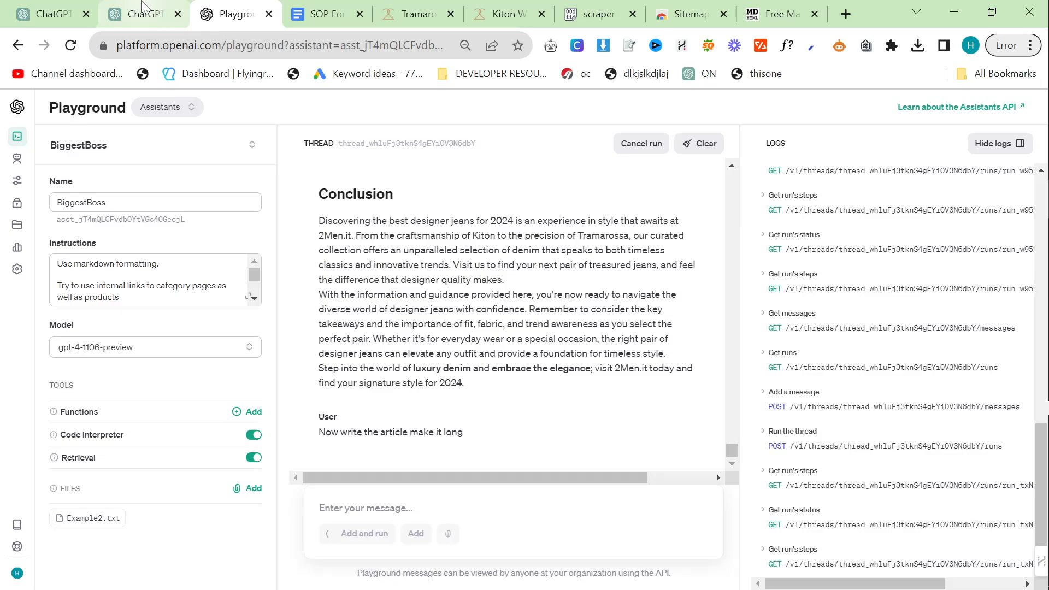
left_click(143, 13)
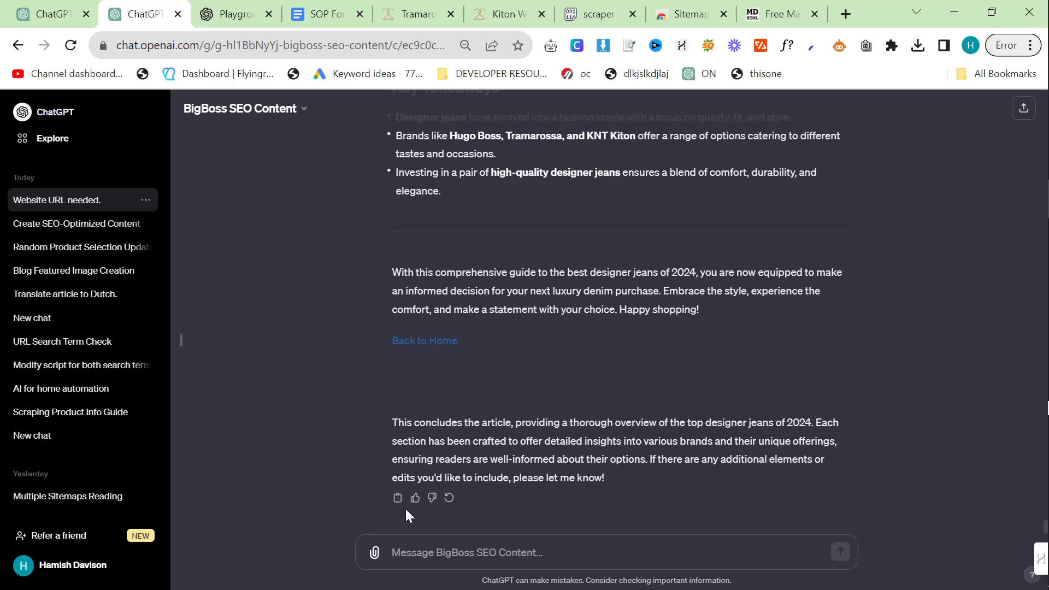
left_click(773, 13)
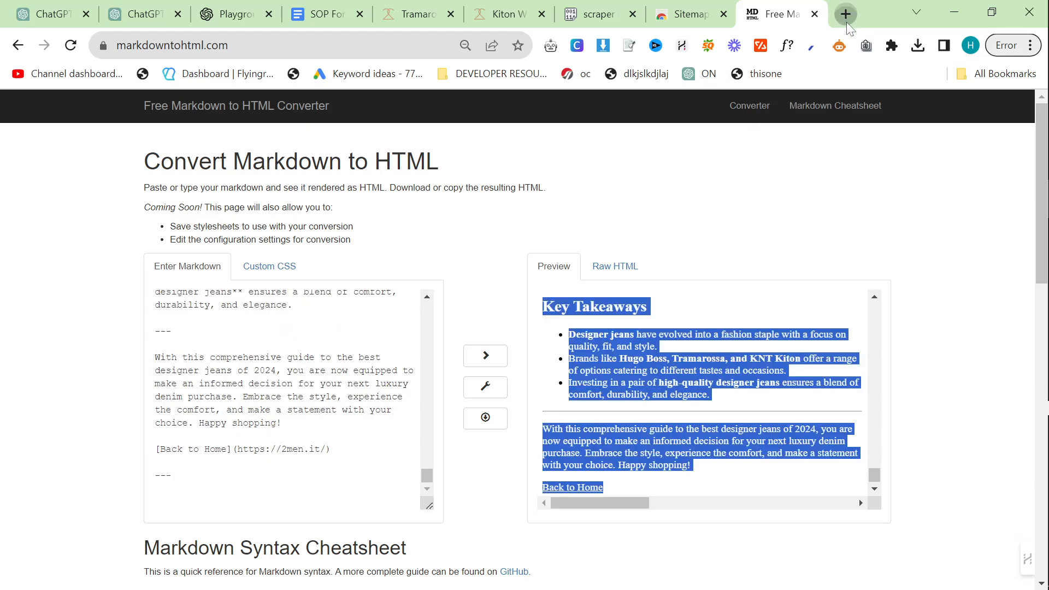
left_click(845, 13)
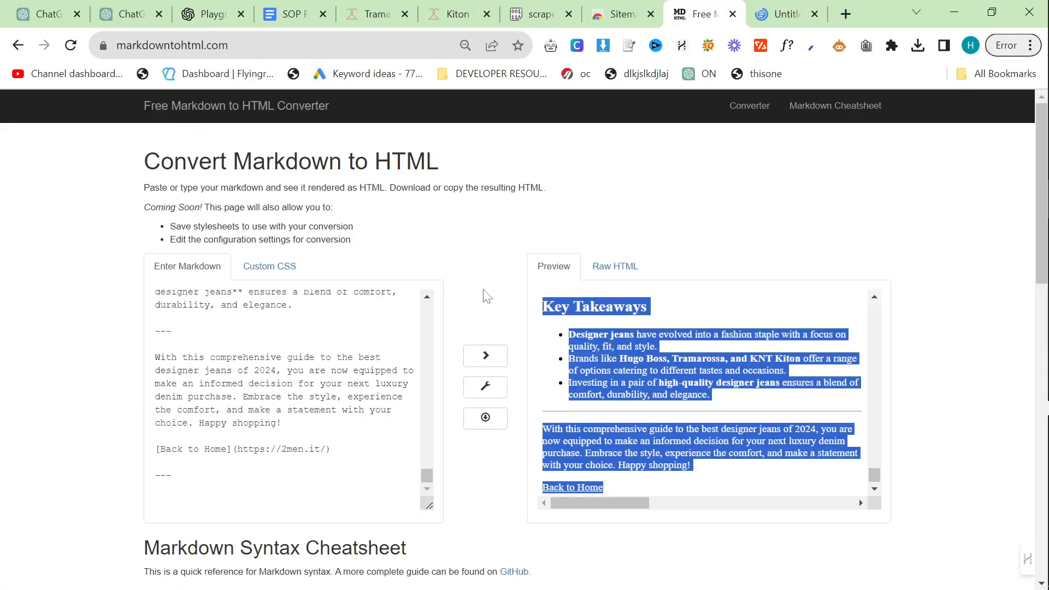
- Paste the raw markdown, from the title through Hugo Boss and Tramarossa, into an untitled Google Doc
left_click(780, 13)
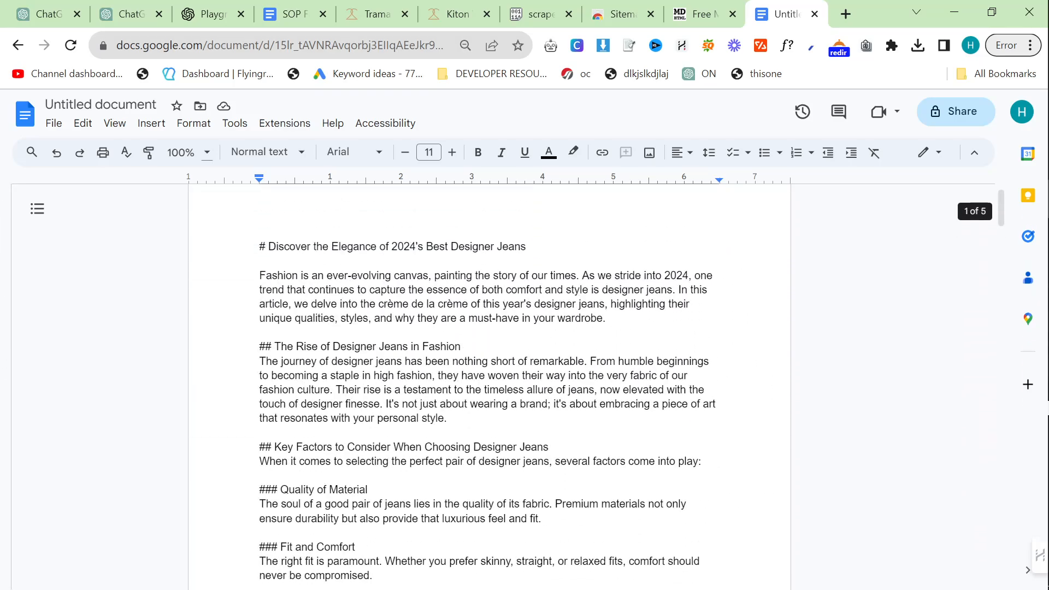
scroll("down", 3)
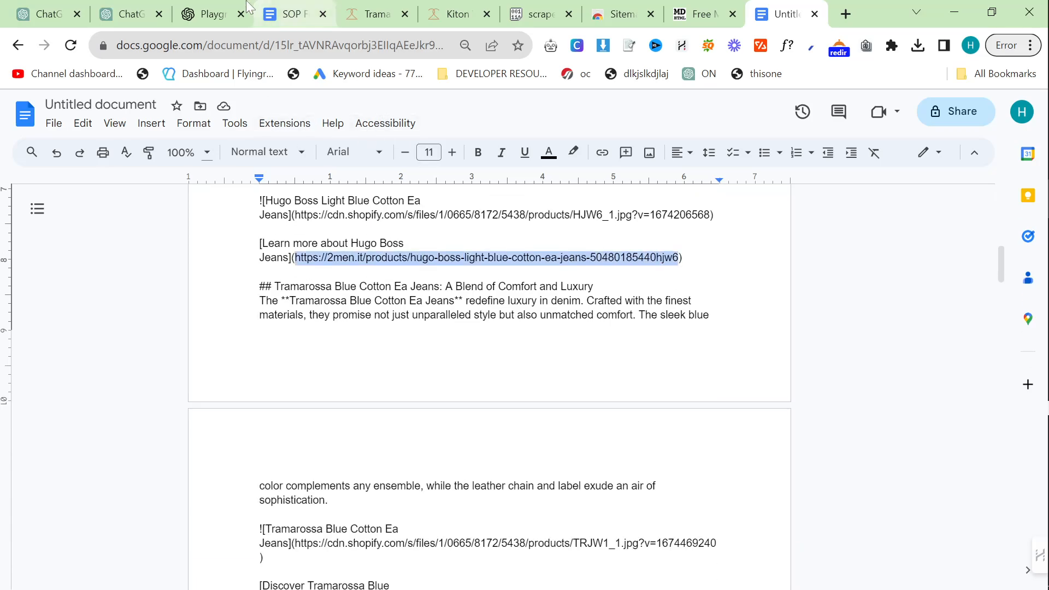
- Read the Playground's 'Discover the Top Designer Jeans for 2024 at 2Men.it' down to Tramarossa jeans
left_click(210, 13)
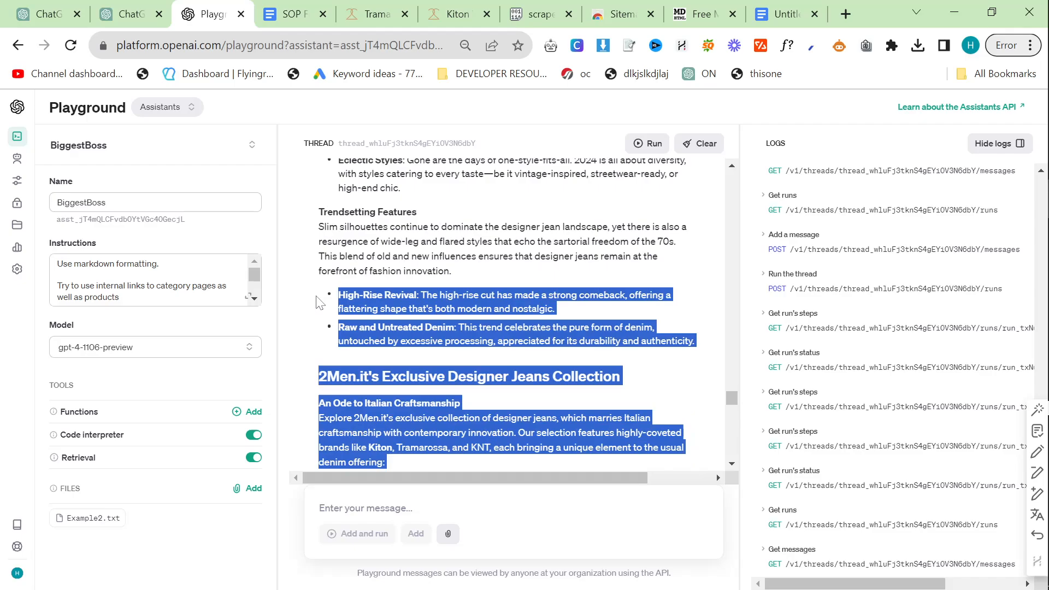
scroll("down", 3)
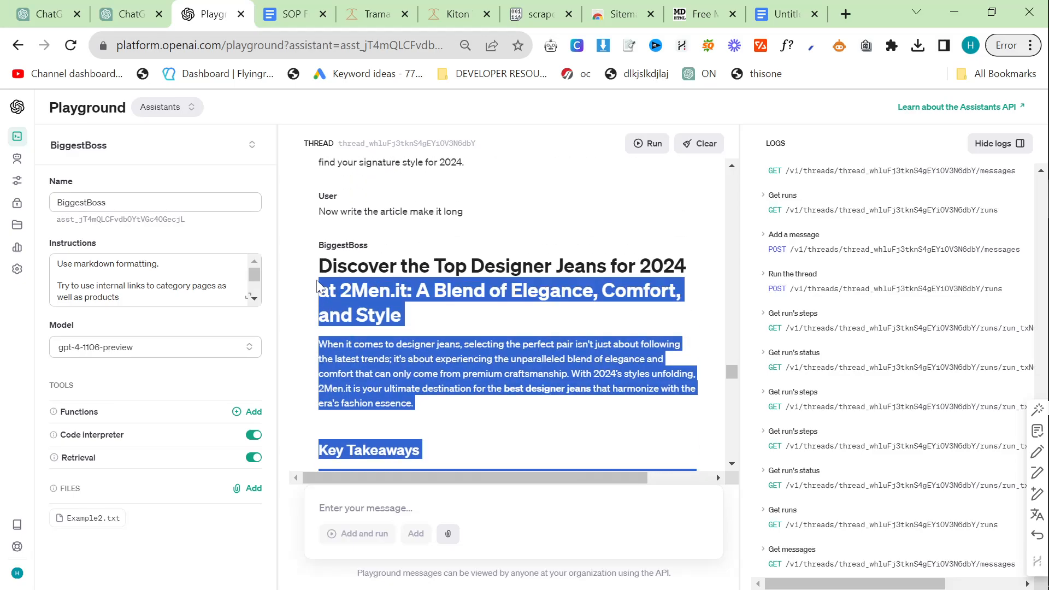
scroll("down", 3)
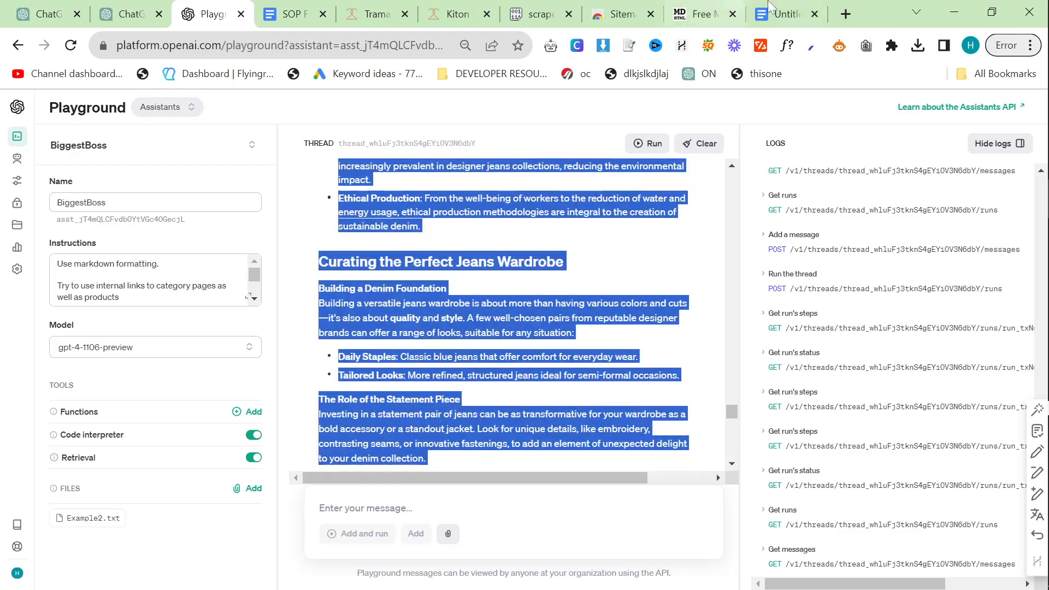
left_click(293, 13)
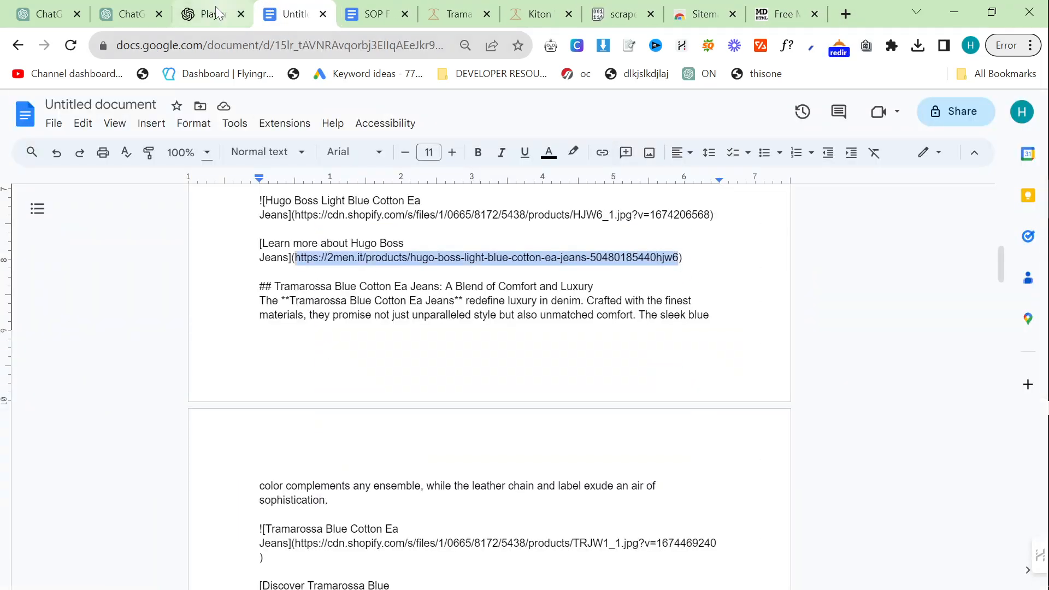
left_click(208, 13)
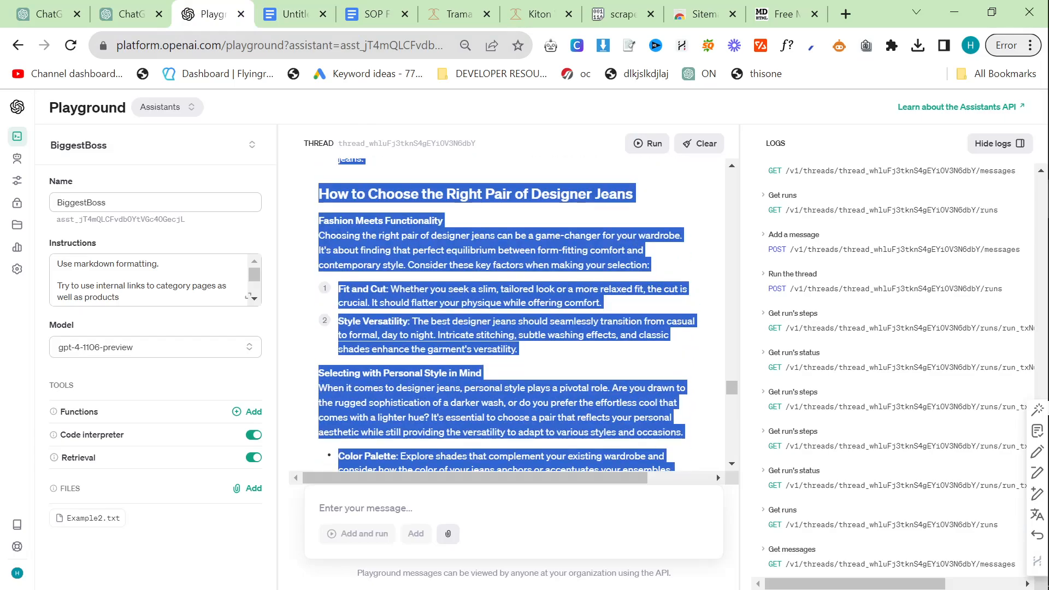
scroll("down", 3)
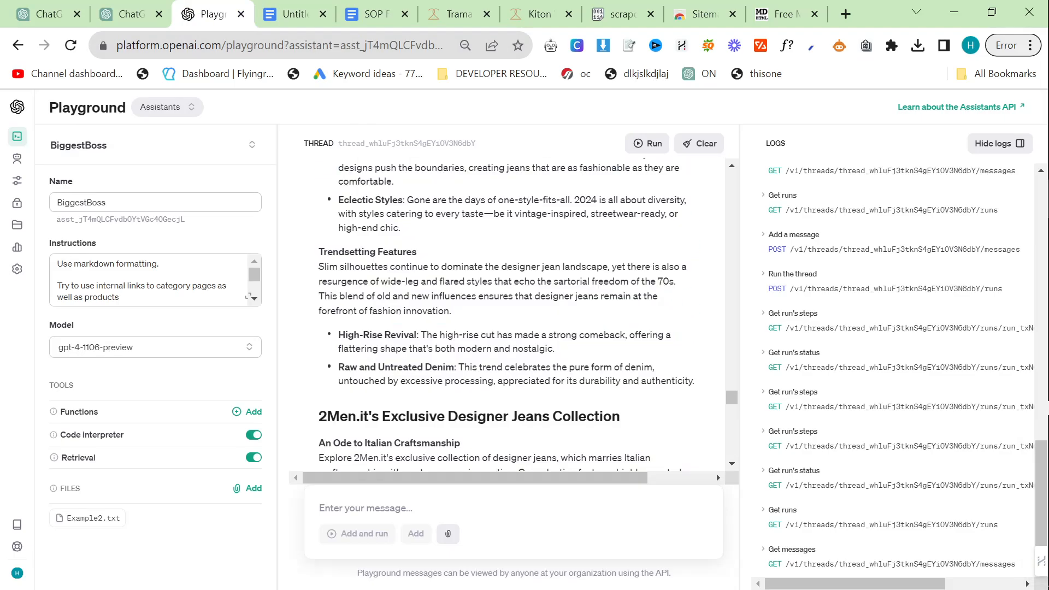
scroll("down", 3)
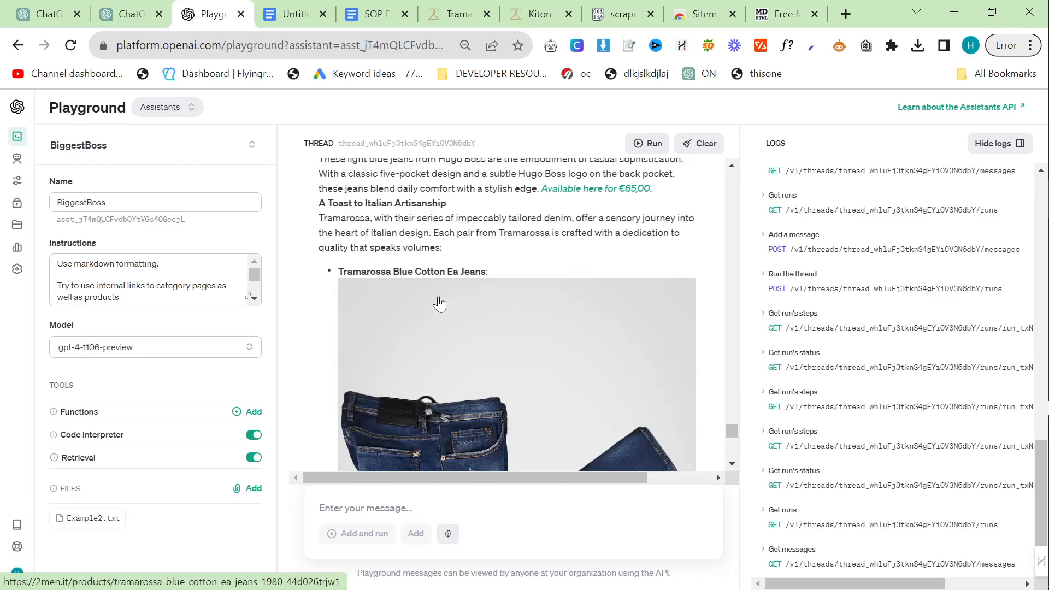
left_click(122, 13)
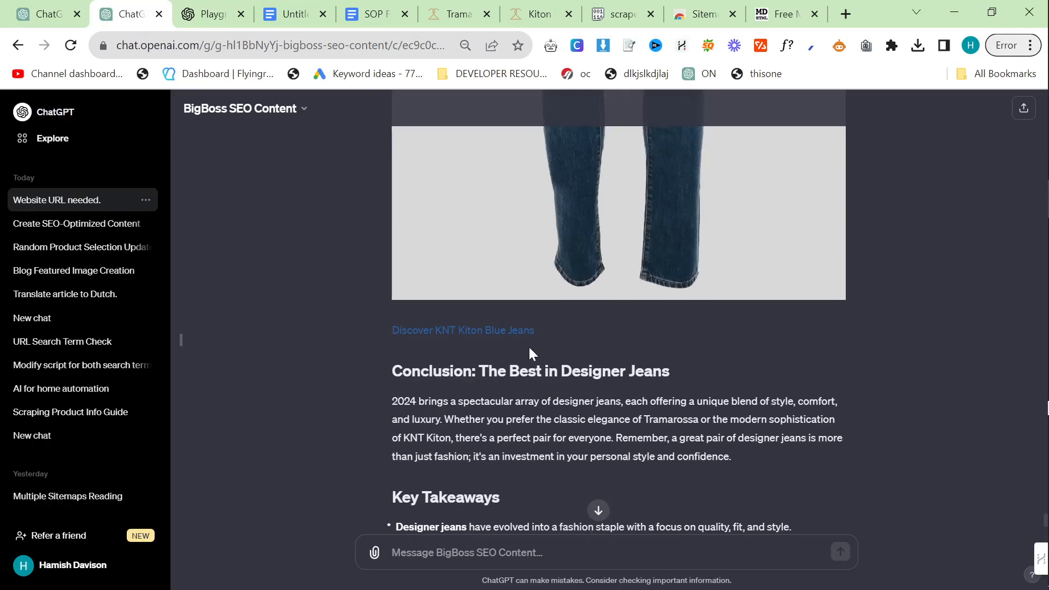
mouse_move(719, 131)
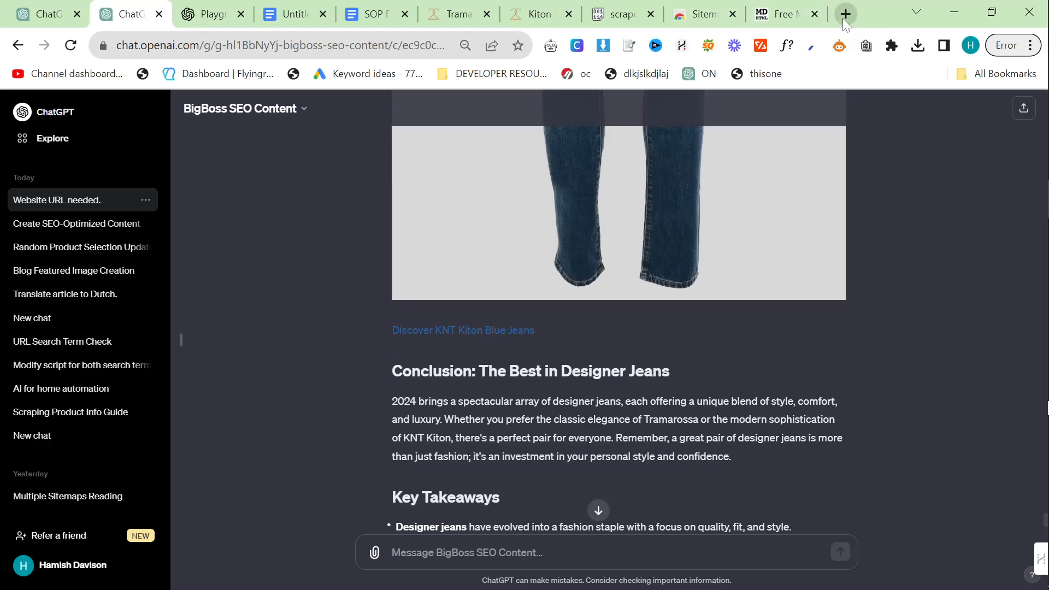
mouse_move(845, 13)
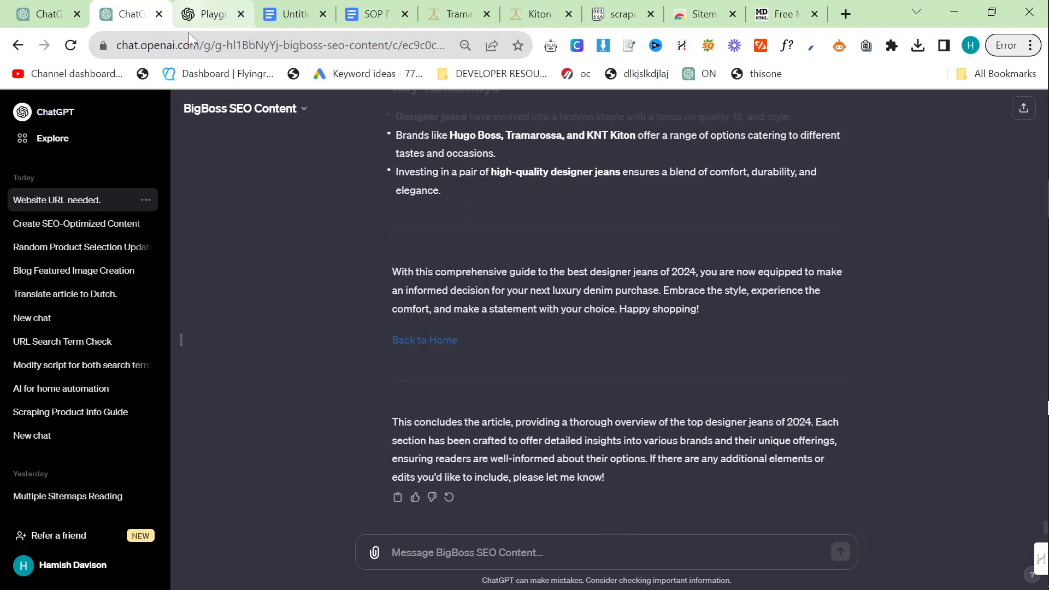
left_click(212, 13)
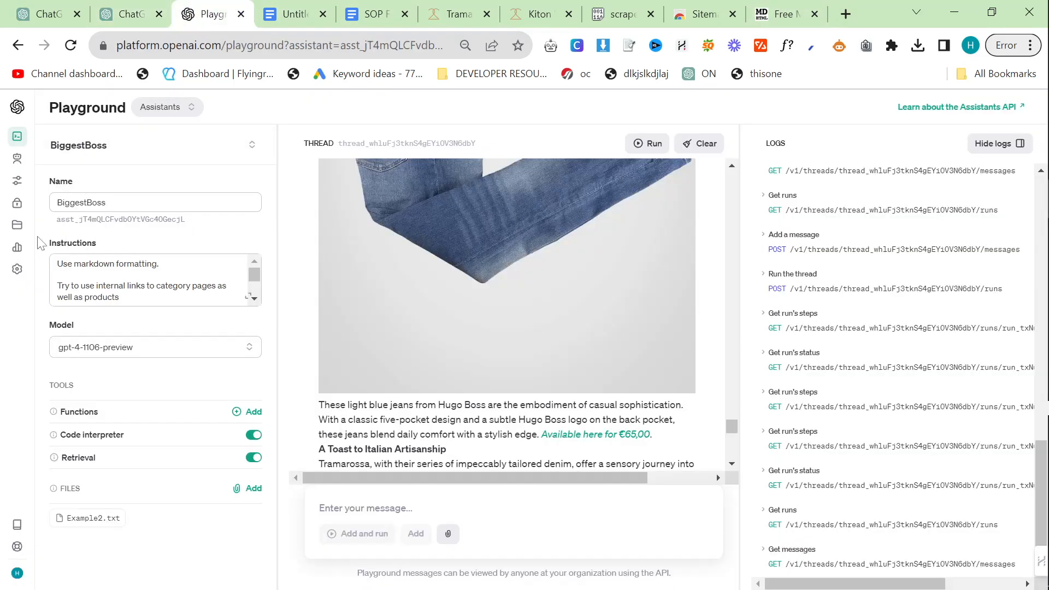
- Check November API usage: $179.70 spent against a $300.00 monthly limit
left_click(43, 247)
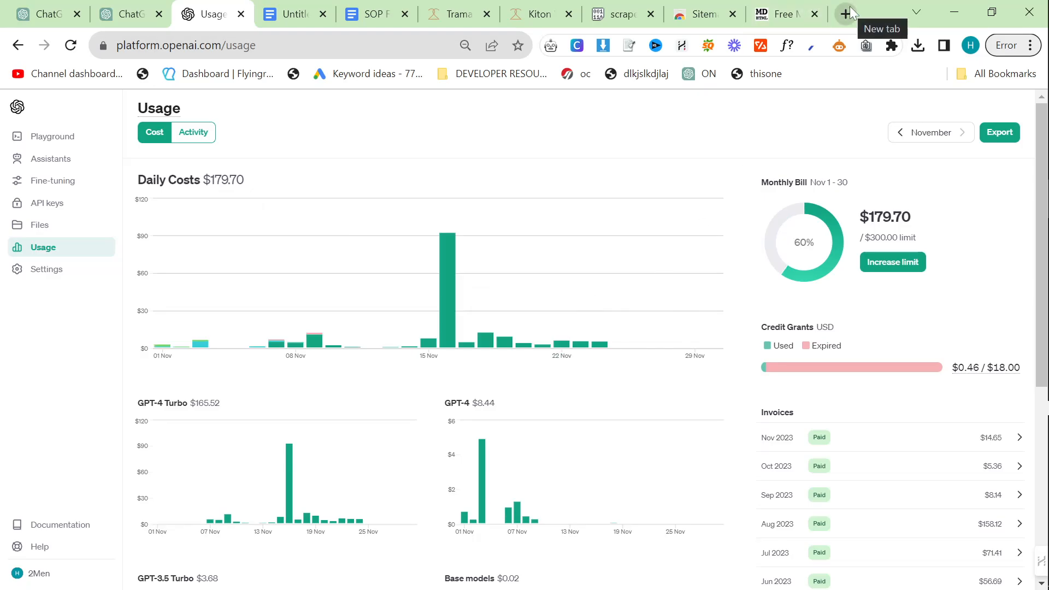
left_click(846, 12)
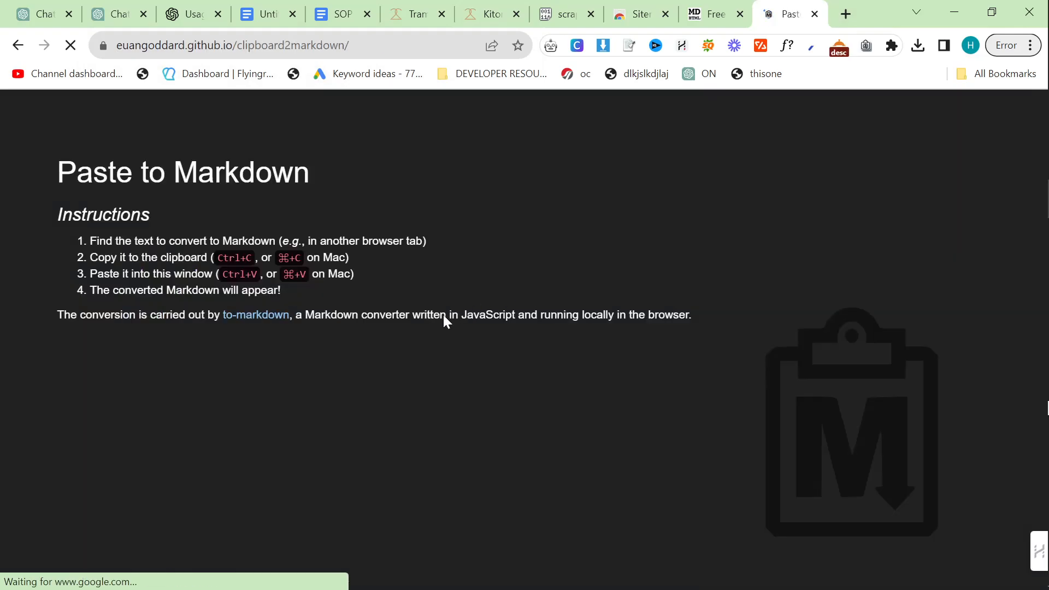
- Convert the pasted article to markdown in Paste to Markdown and fetch the SOP cleanup prompt
key("ctrl+v")
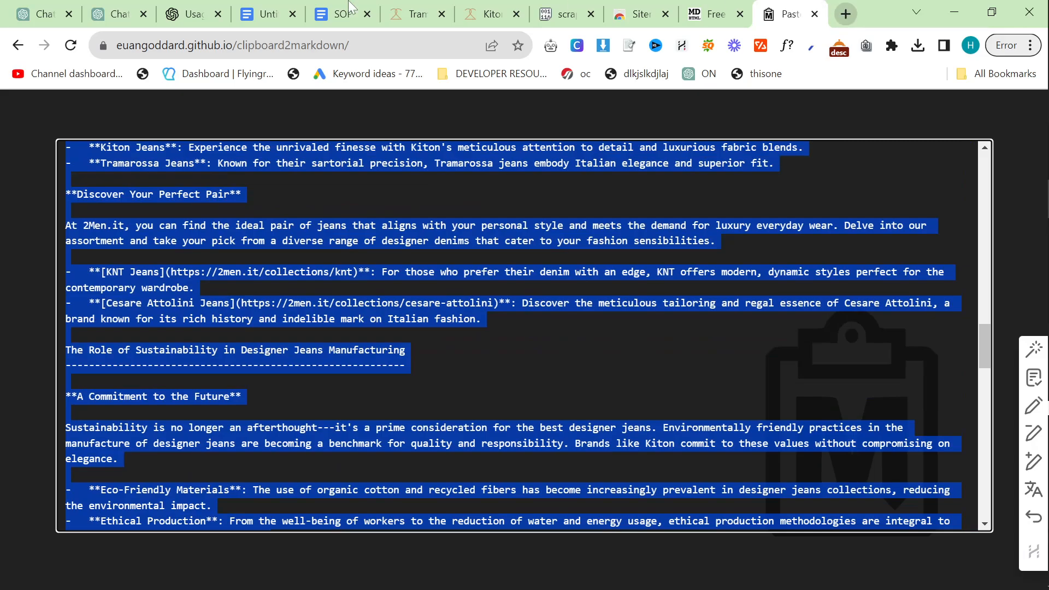
left_click(191, 13)
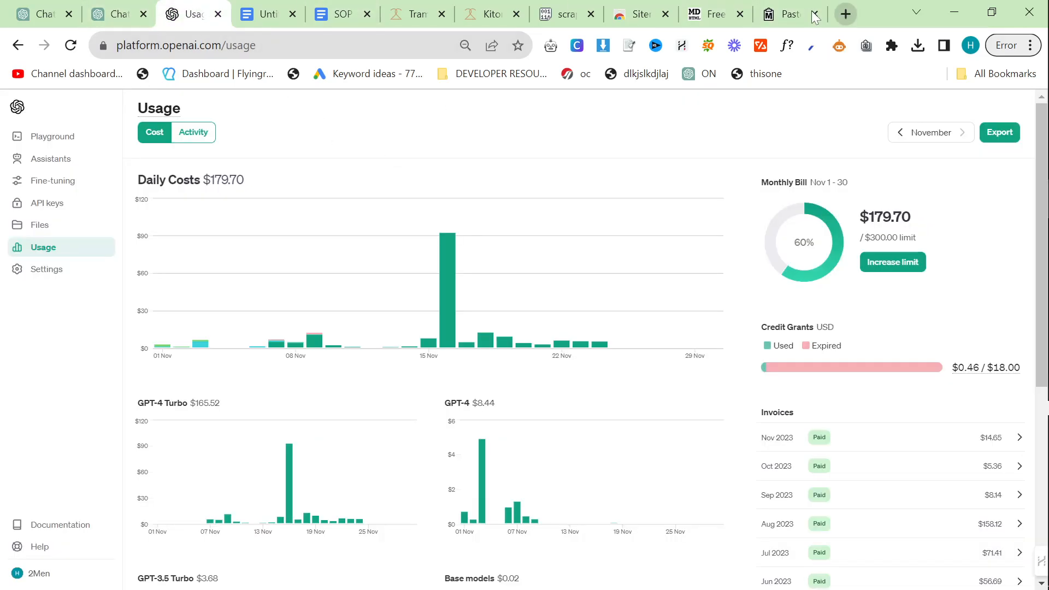
left_click(332, 13)
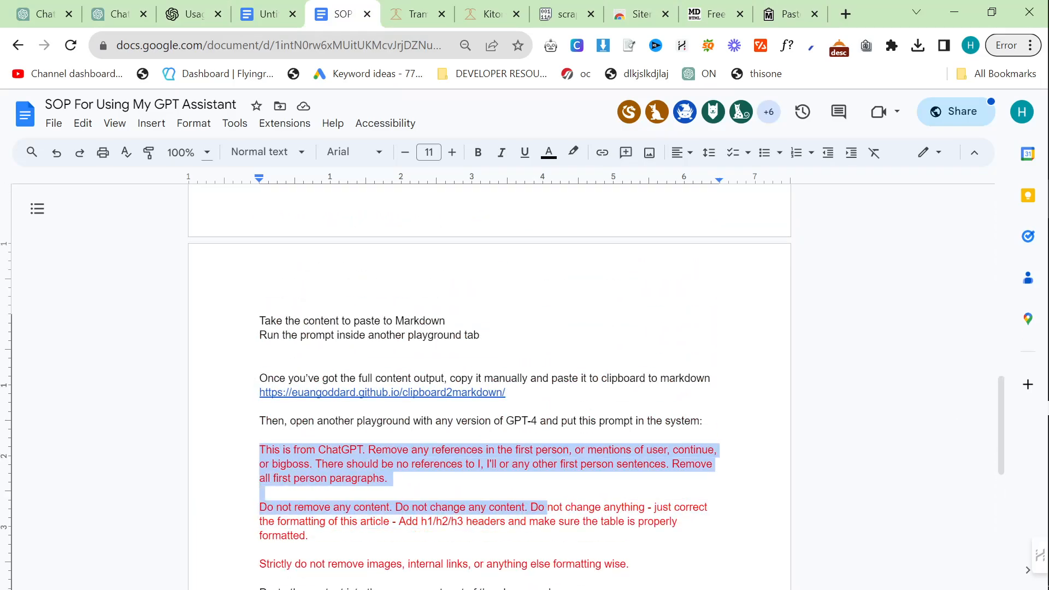
left_click(846, 13)
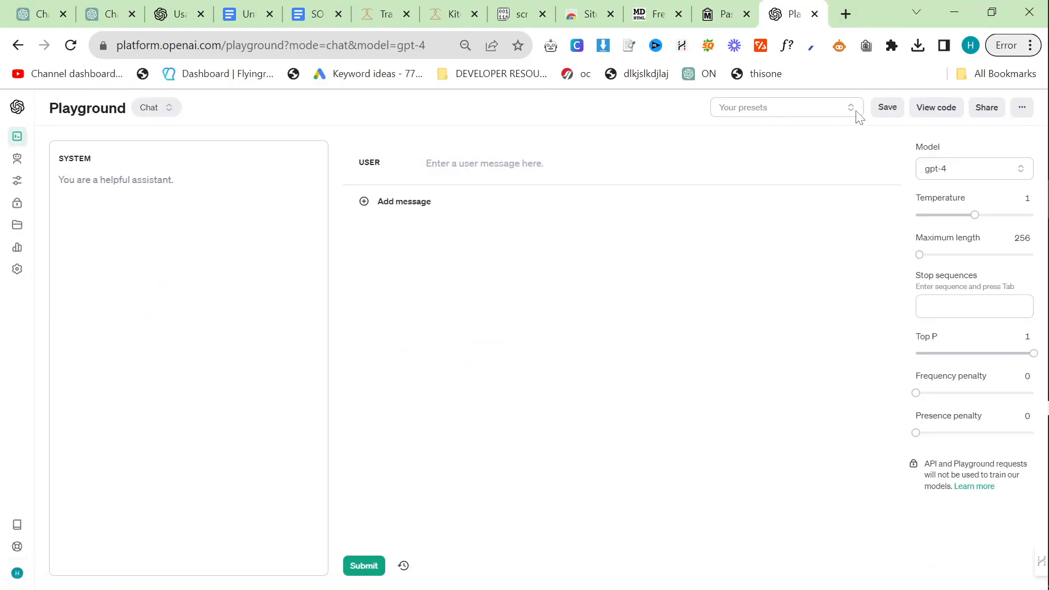
- Load the 'content improver' preset, correcting an accidental 'blog post idea generatoin' pick
left_click(786, 107)
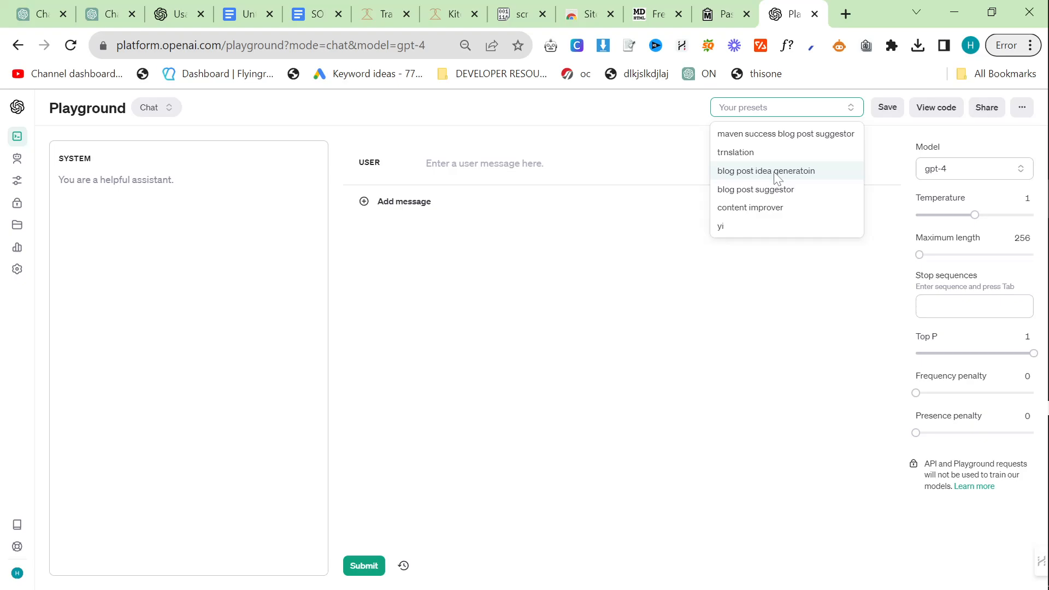
left_click(766, 170)
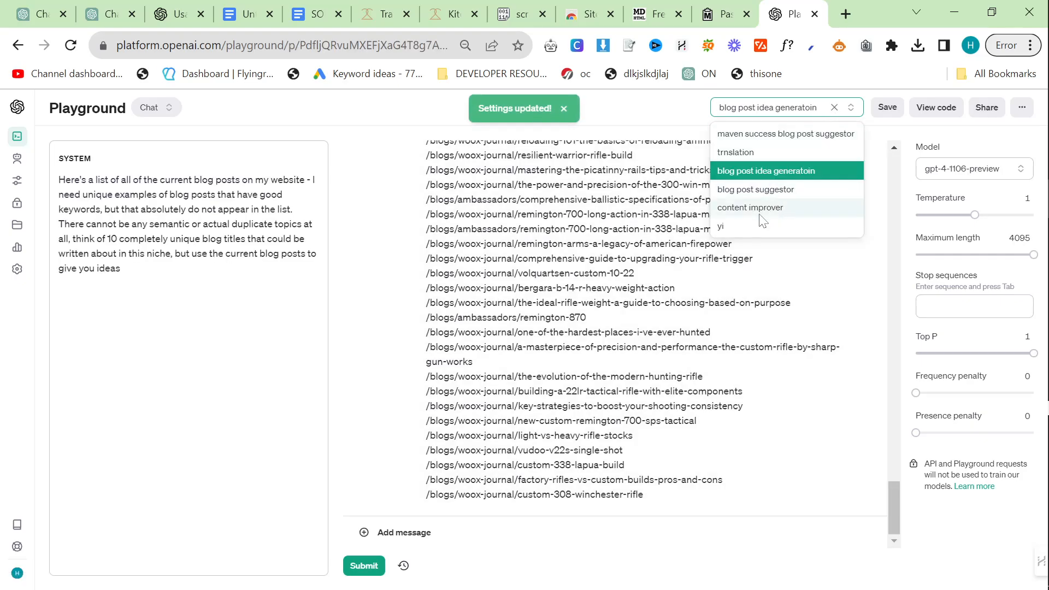
left_click(749, 207)
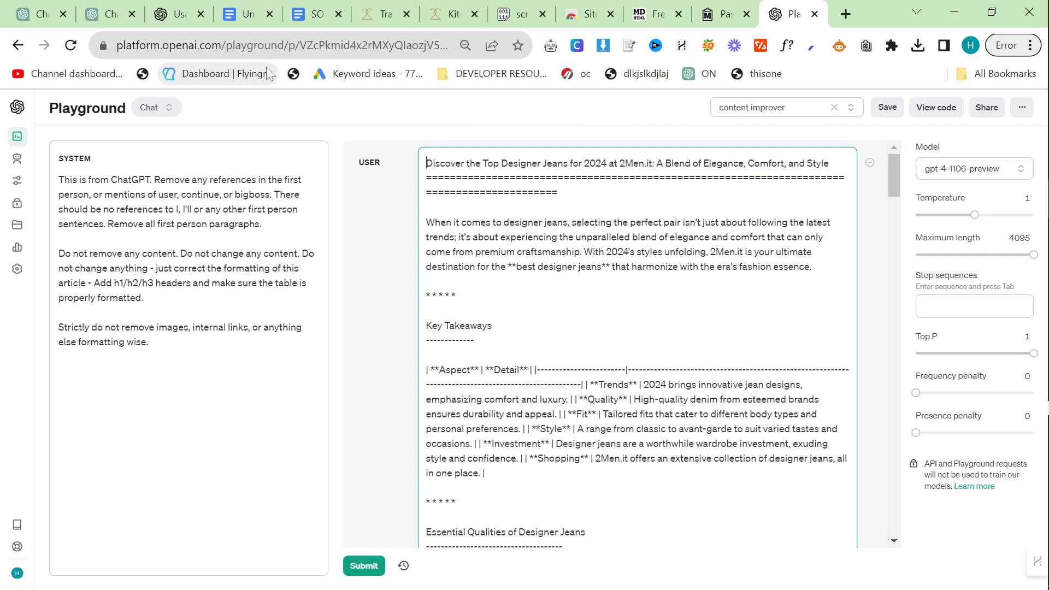
- Draft the instruction 'Just format everything correctly, do not remove any formatting or remove any'
type("Just")
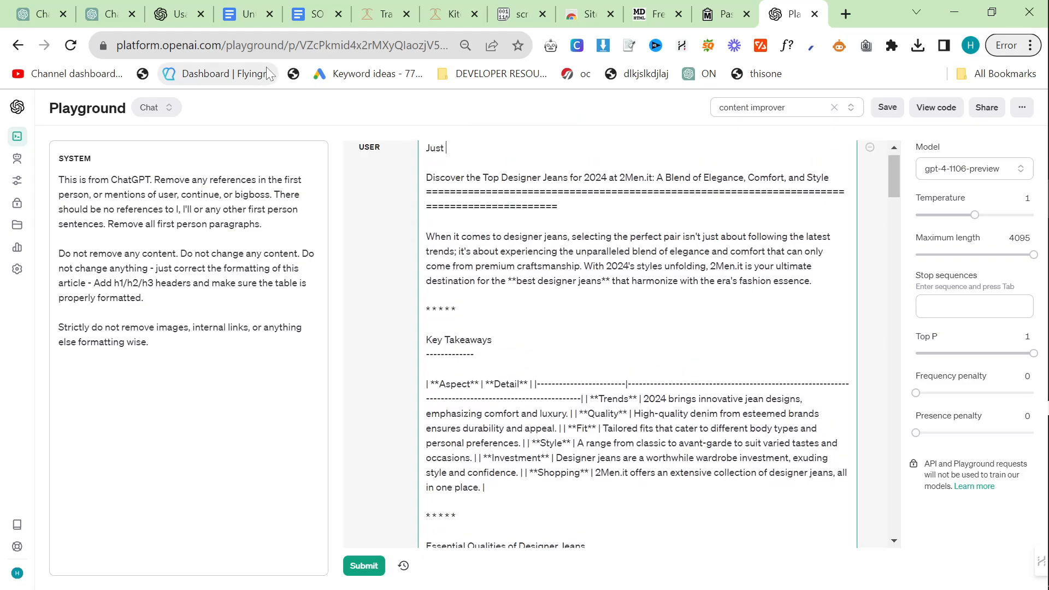
type("format everything co")
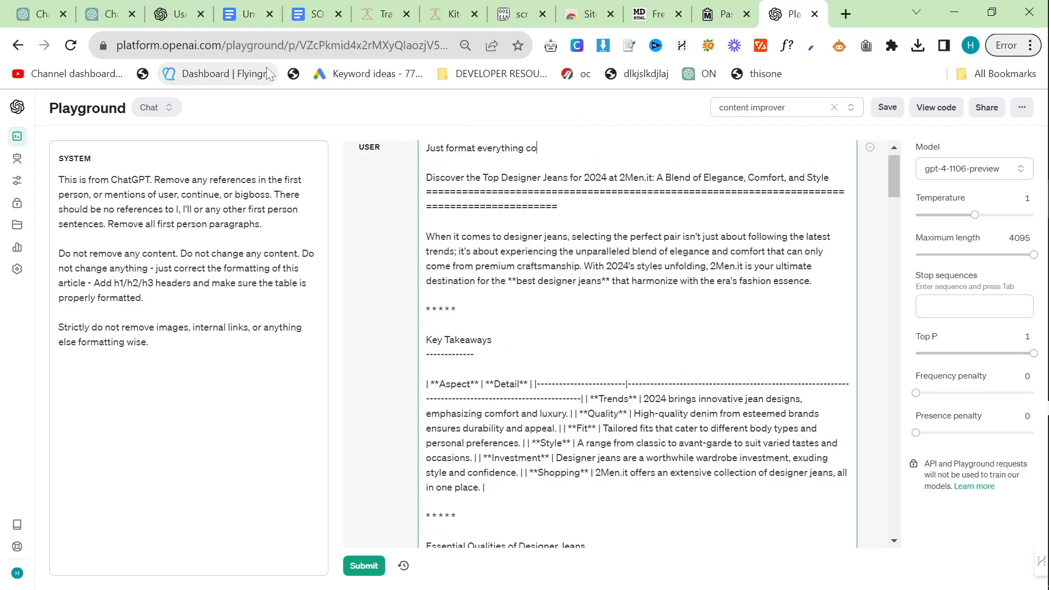
type("rrectly, do not remove any")
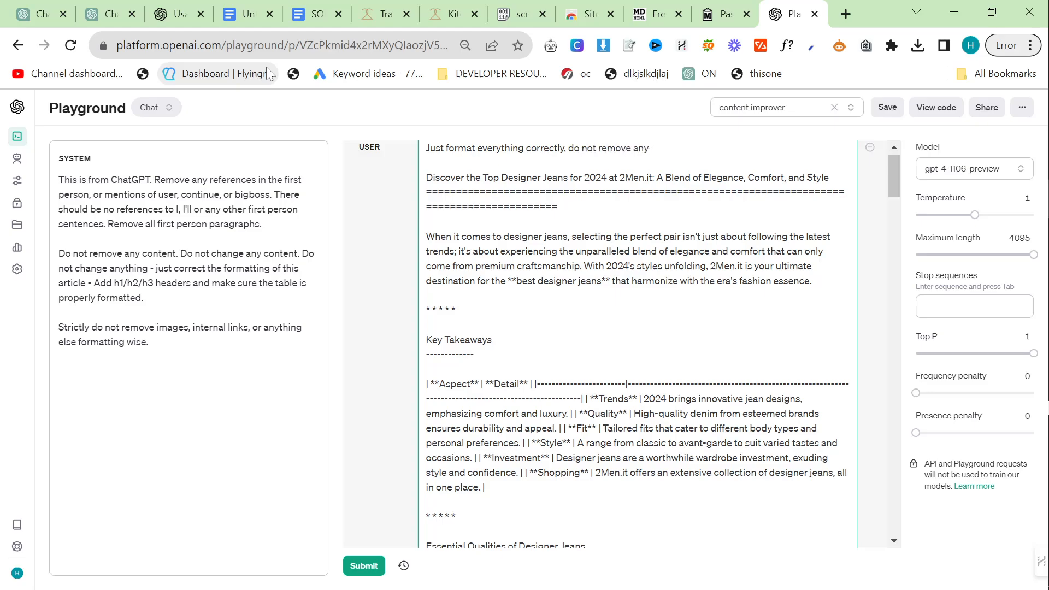
type("formatting or remove any")
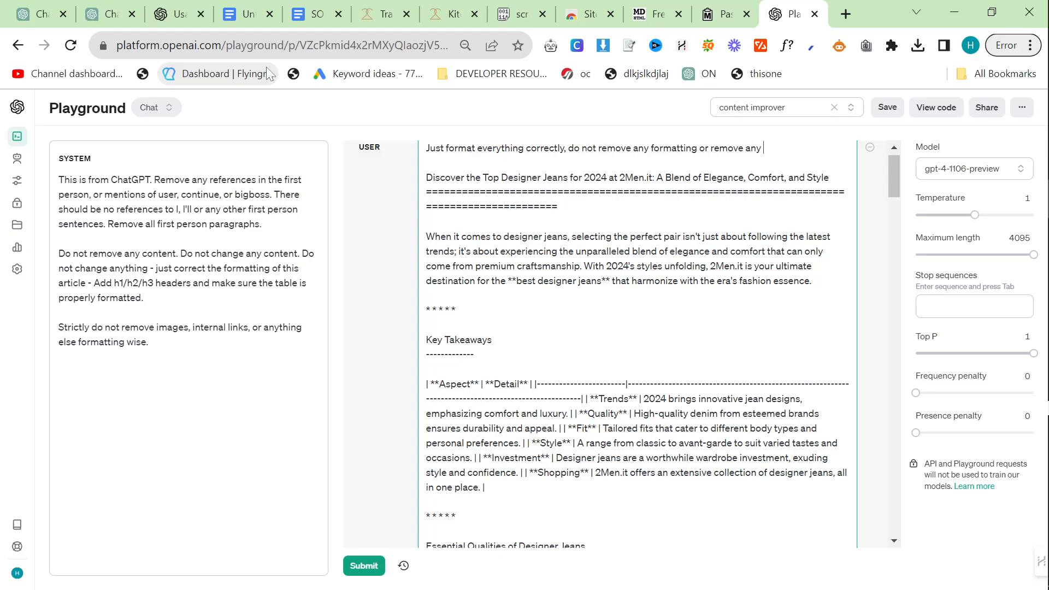
- Run the jeans article through the content improver, then start a new blank document
key("ctrl+f")
type("[")
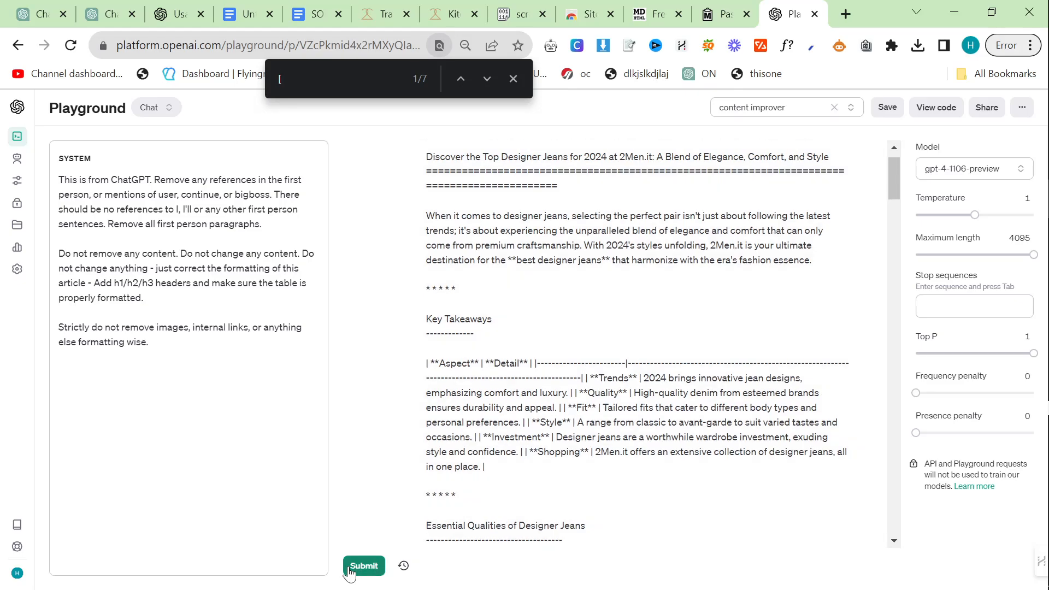
left_click(363, 566)
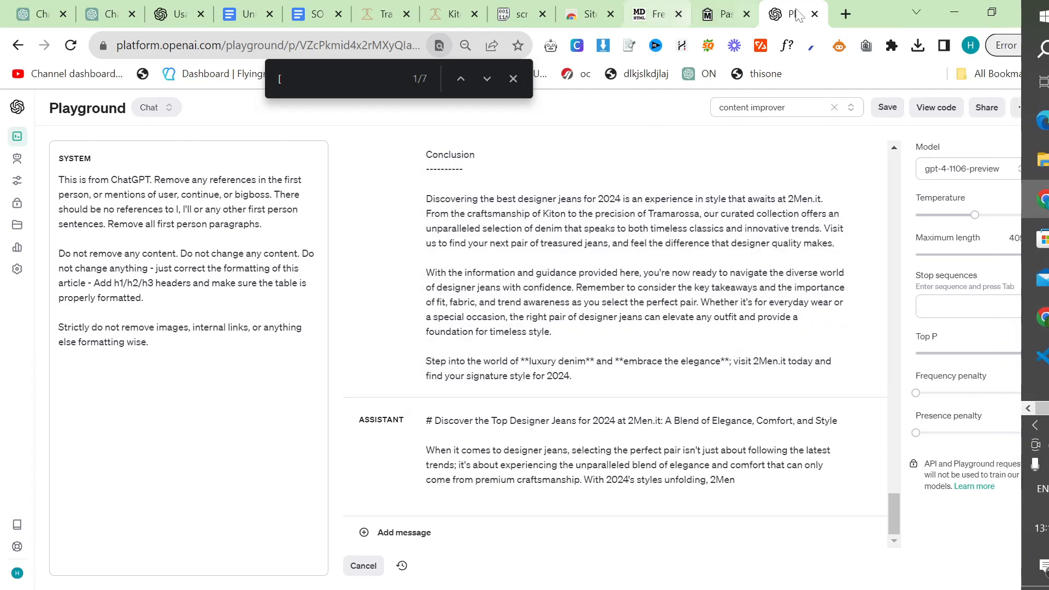
left_click(845, 13)
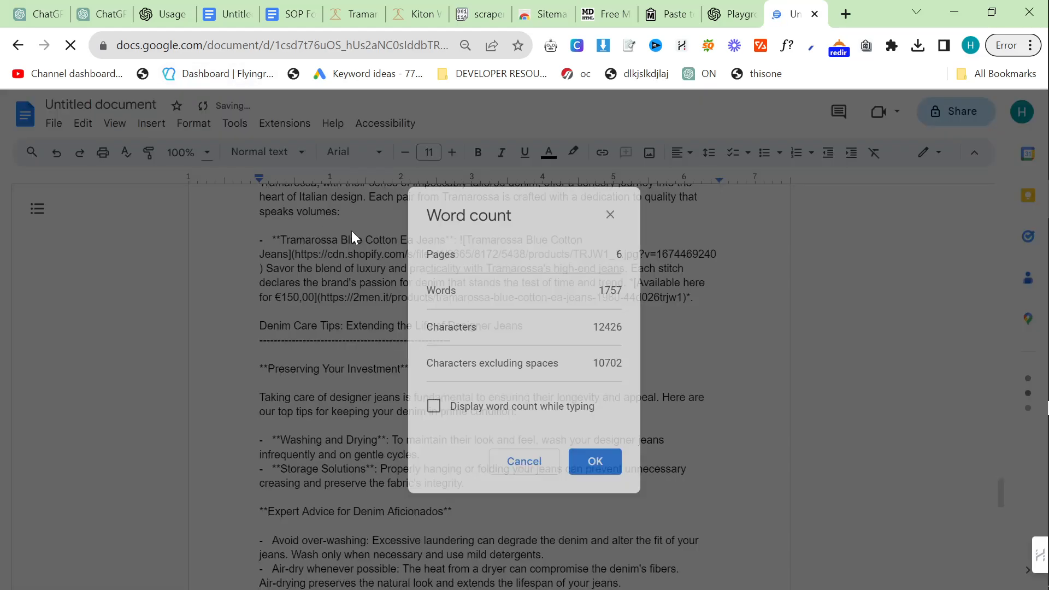
- Confirm the 1,757-word count of the Docs draft and return to ChatGPT
left_click(594, 461)
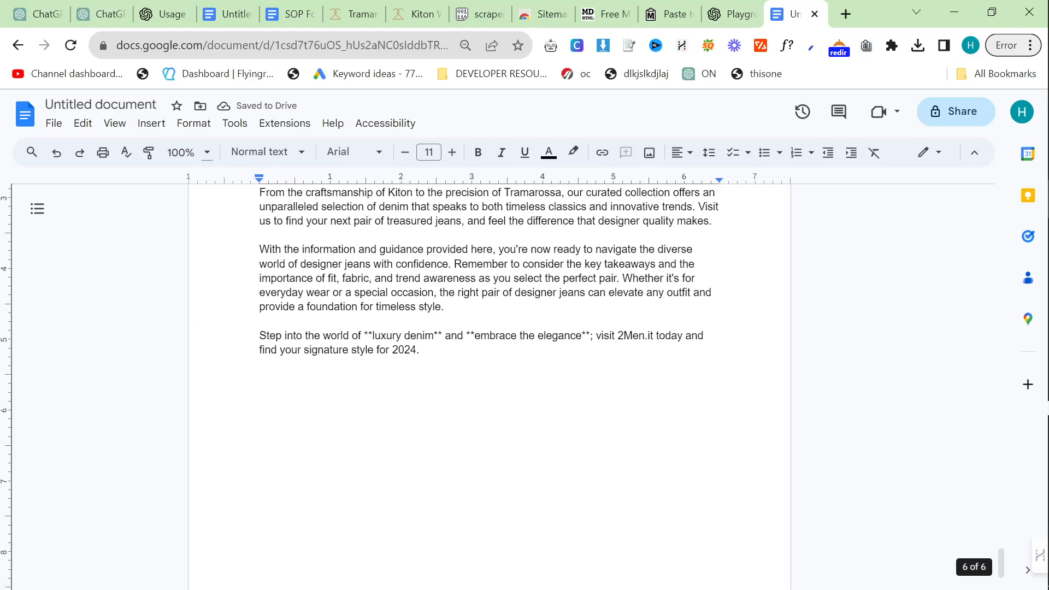
type("``")
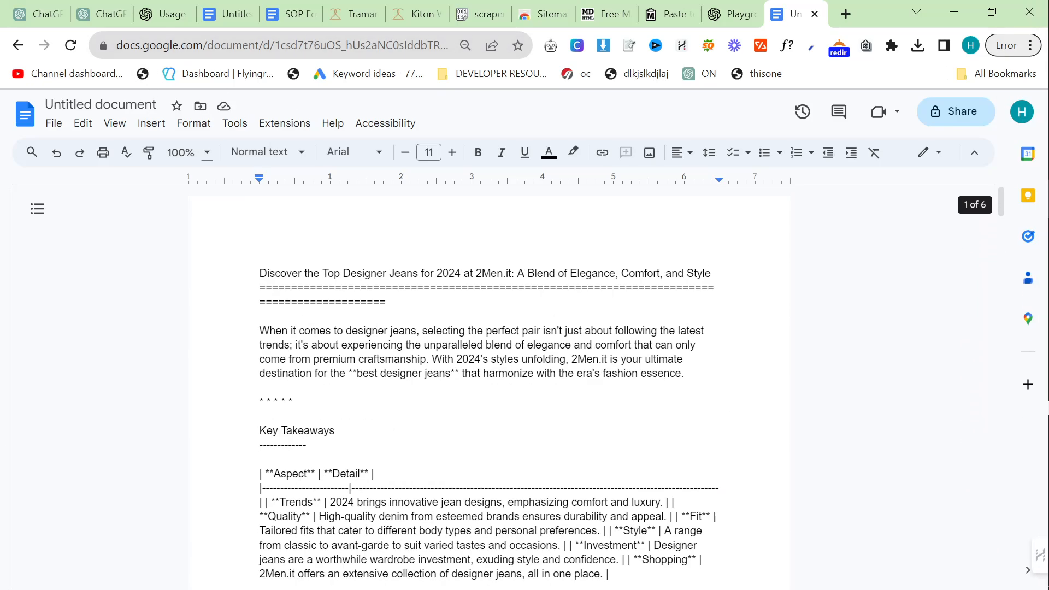
left_click(93, 13)
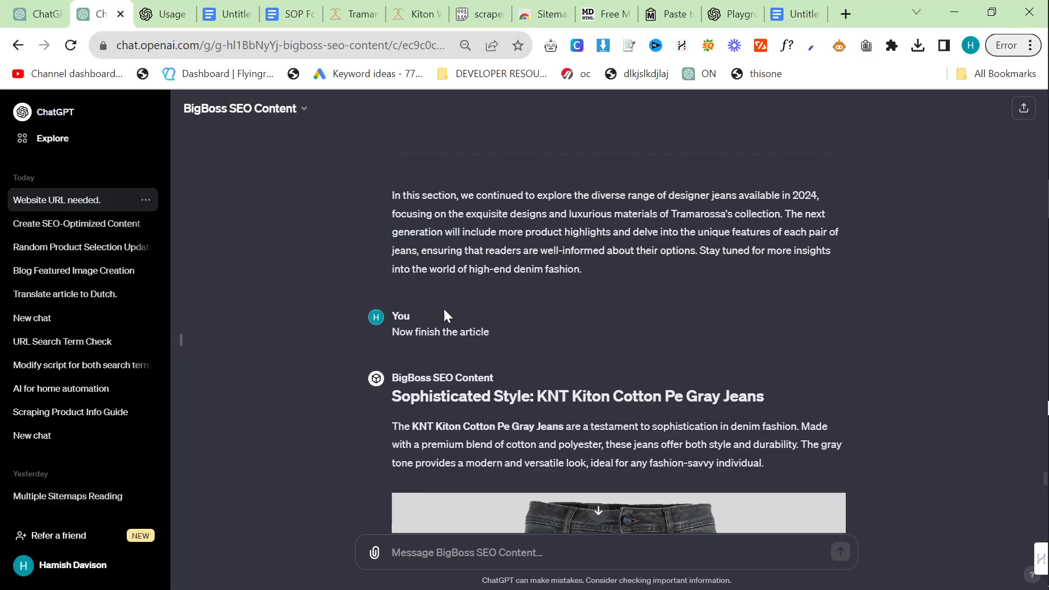
- Copy the BigBoss SEO Content GPT link from its options menu
scroll("down", 3)
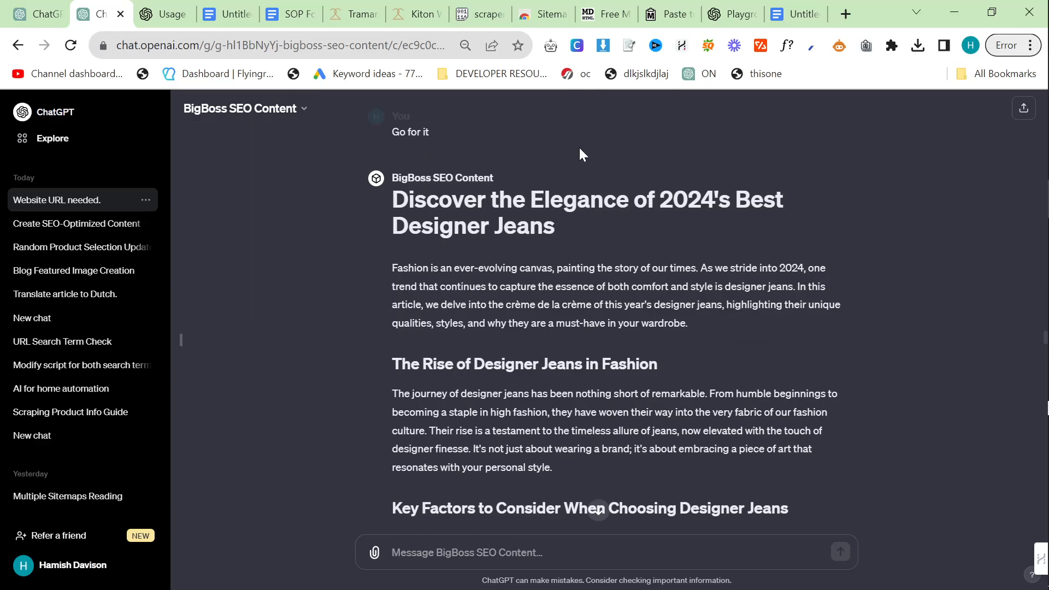
left_click(244, 108)
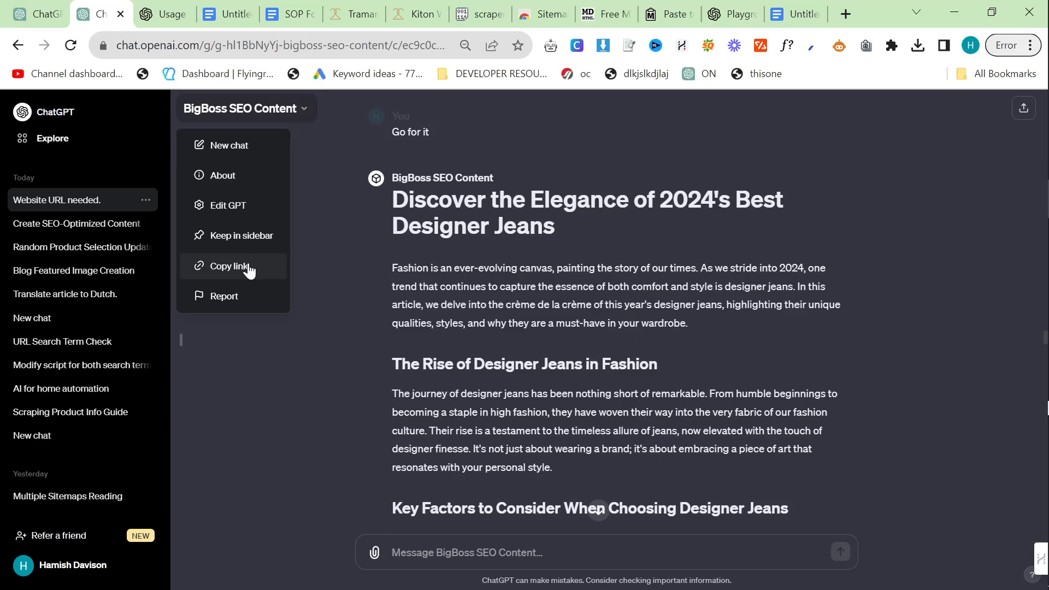
left_click(232, 266)
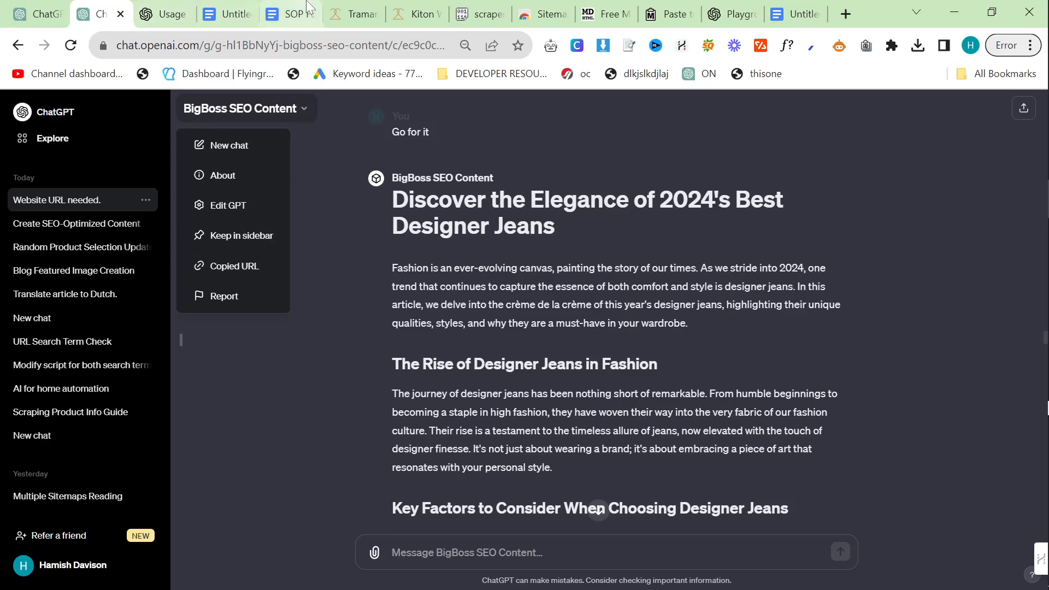
left_click(289, 13)
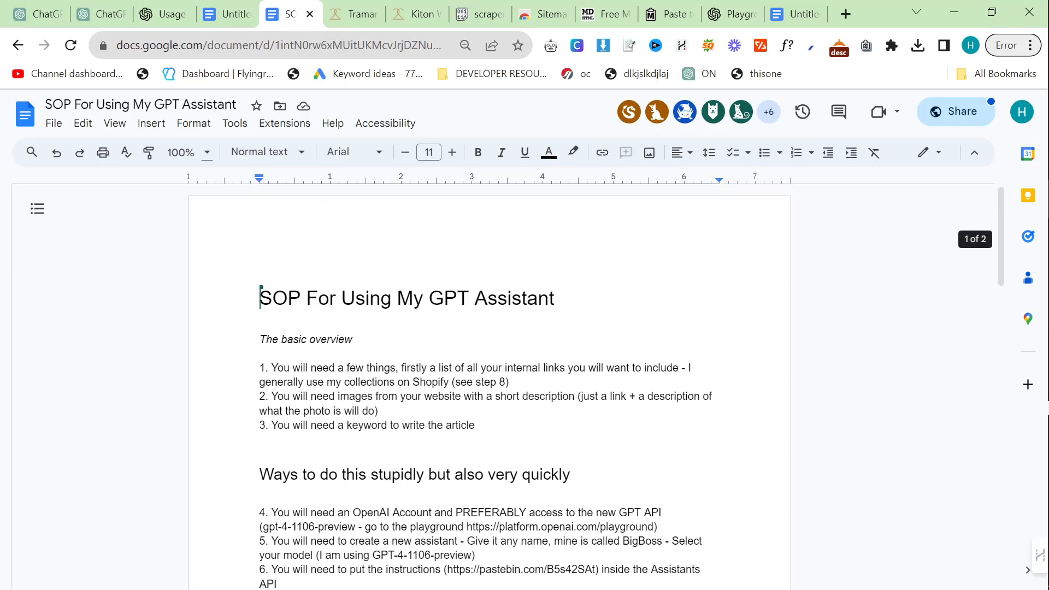
- Add 'Or just use ChatGPT UI - ' with the BigBoss SEO Content GPT link below the title
key("enter")
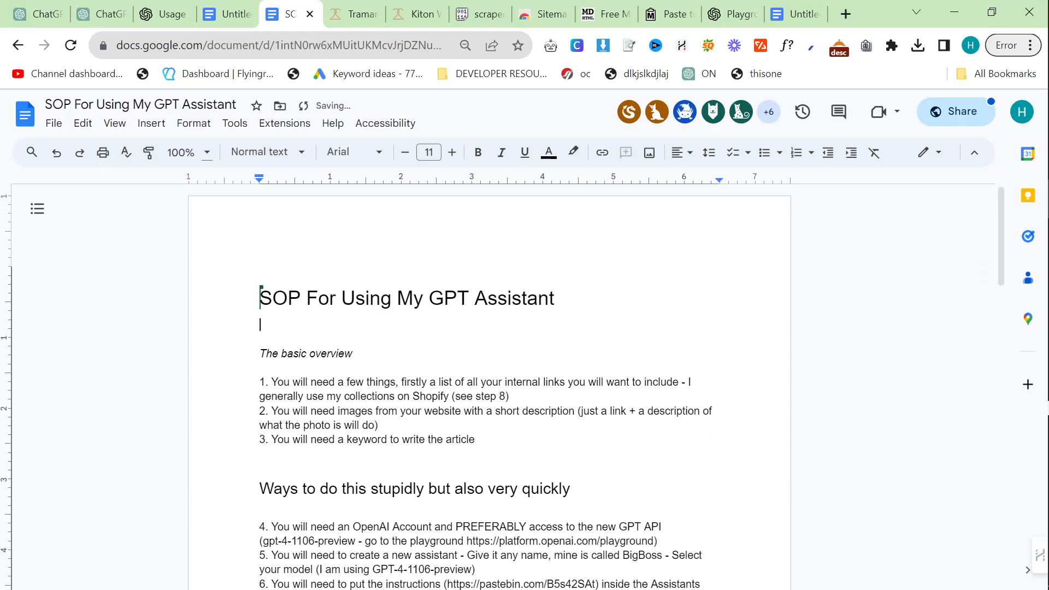
type("Or just use Cha")
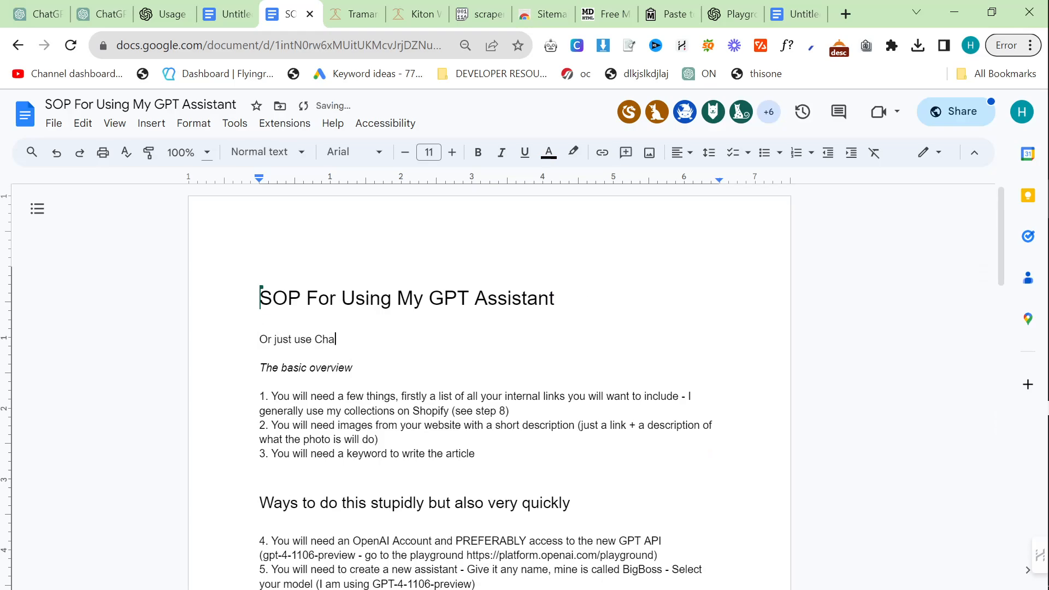
type("tGPT UI - https://chat.openai.com/g/g-hl1BbNyYj-bigboss-seo-content")
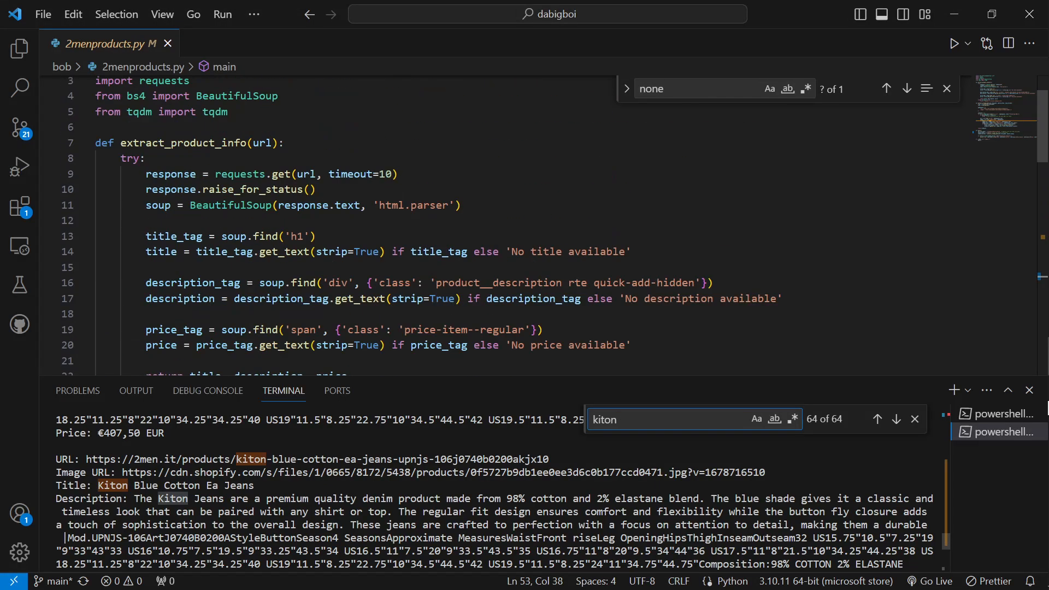
- Scroll 2menproducts.py and select all of its code
scroll("down", 3)
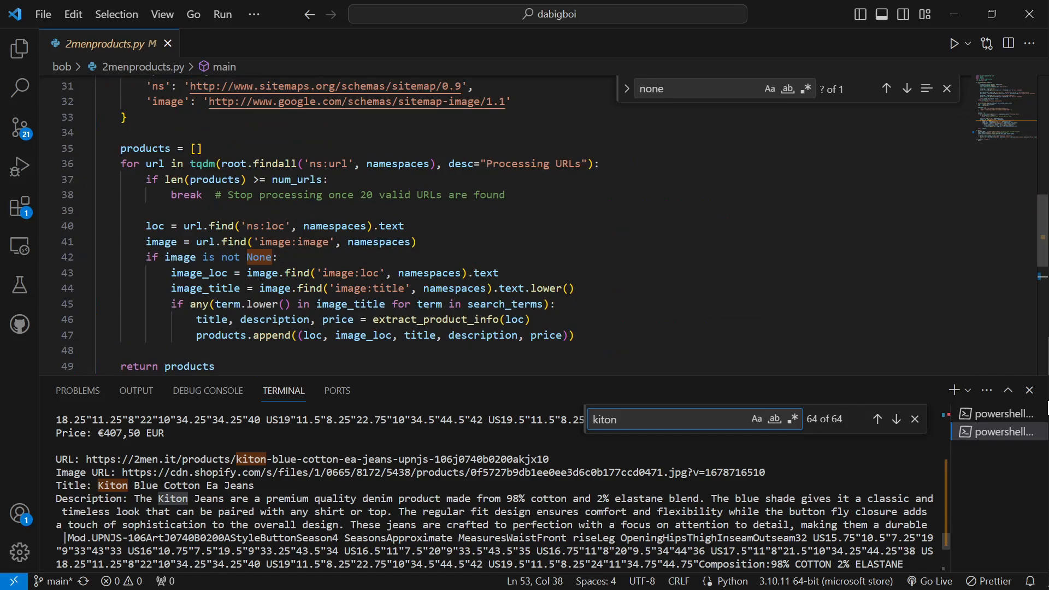
key("ctrl+a")
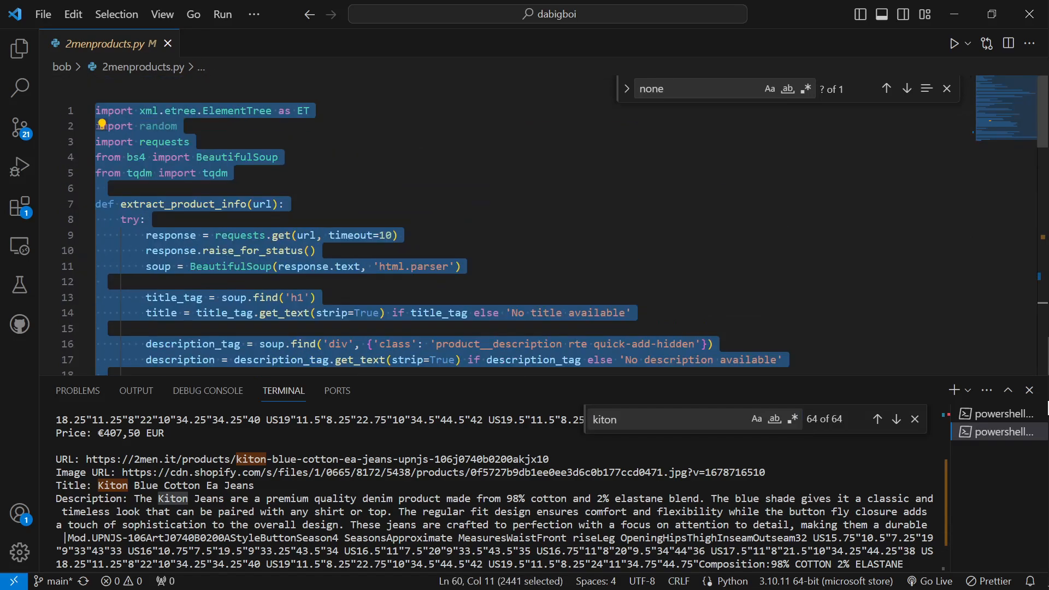